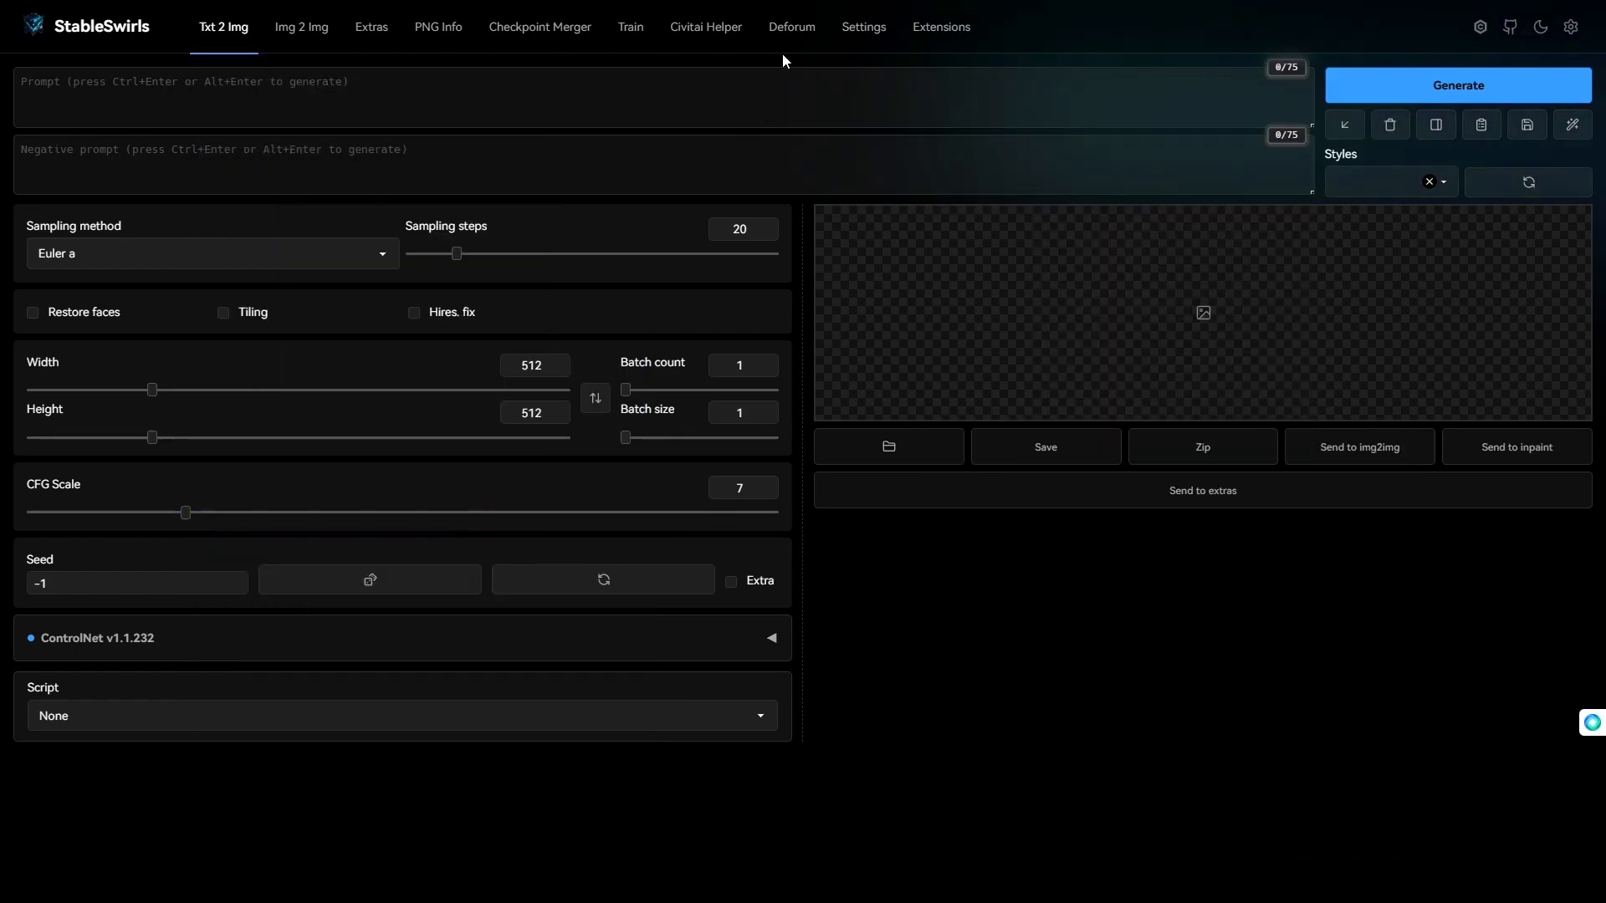
Review Deforum's loaded Keyframes, strength schedule, Init video, ControlNet and Prompts settings, then return to Run
left_click(790, 27)
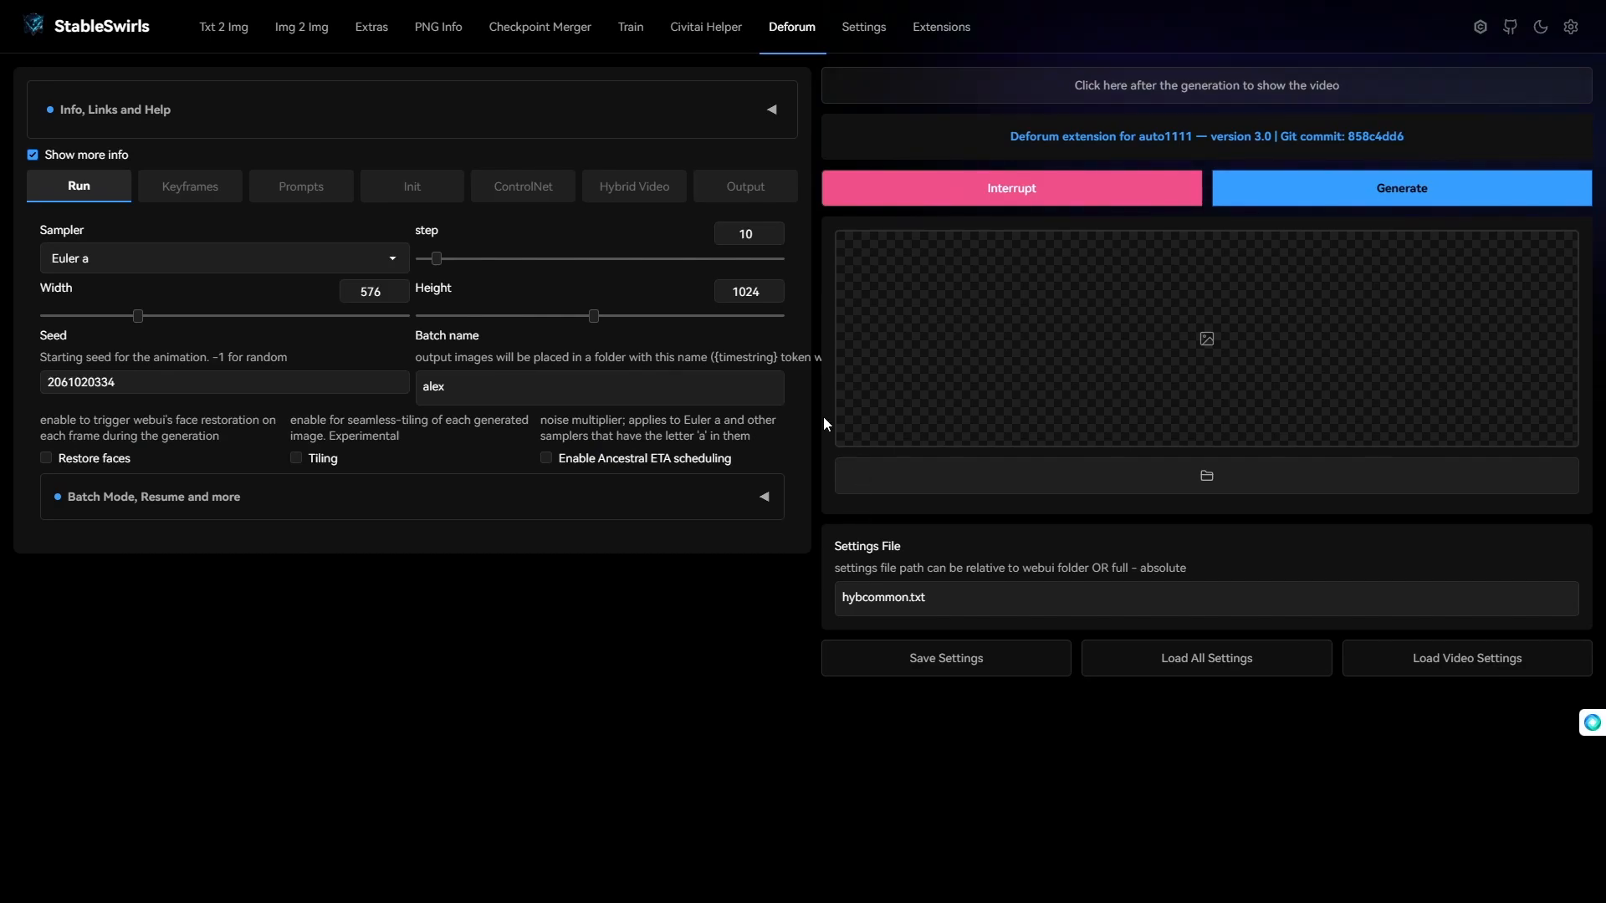
left_click(190, 186)
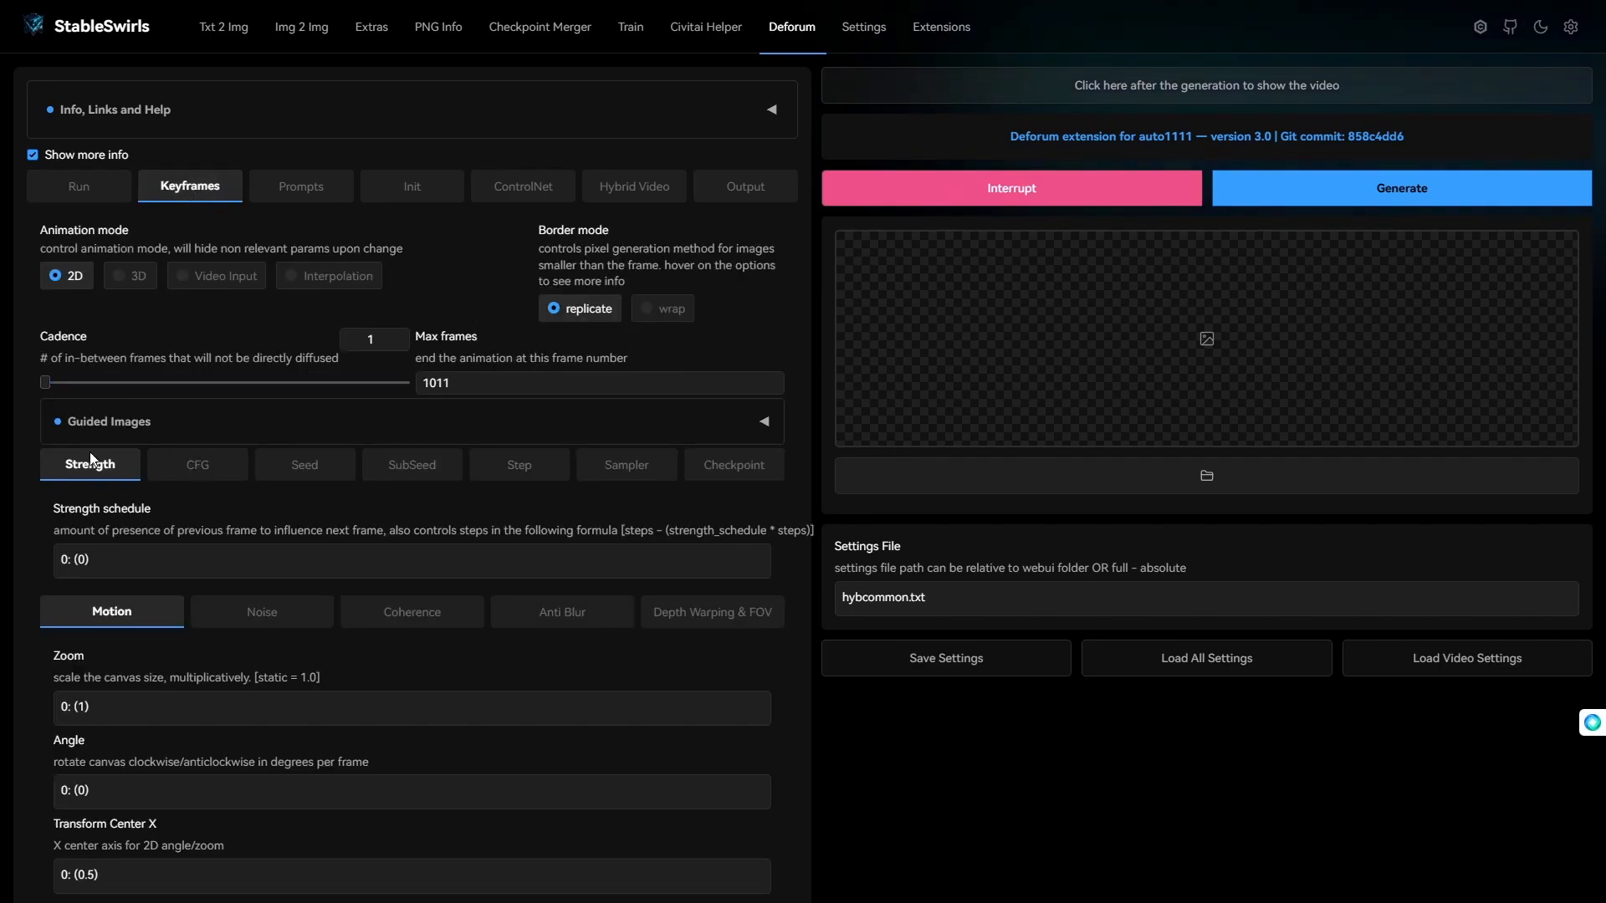
left_click(196, 464)
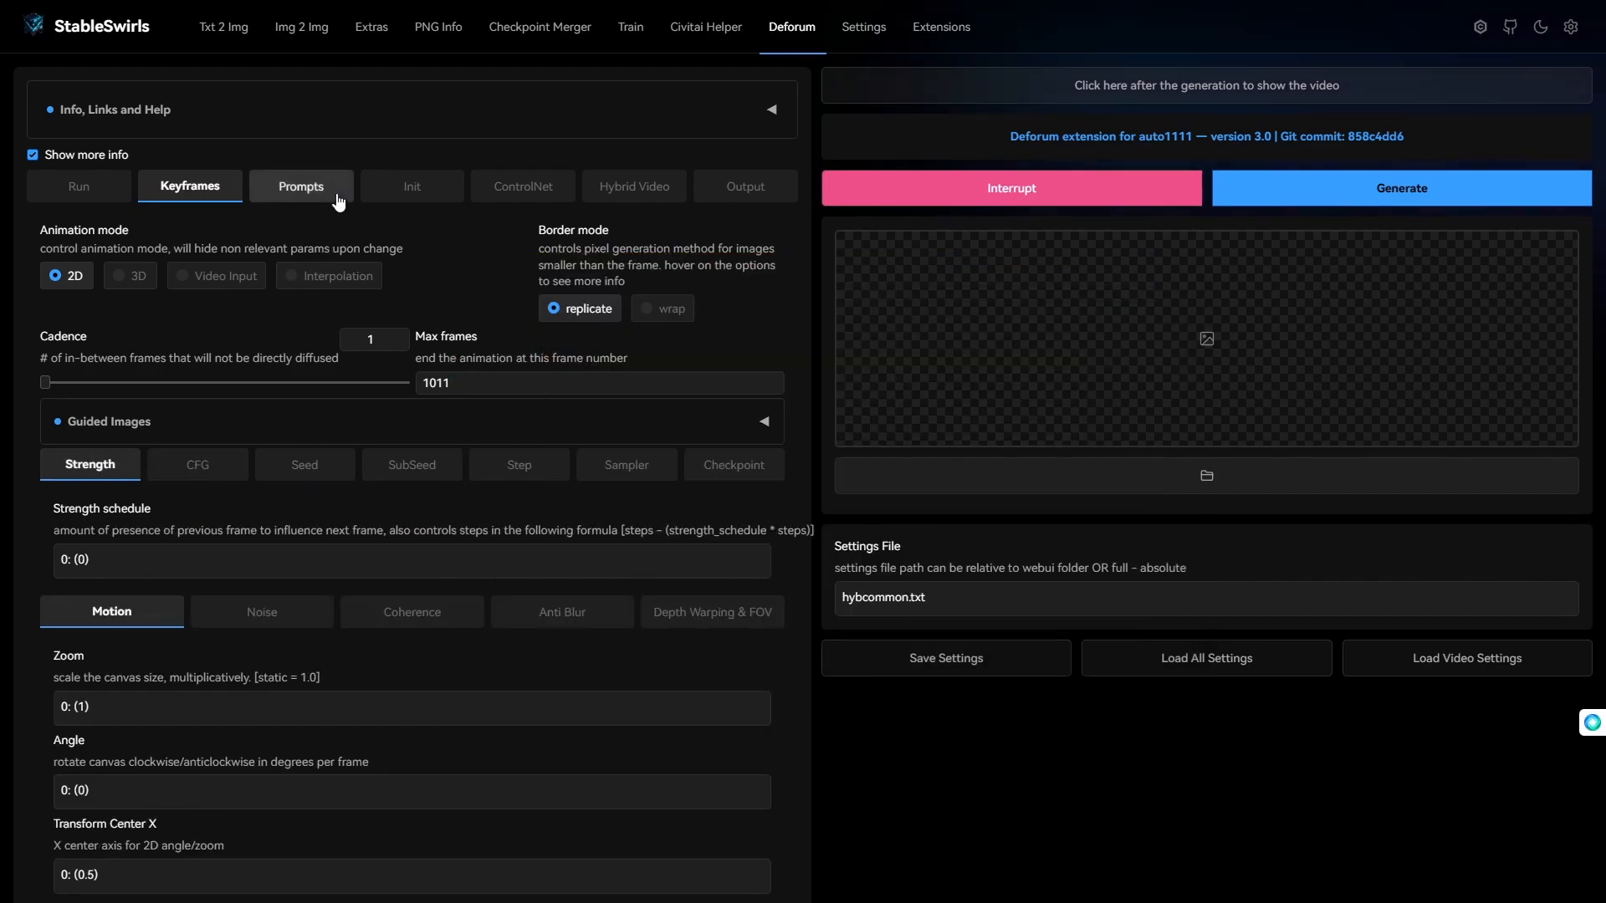
left_click(411, 186)
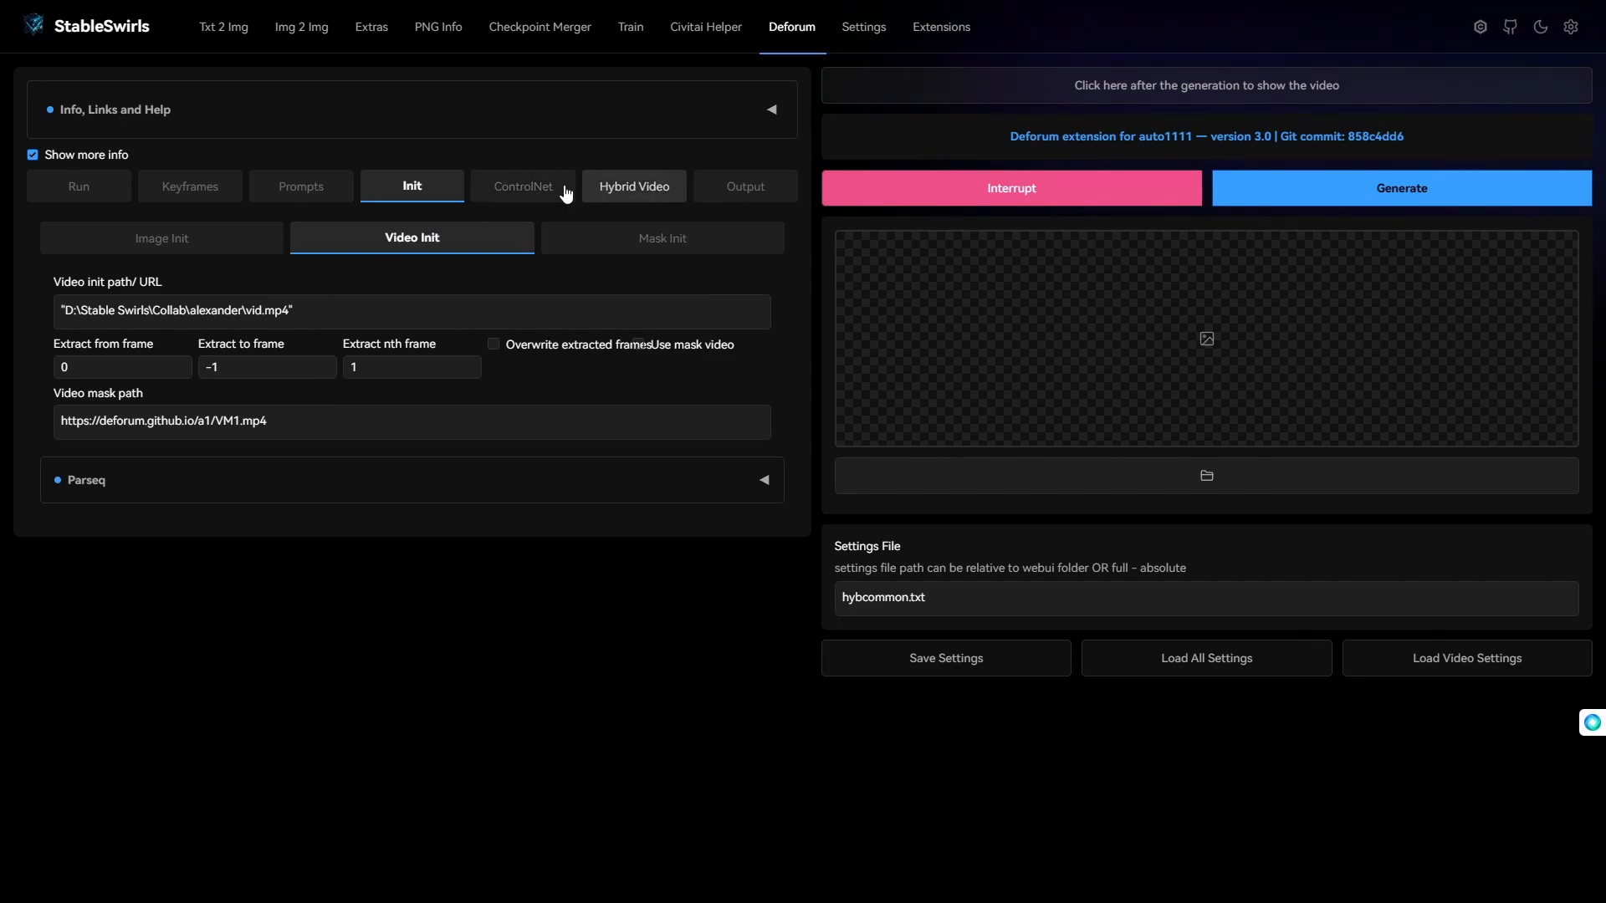
left_click(522, 187)
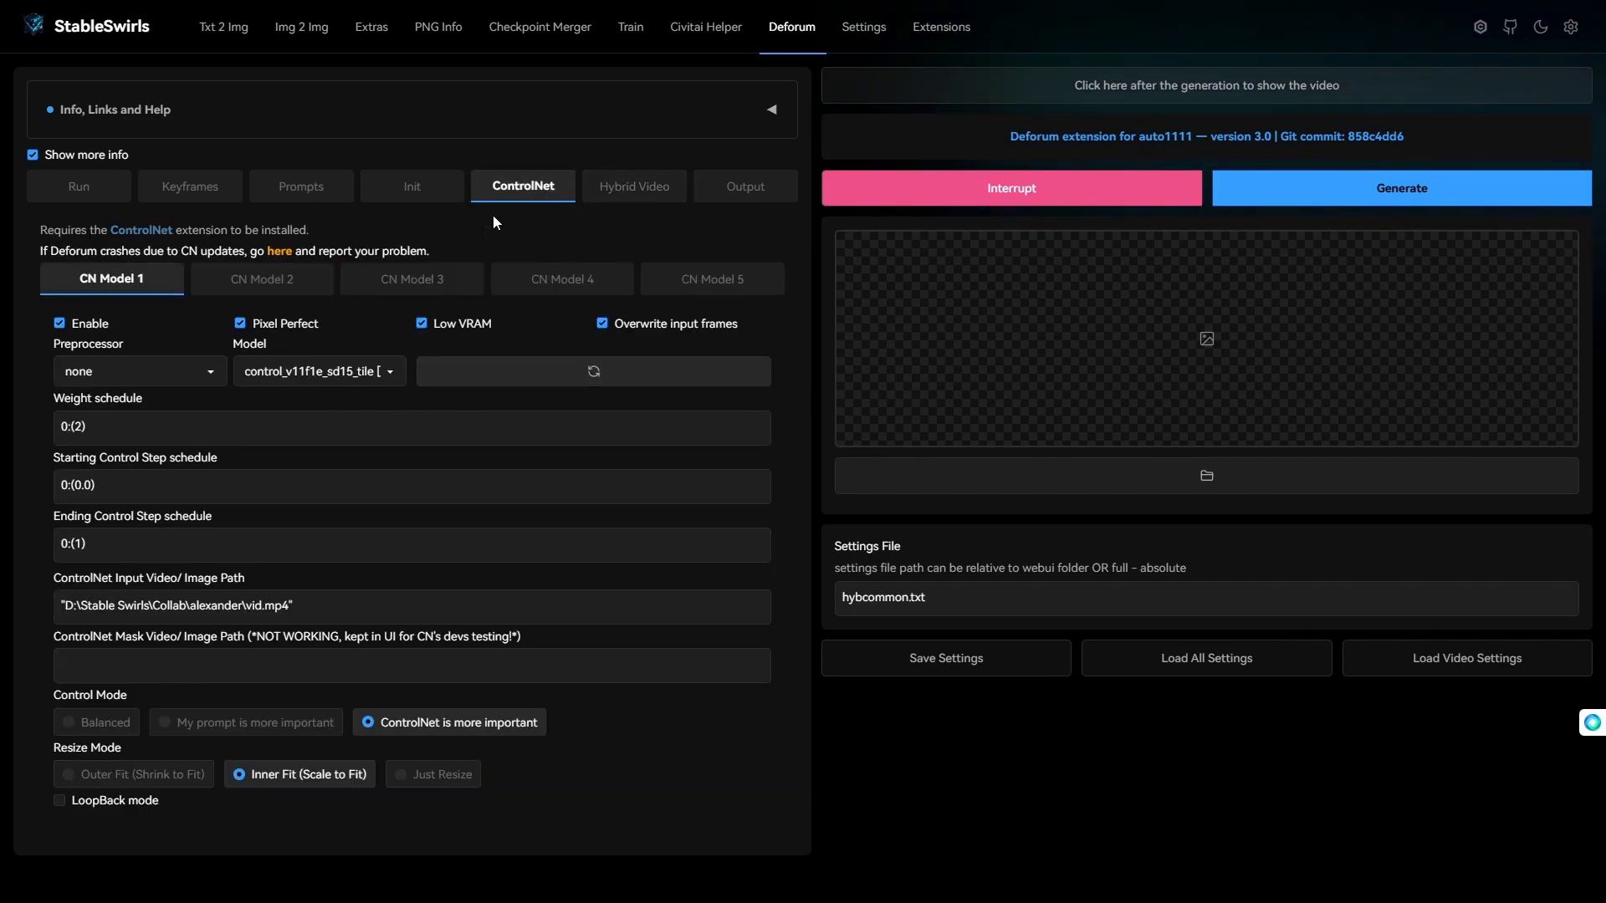
left_click(301, 186)
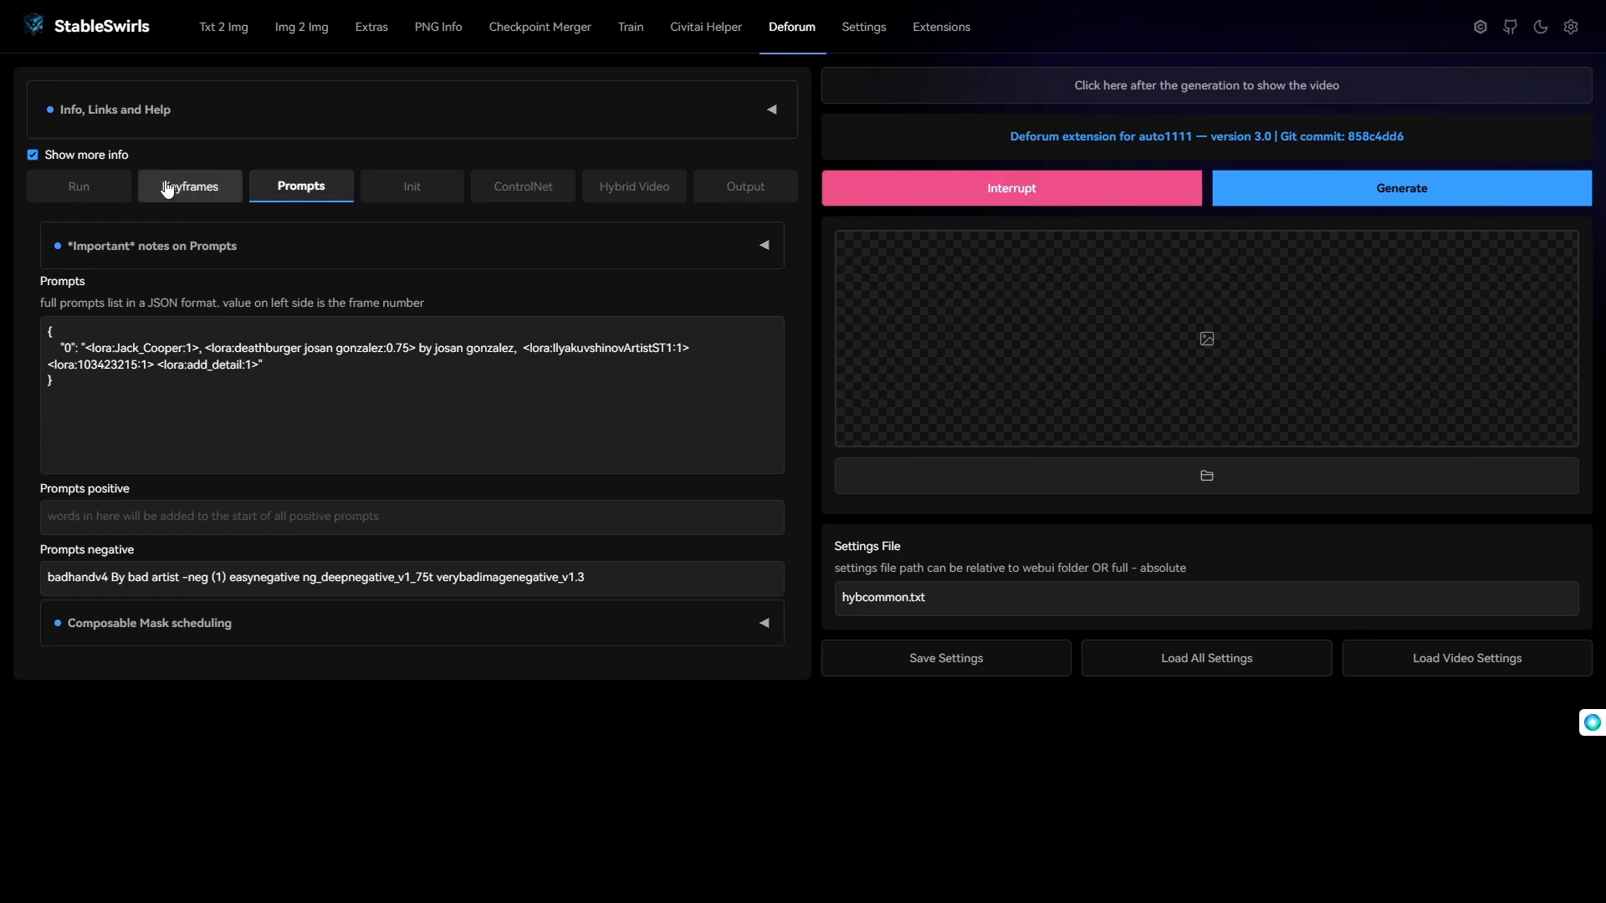
left_click(78, 185)
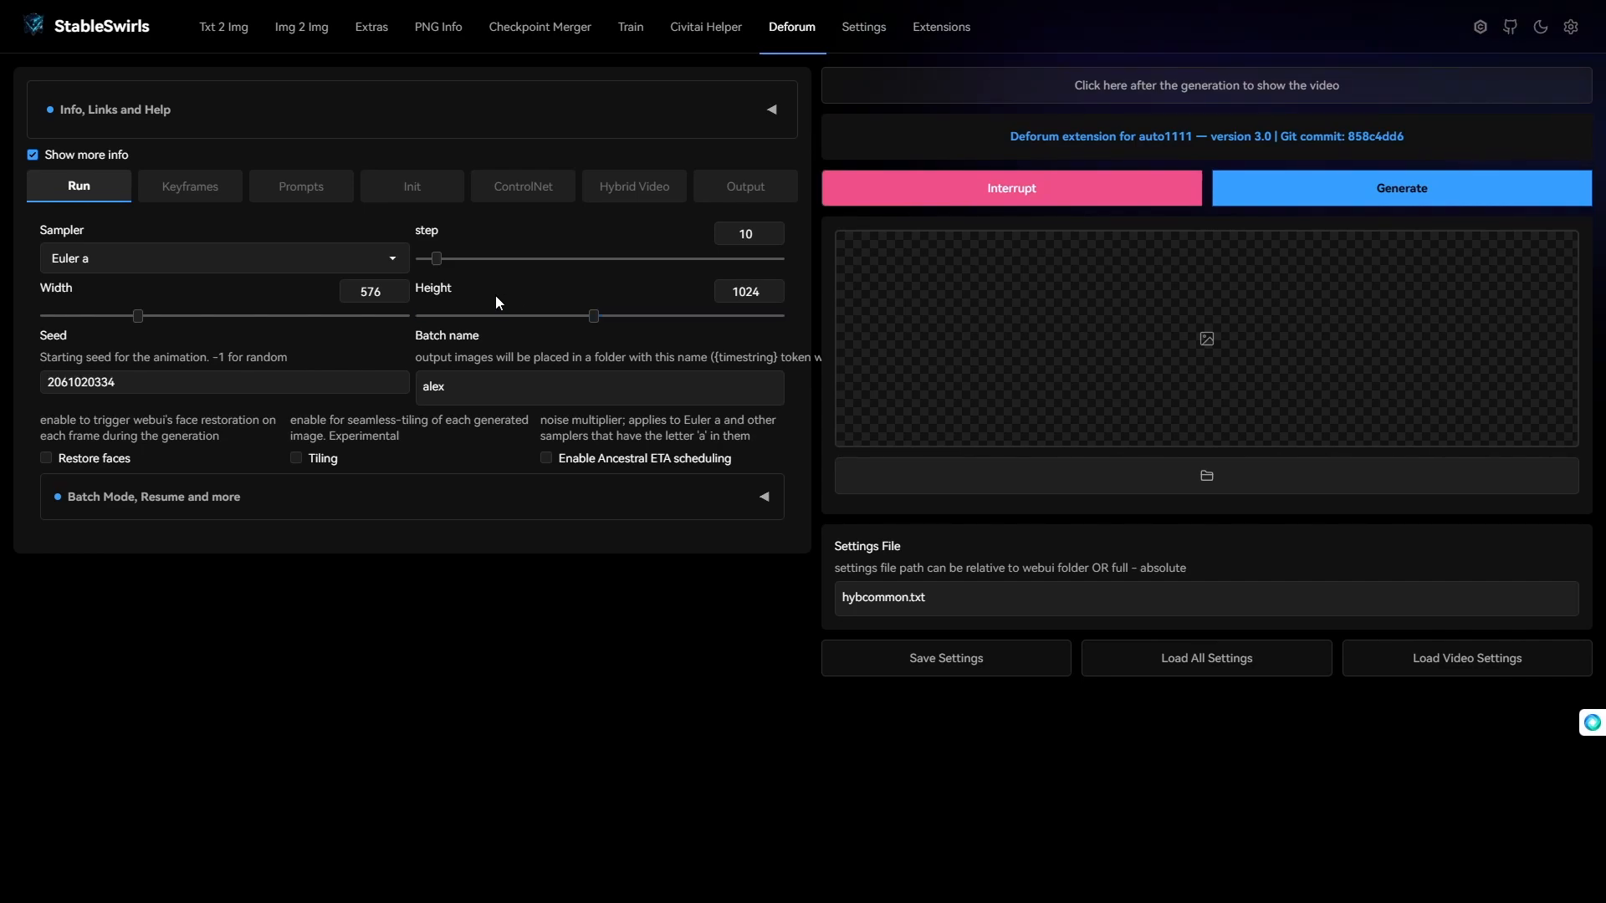
mouse_move(351, 152)
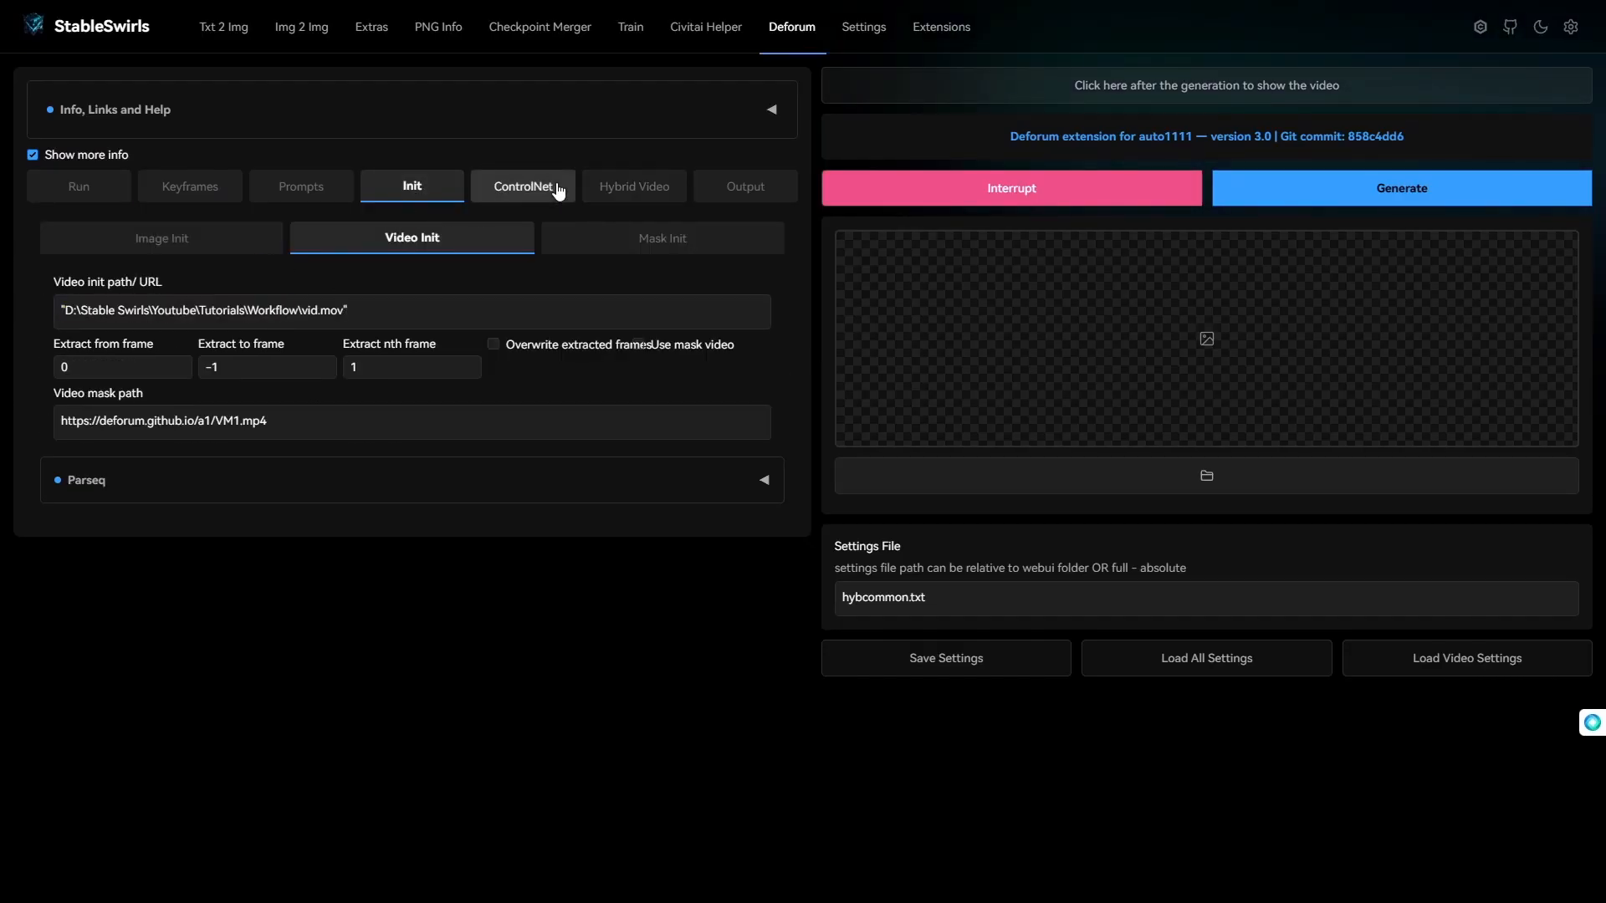
Paste 'D:\Stable Swirls\Youtube\Tutorials\Workflow\vid.mov' as the ControlNet input video and check the first unit
left_click(522, 185)
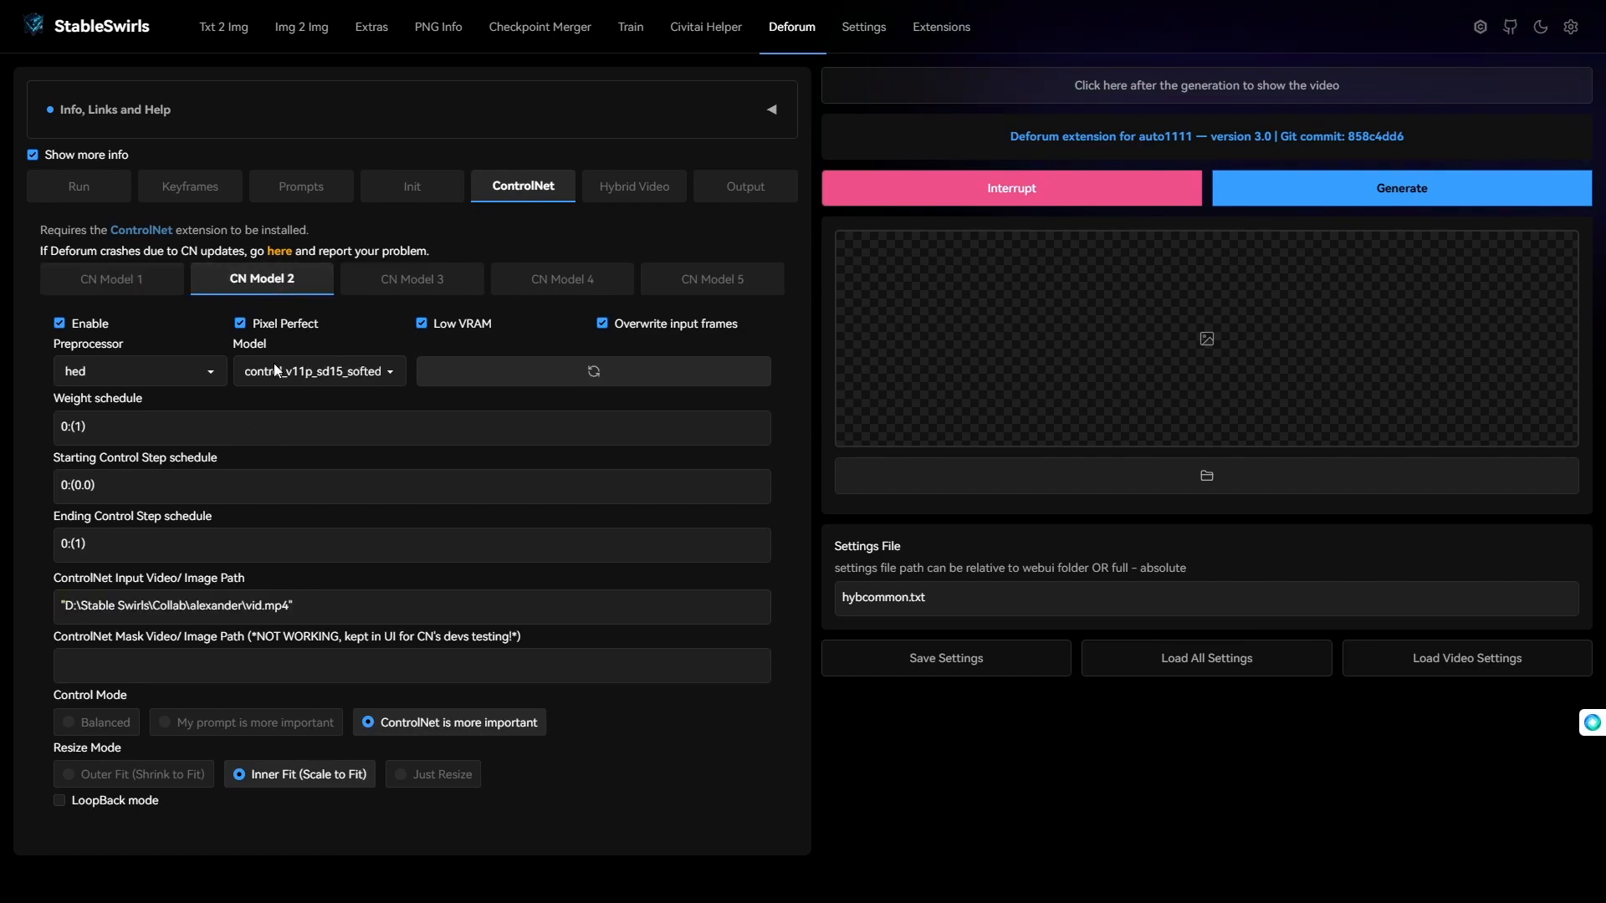
type("\"D:\\Stable Swirls\\Youtube\\Tutorials\\Workflow\\vid.mov\"")
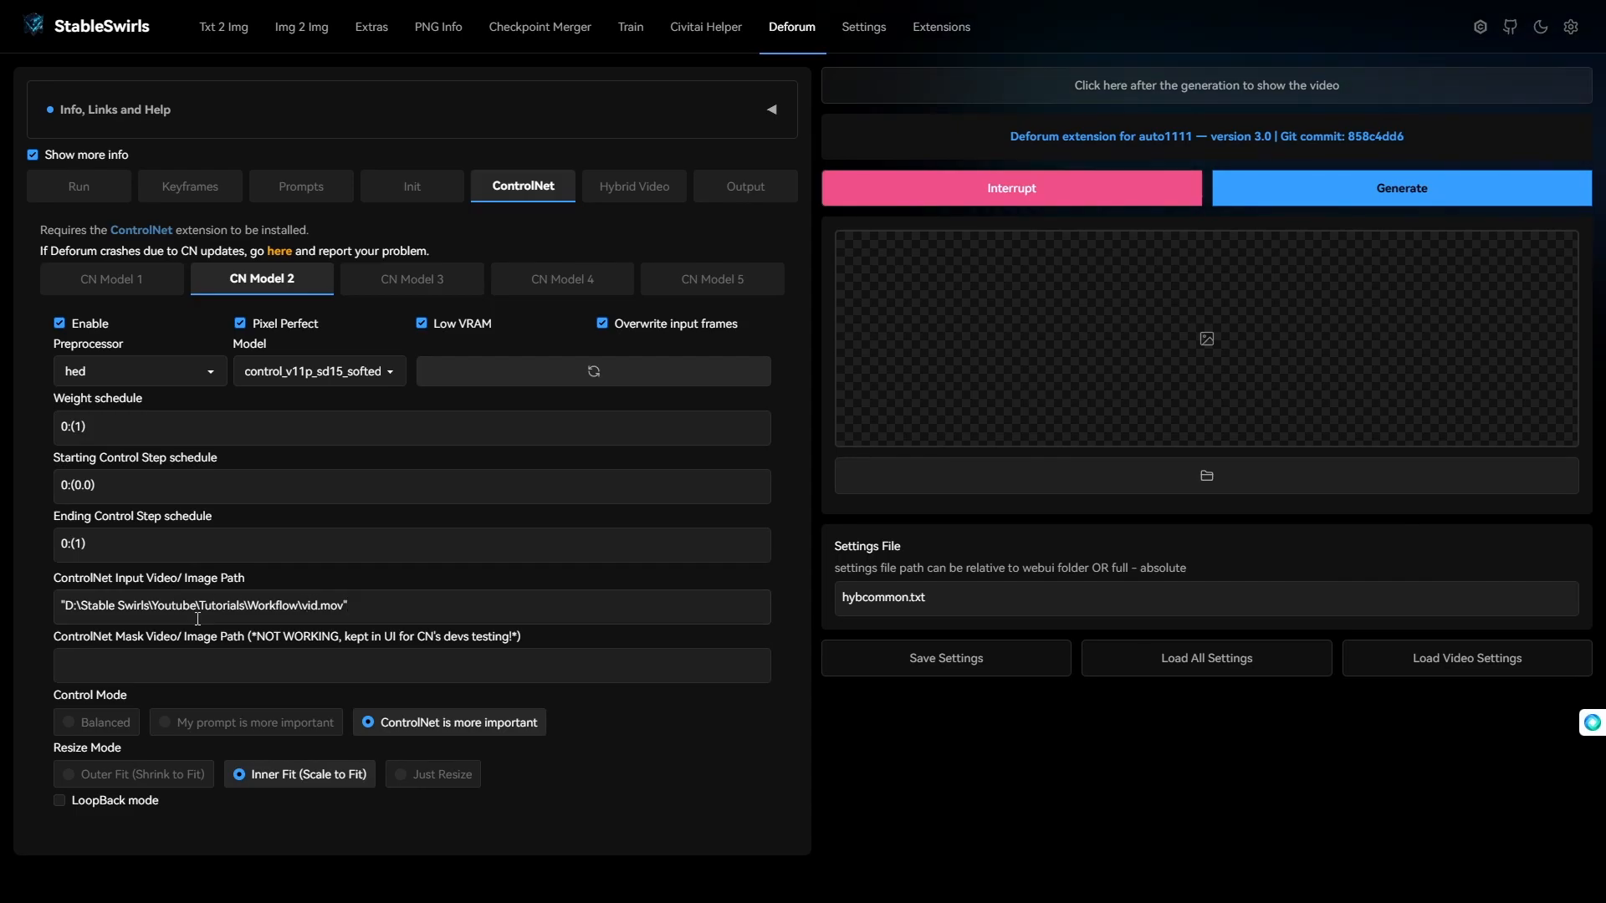
left_click(111, 279)
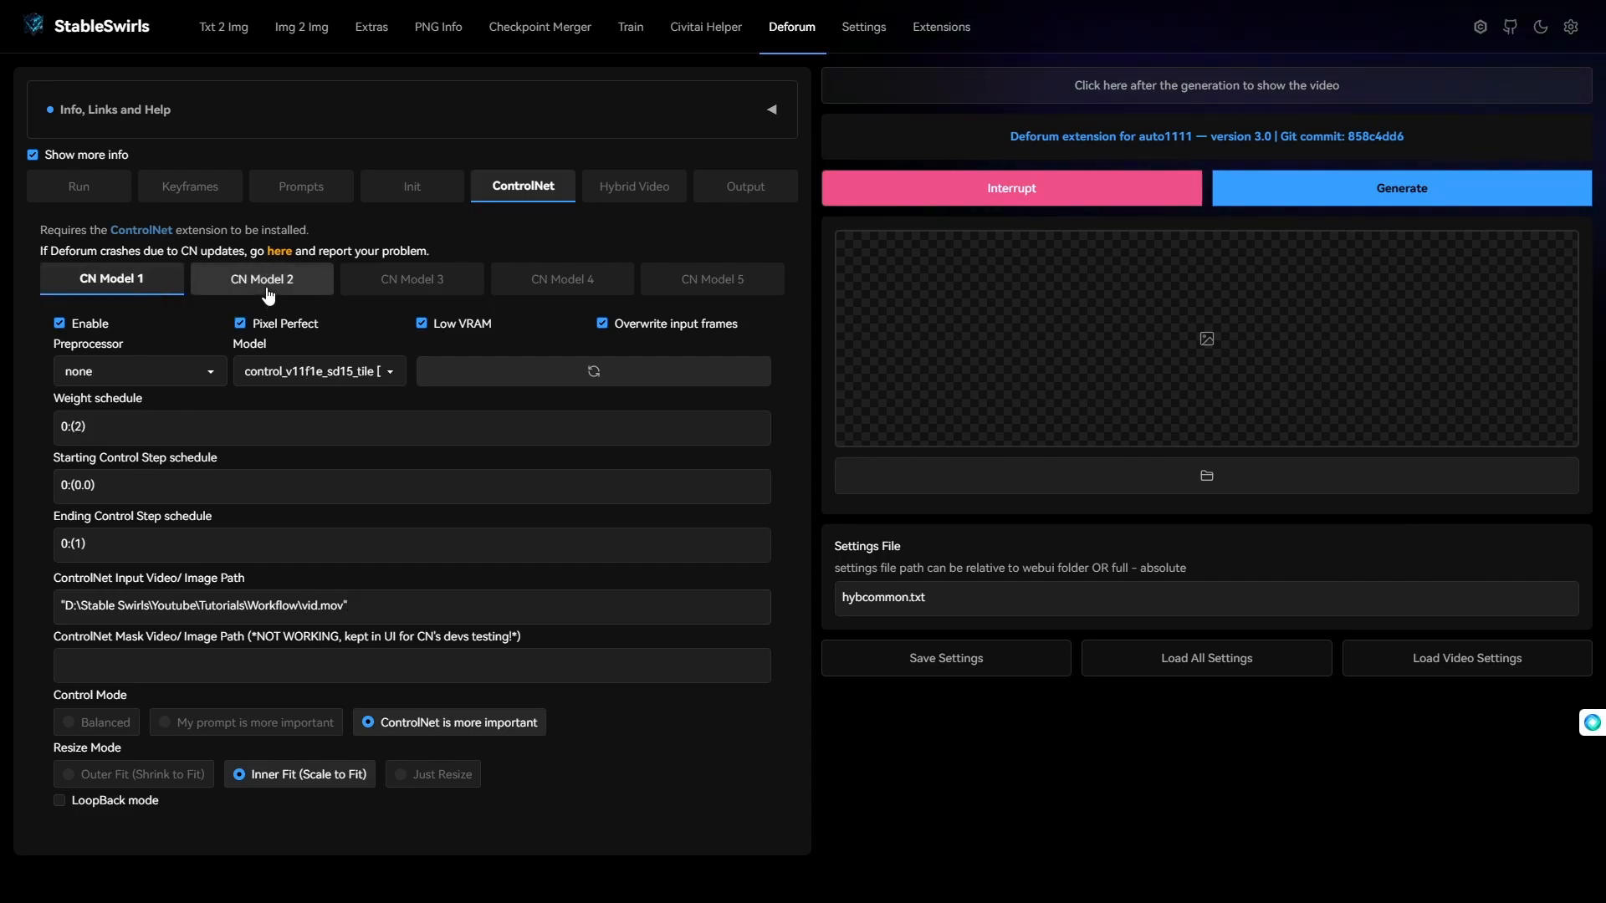
left_click(261, 278)
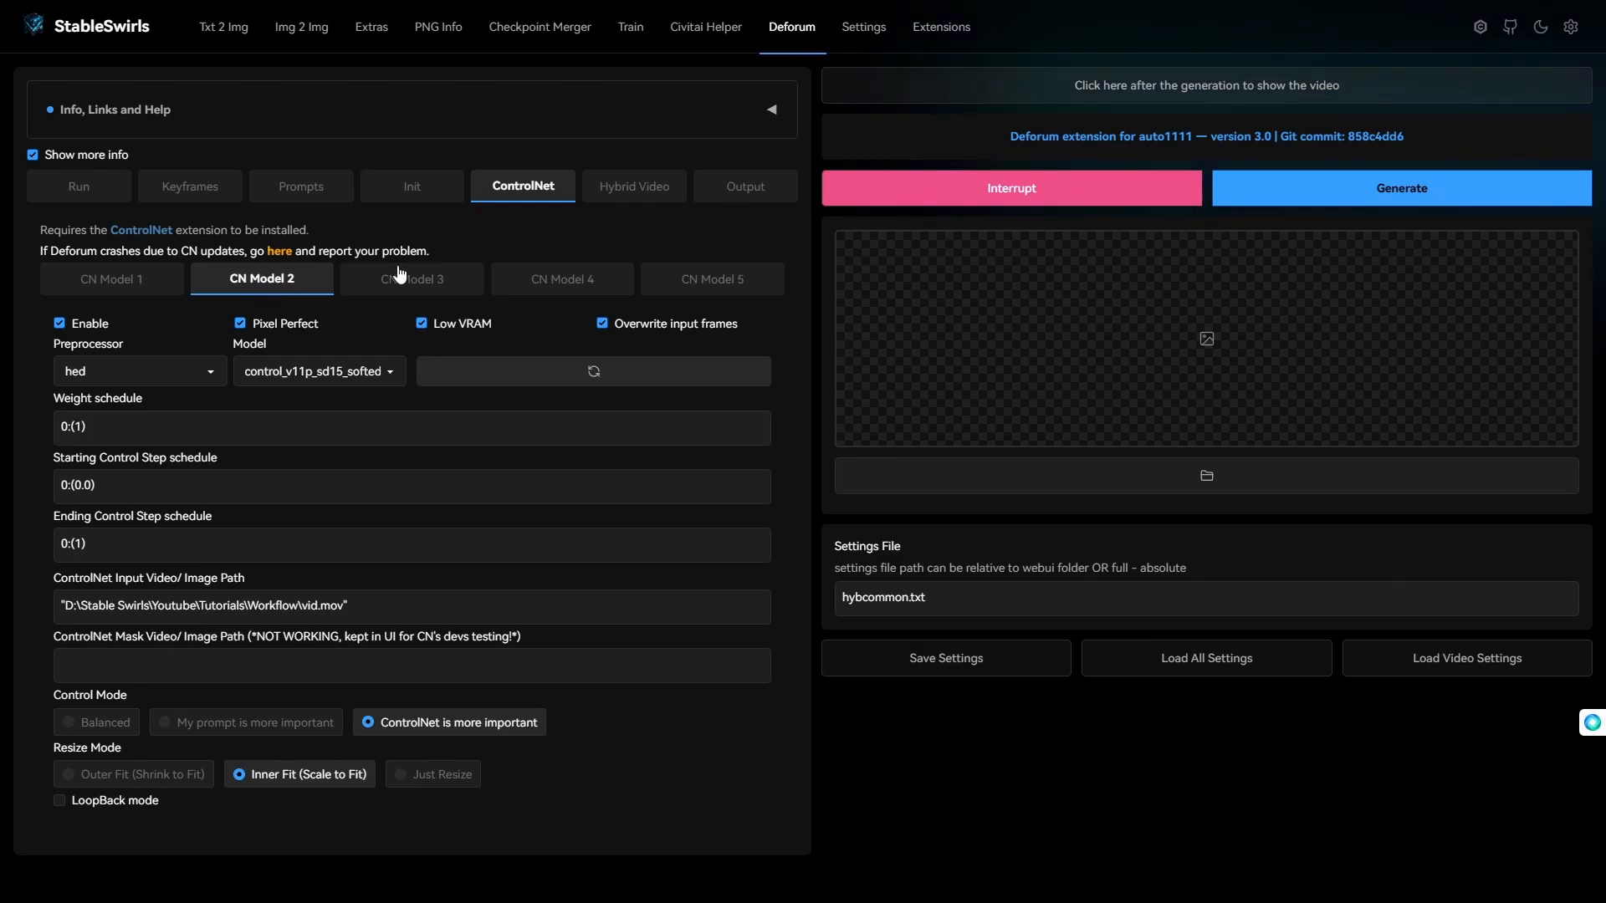
Set frame 0's prompt to 'kamen rider, holding a sword, in space, on a planet, stunning background, planets colliding'
left_click(301, 185)
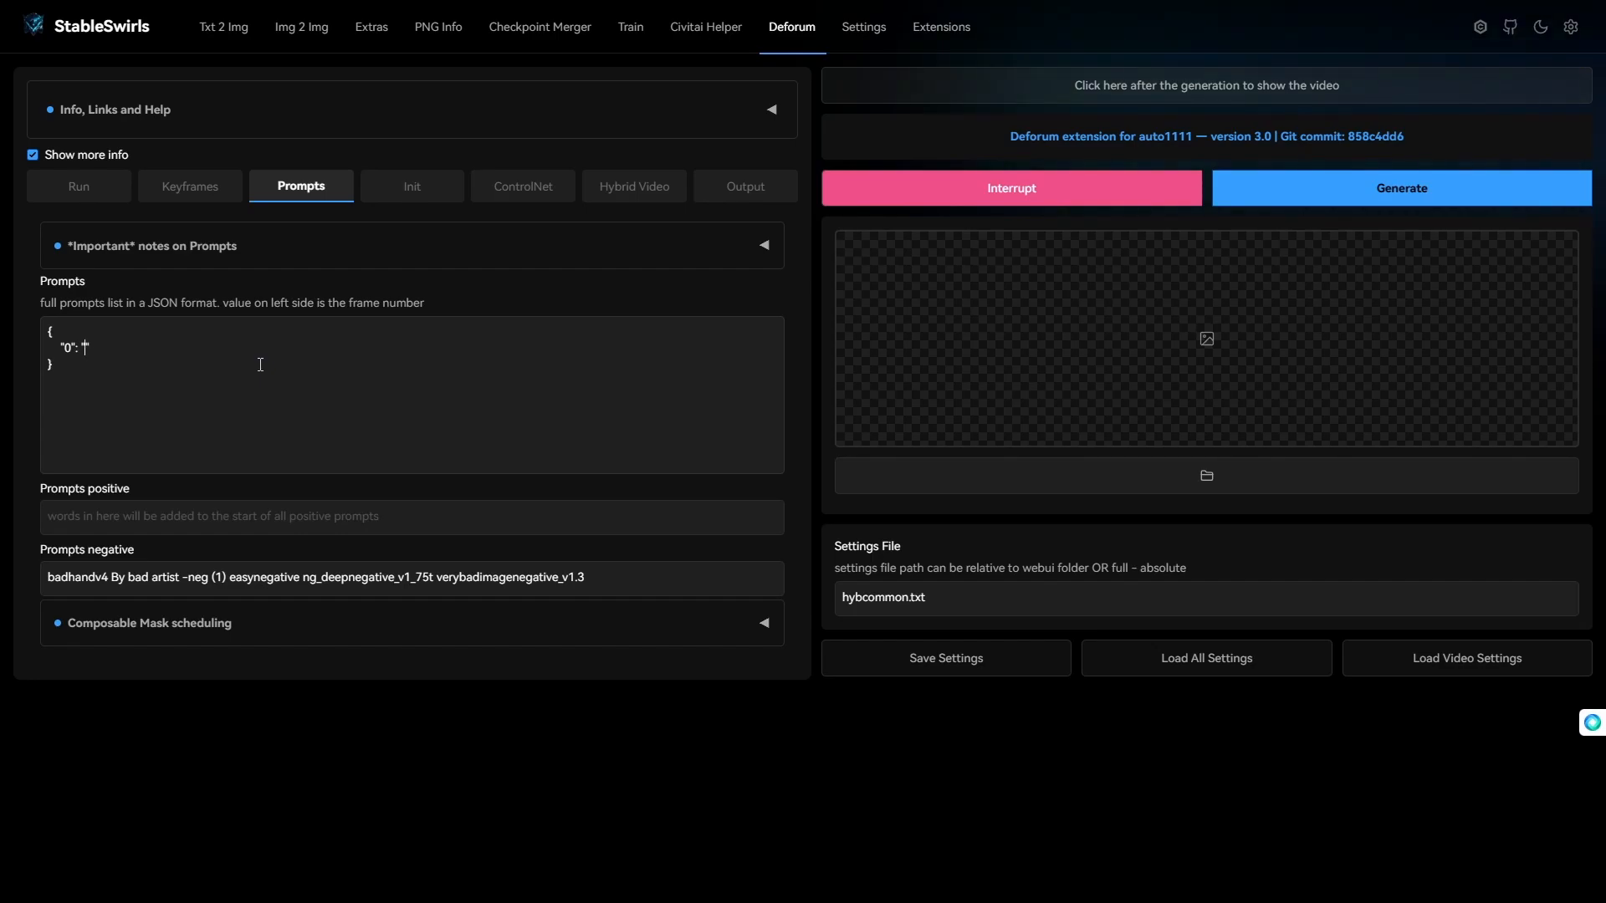
type("kamen rider, holding a sword,")
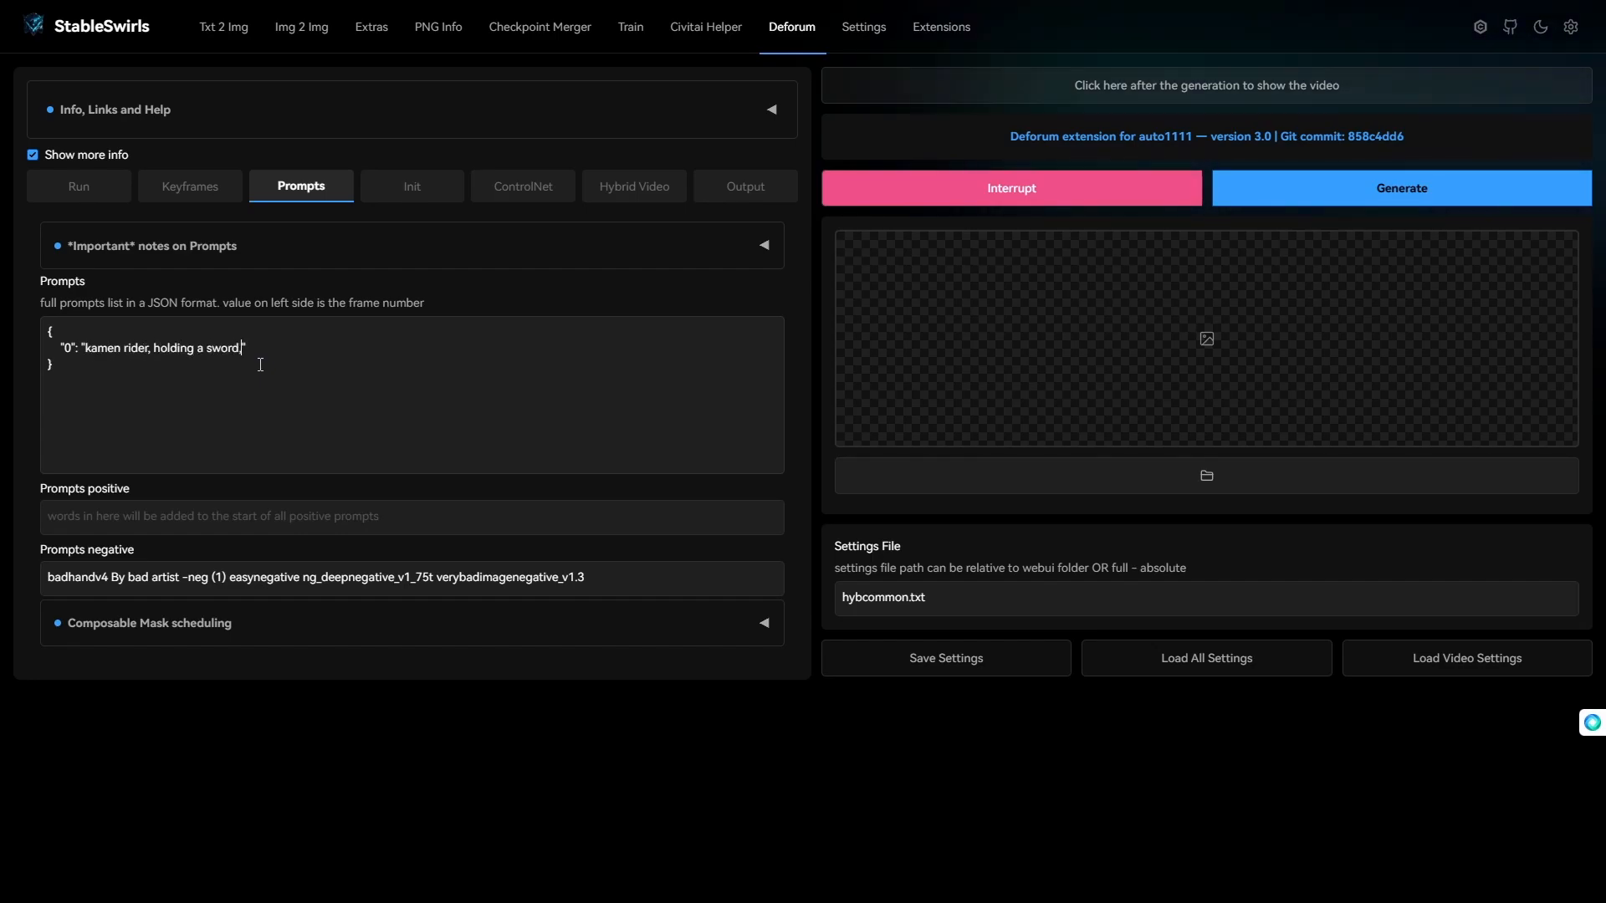
type("in space, on a planet, stunning background,")
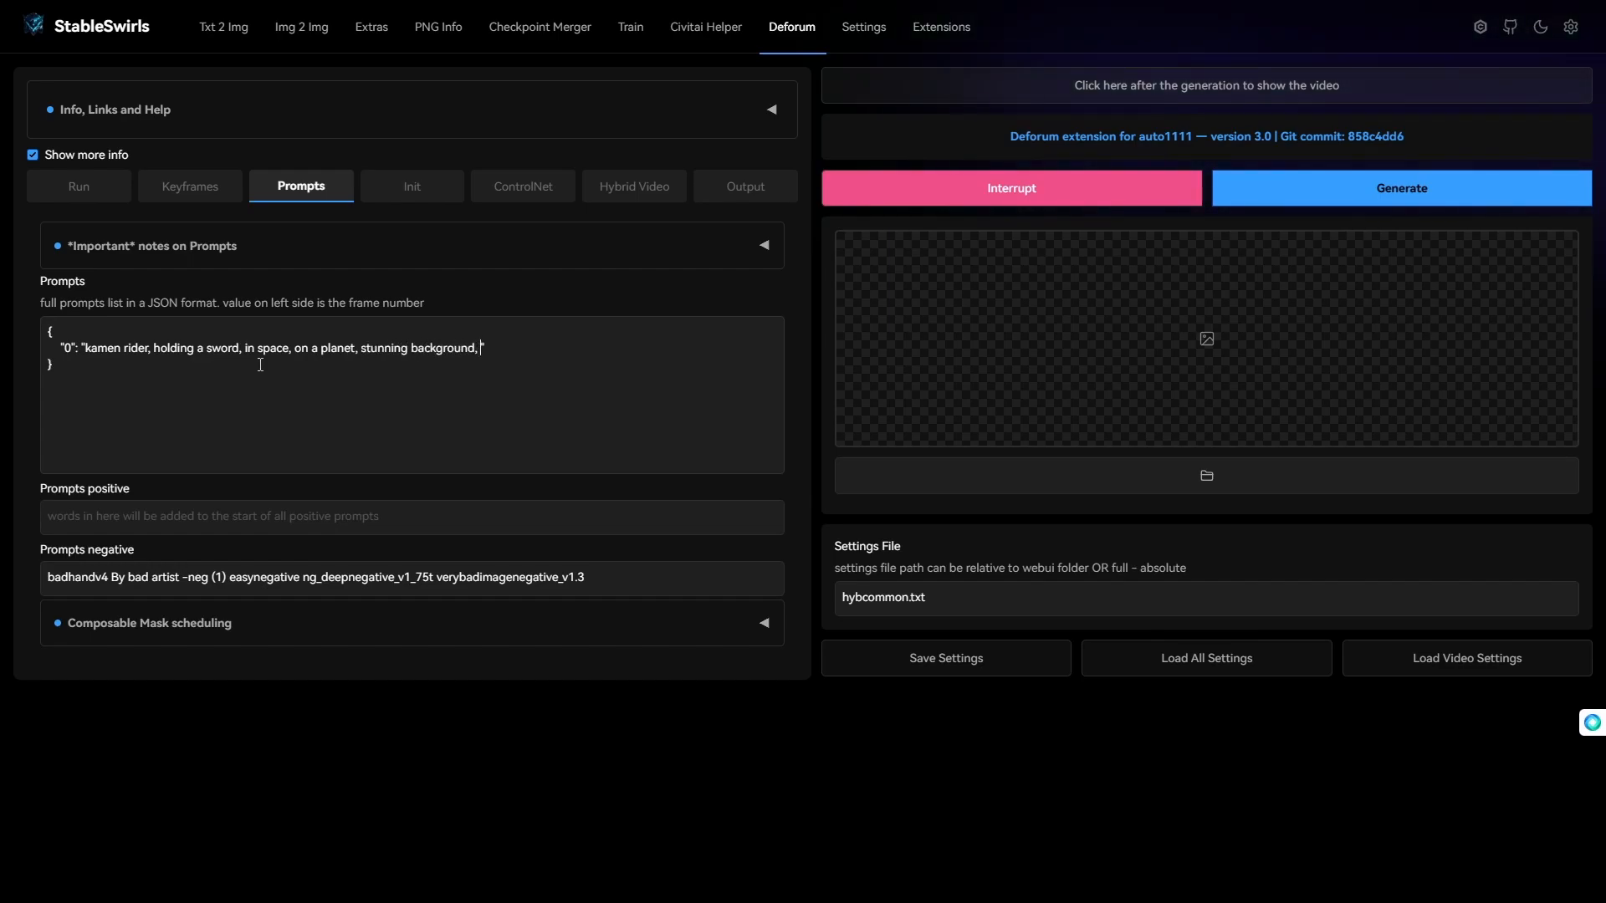
type("planets colliding")
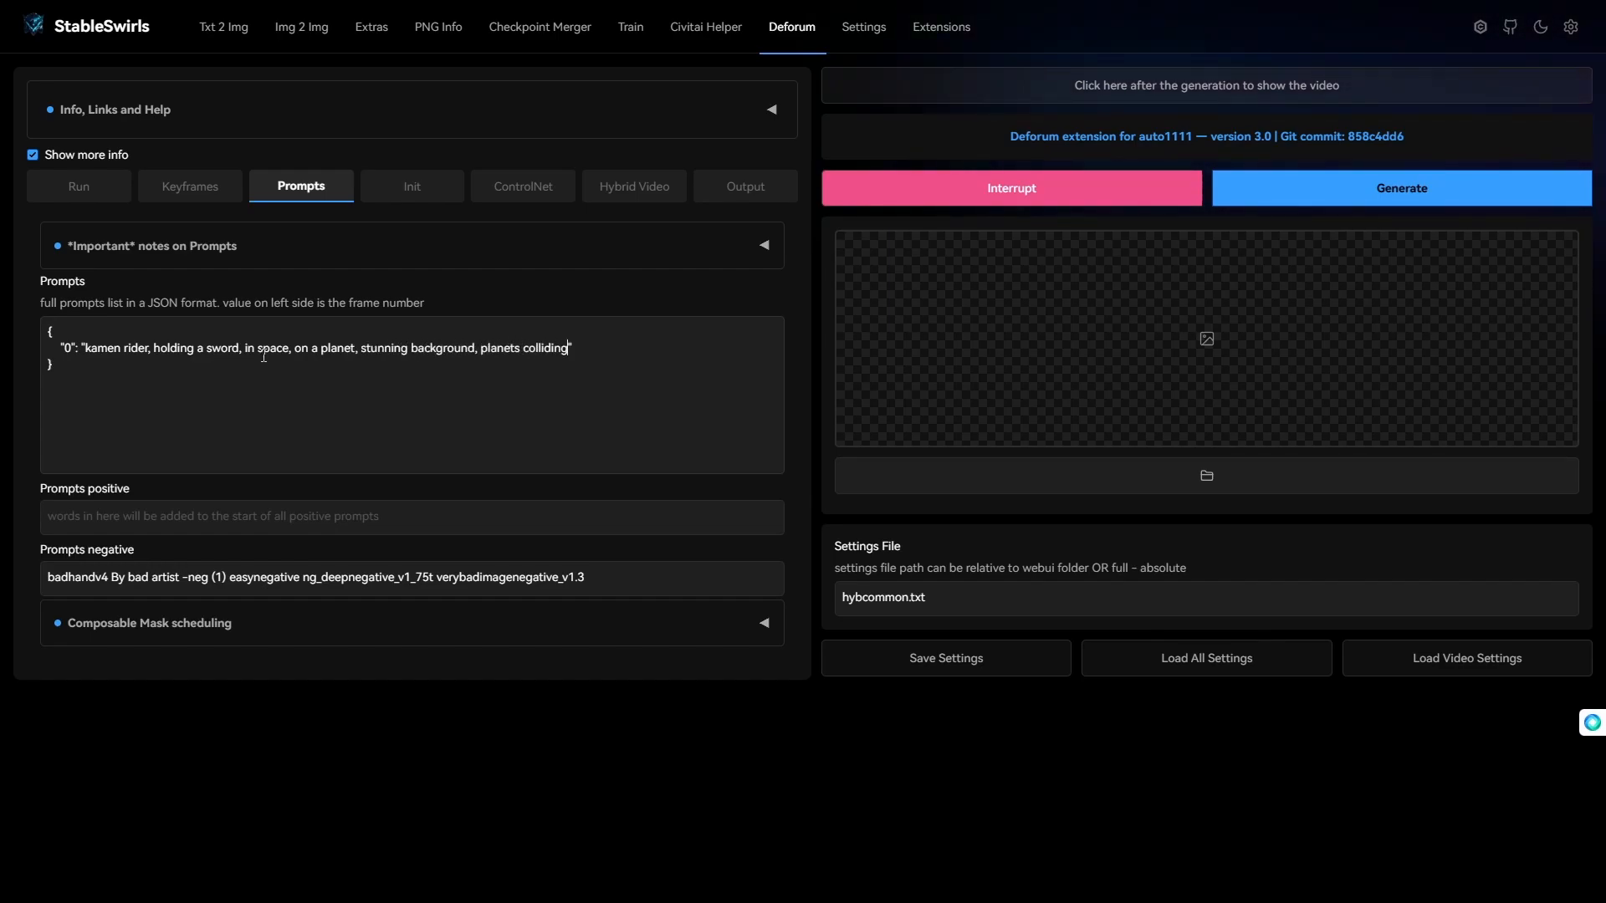
Name the batch workflowYT, start generating, and open the workflowYT output folder
left_click(78, 185)
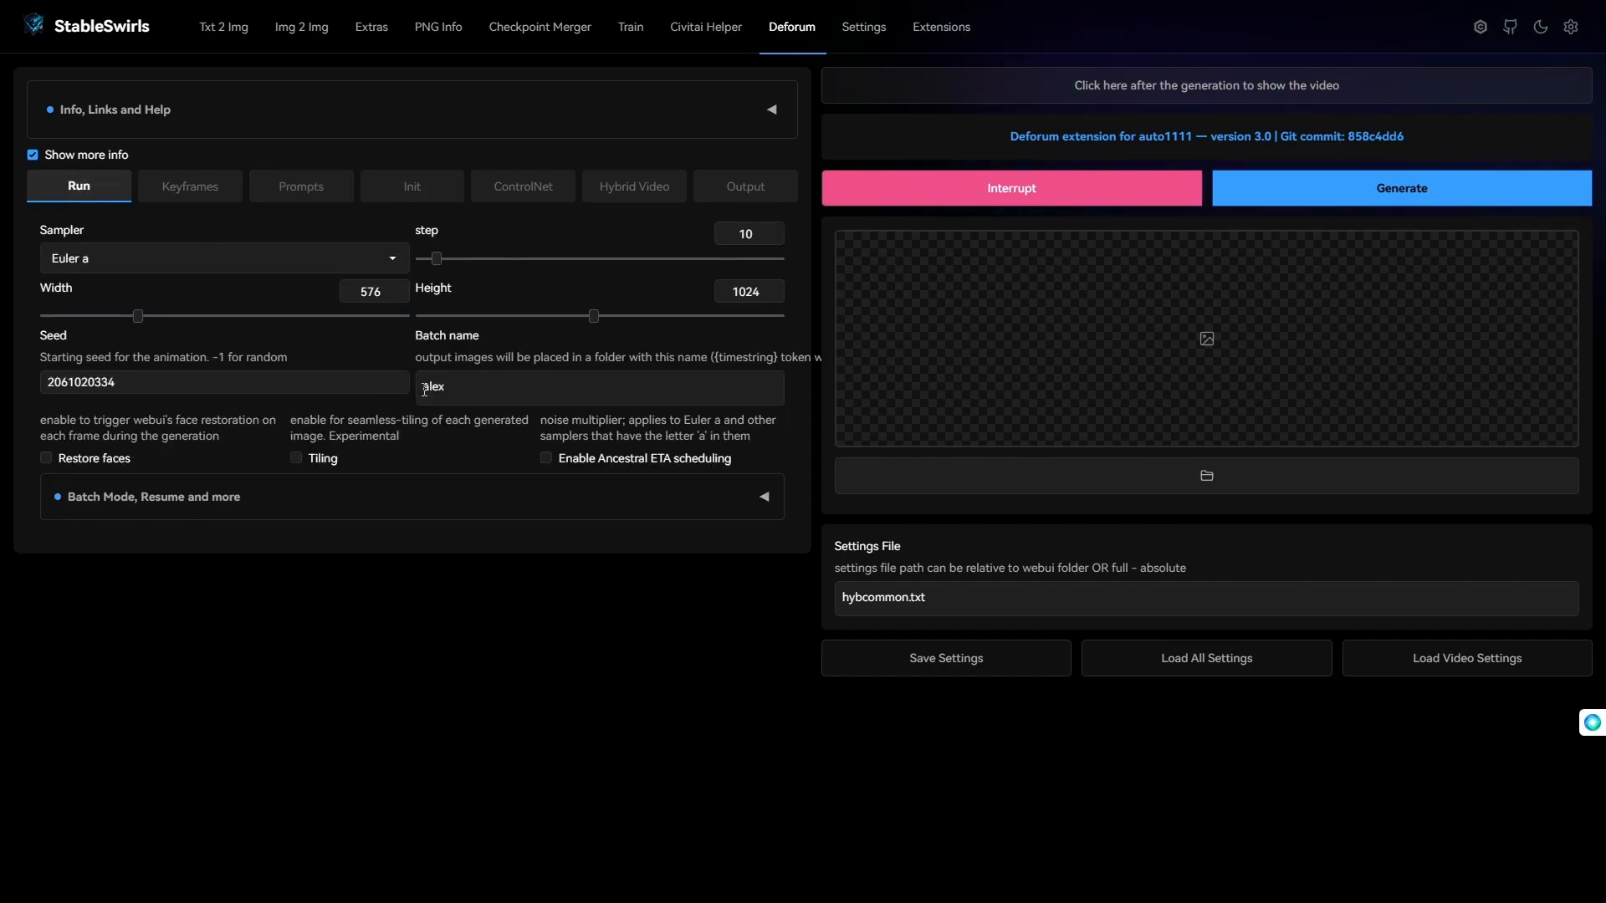
type("workflow")
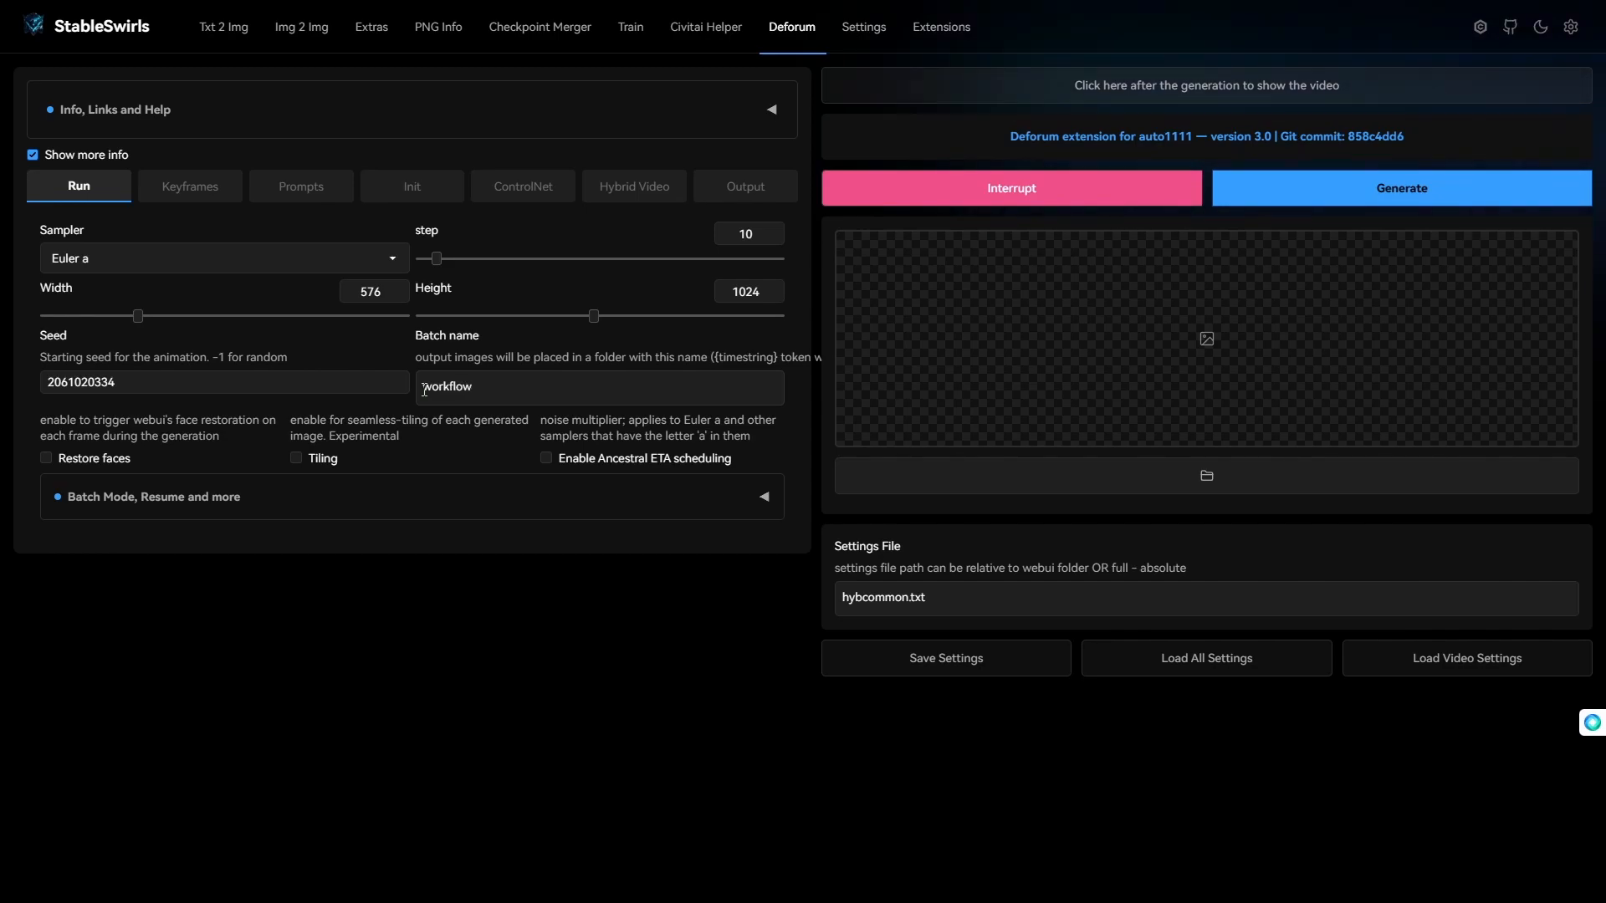
type("YT")
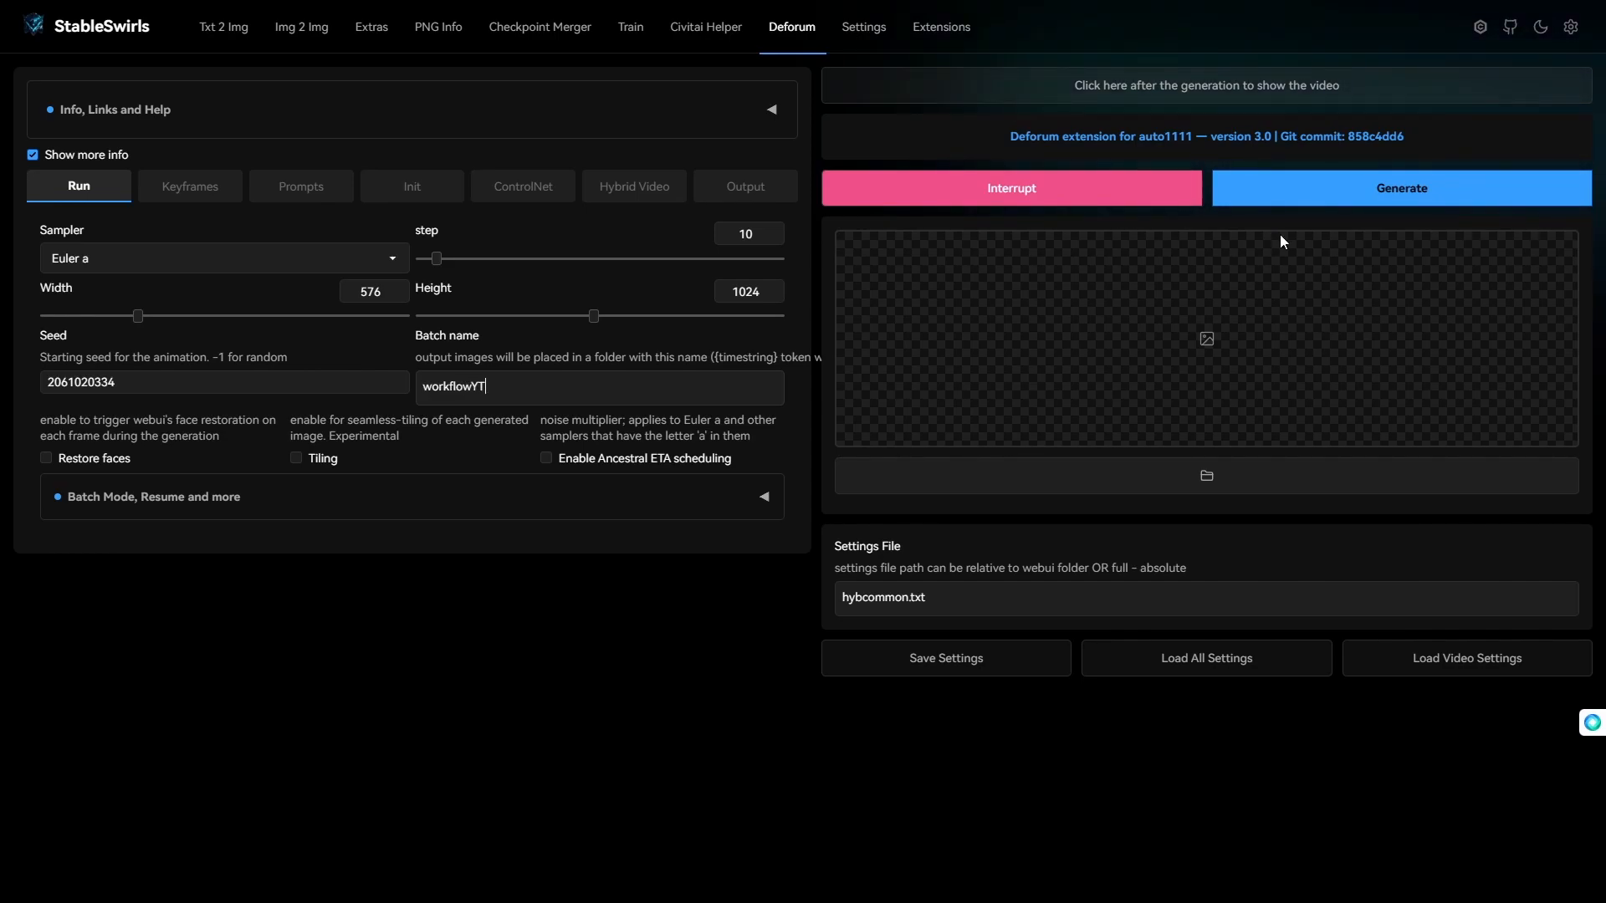
left_click(1399, 187)
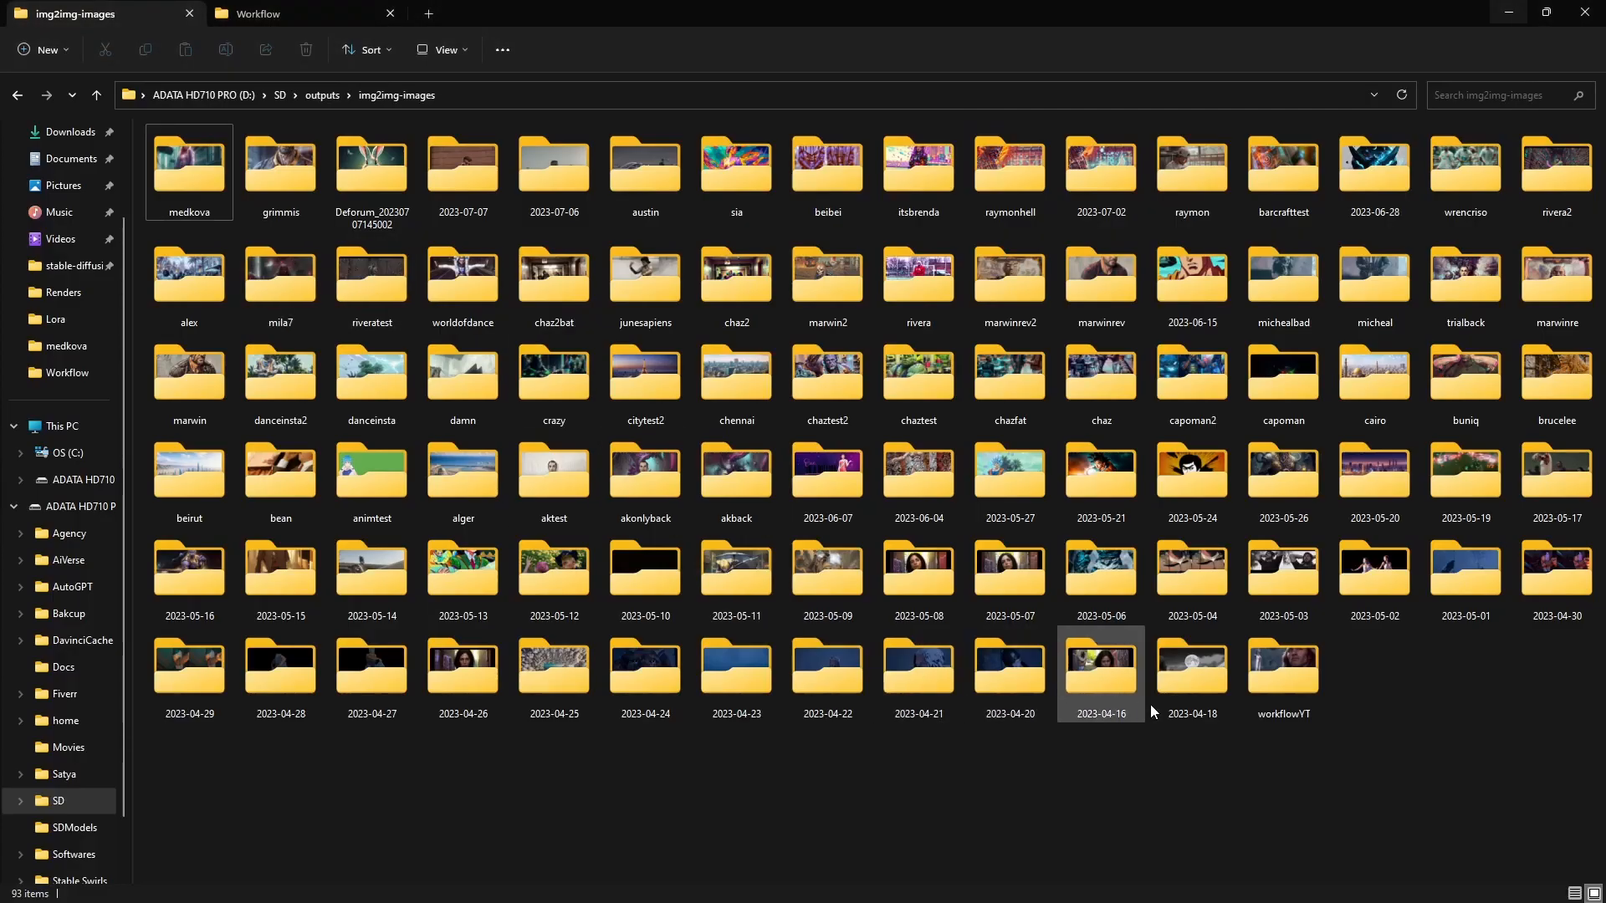
double_click(1281, 674)
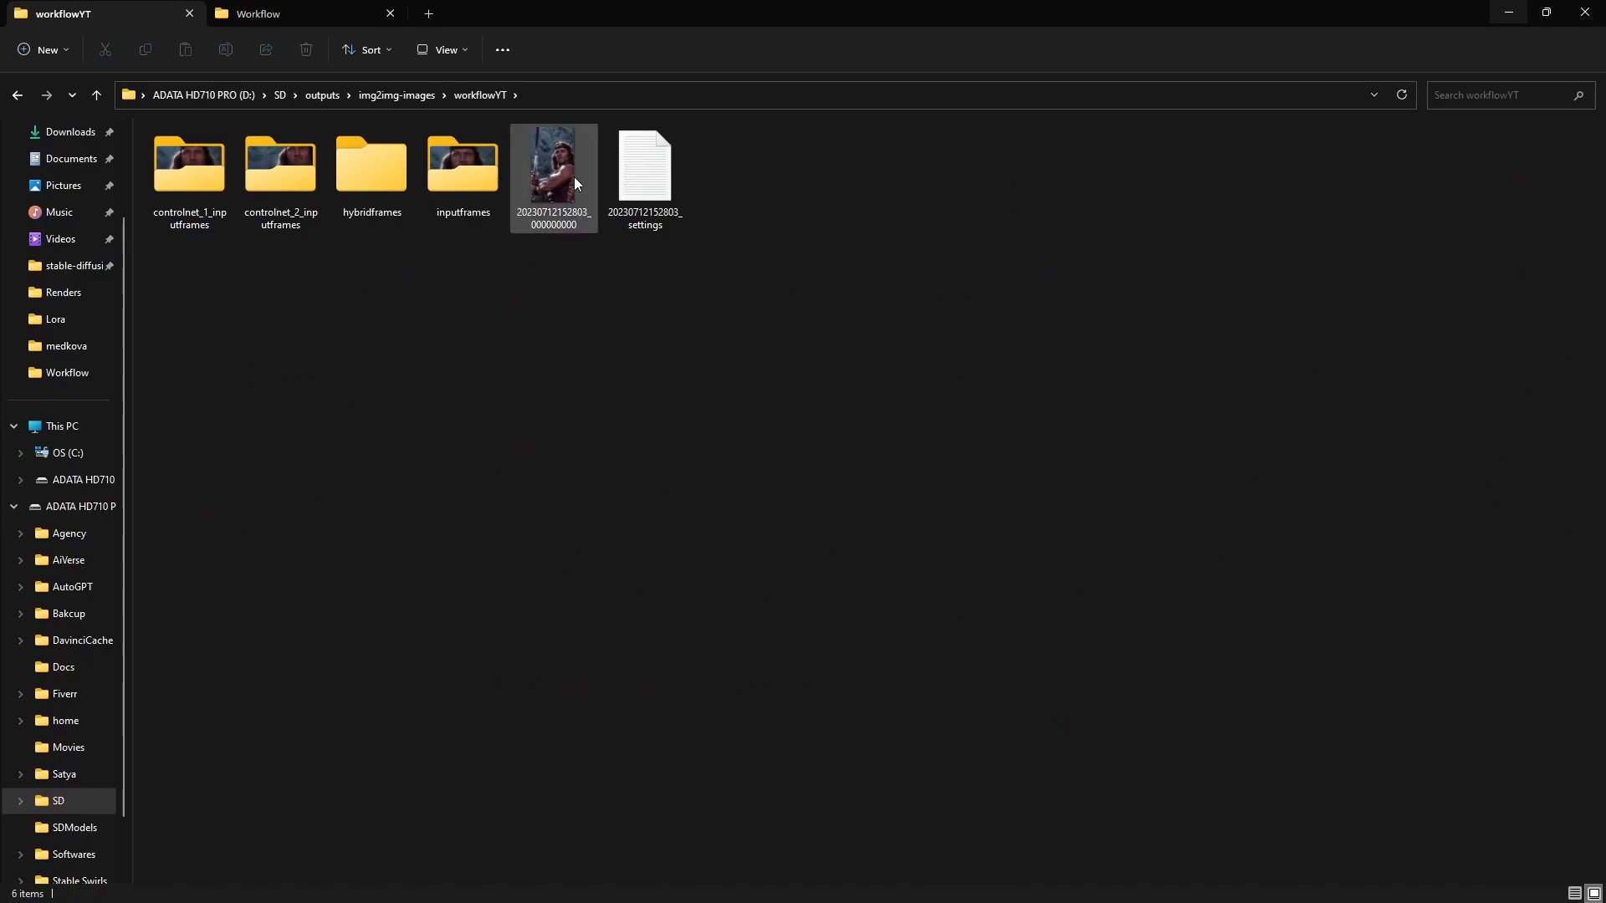
Open the first generated PNG frame of the long-haired swordsman in Photos, then close it
double_click(553, 165)
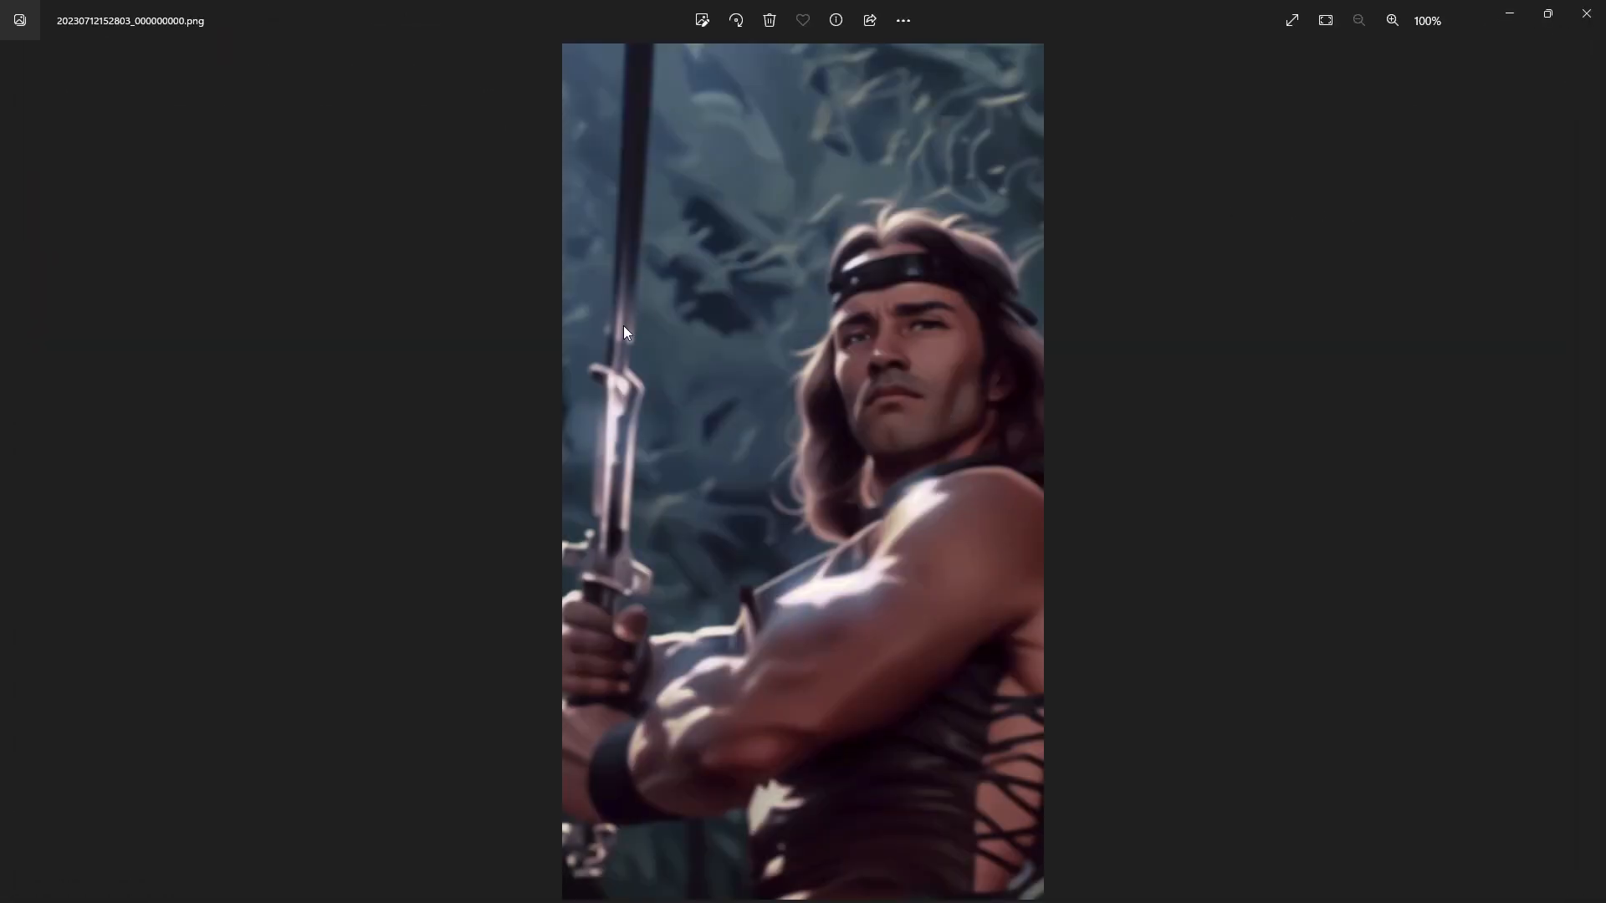
mouse_move(920, 282)
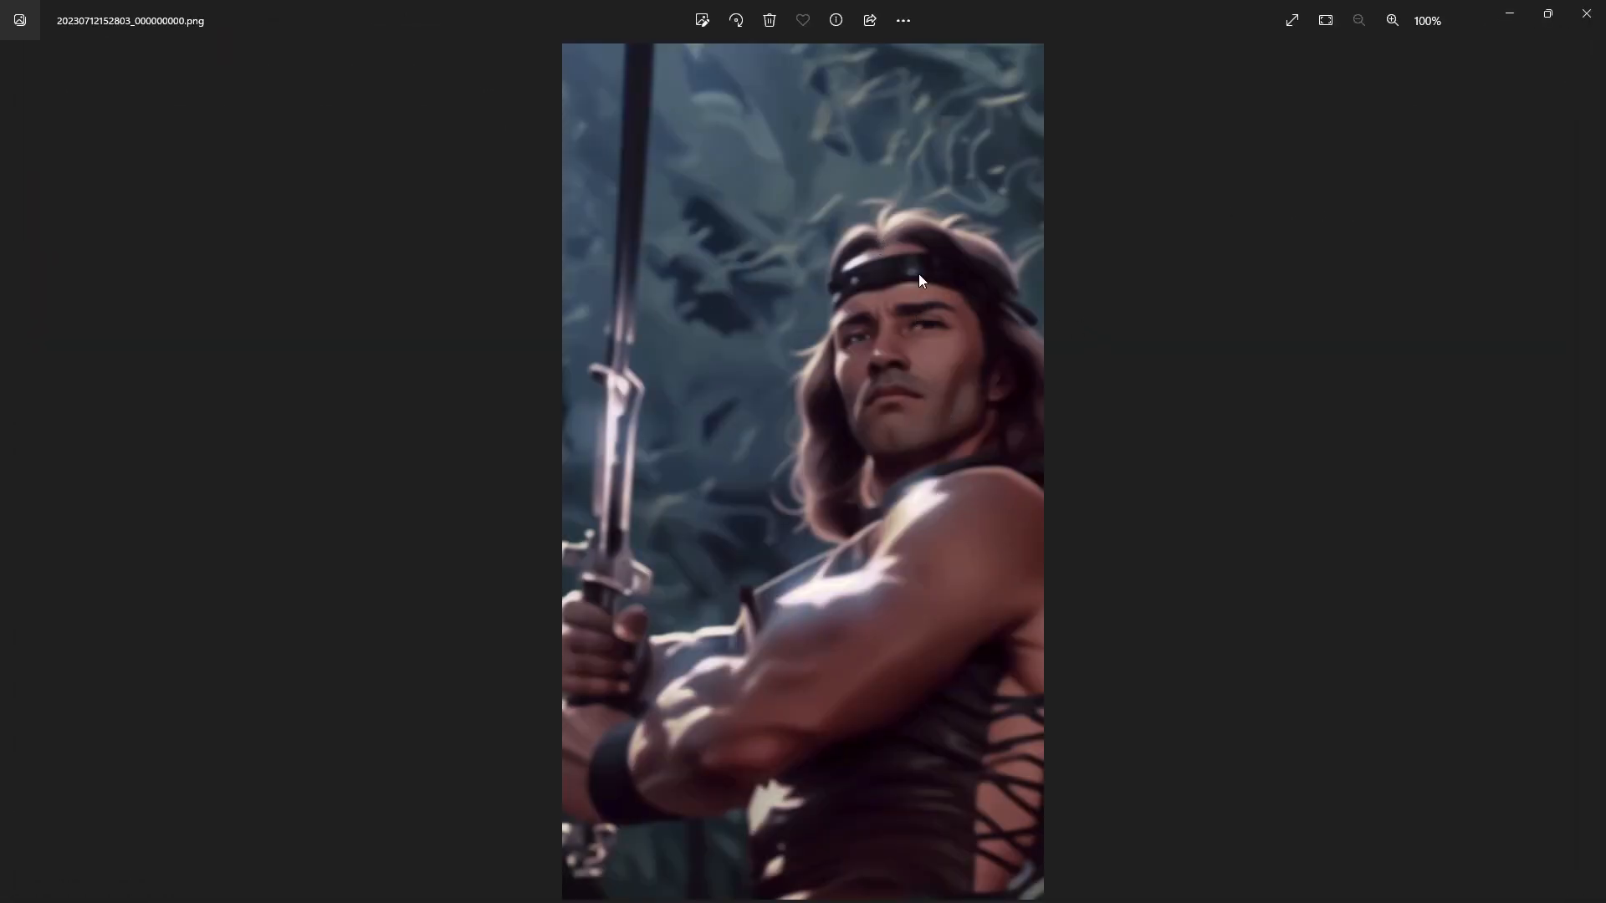
mouse_move(701, 179)
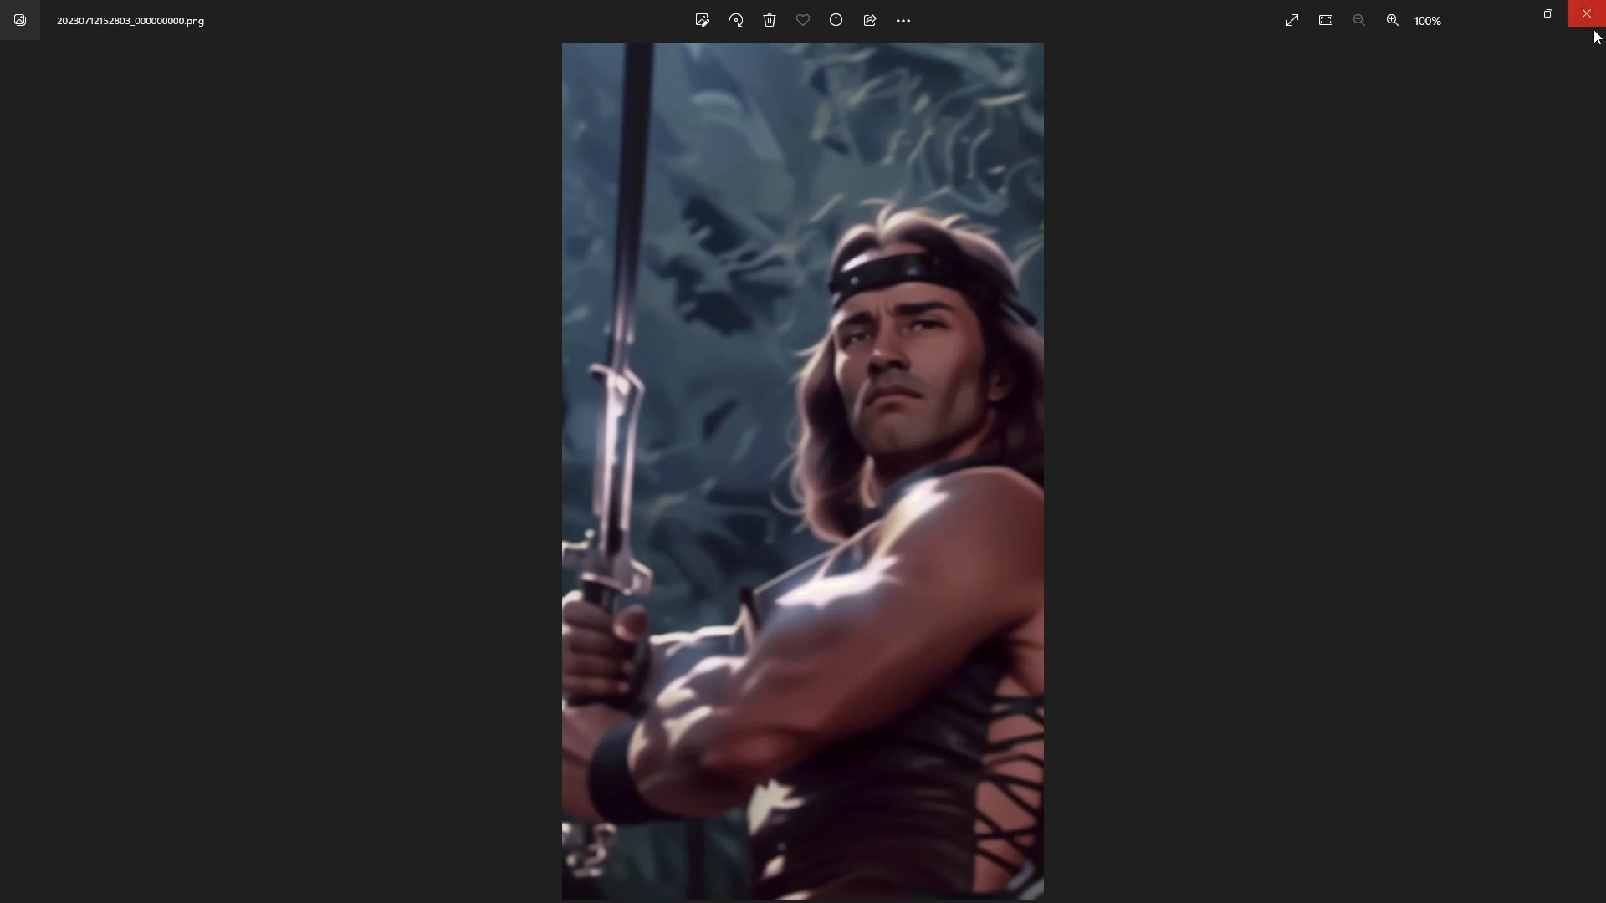
left_click(1586, 14)
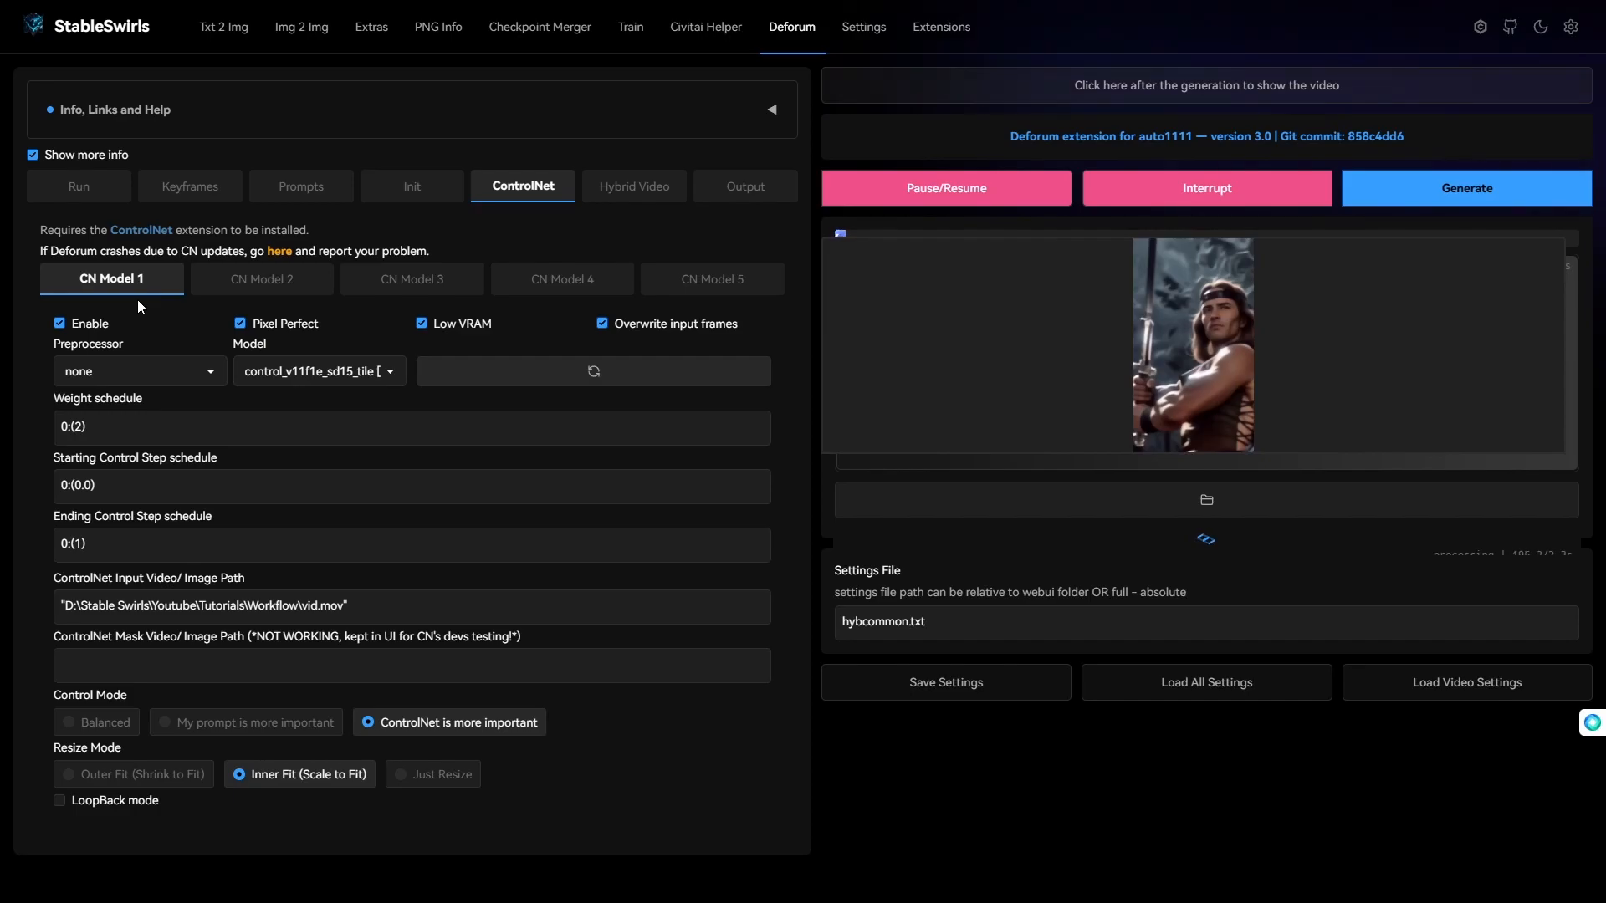
Let the Deforum run finish with its generation info shown, then reopen the Prompts sub-tab
left_click(300, 186)
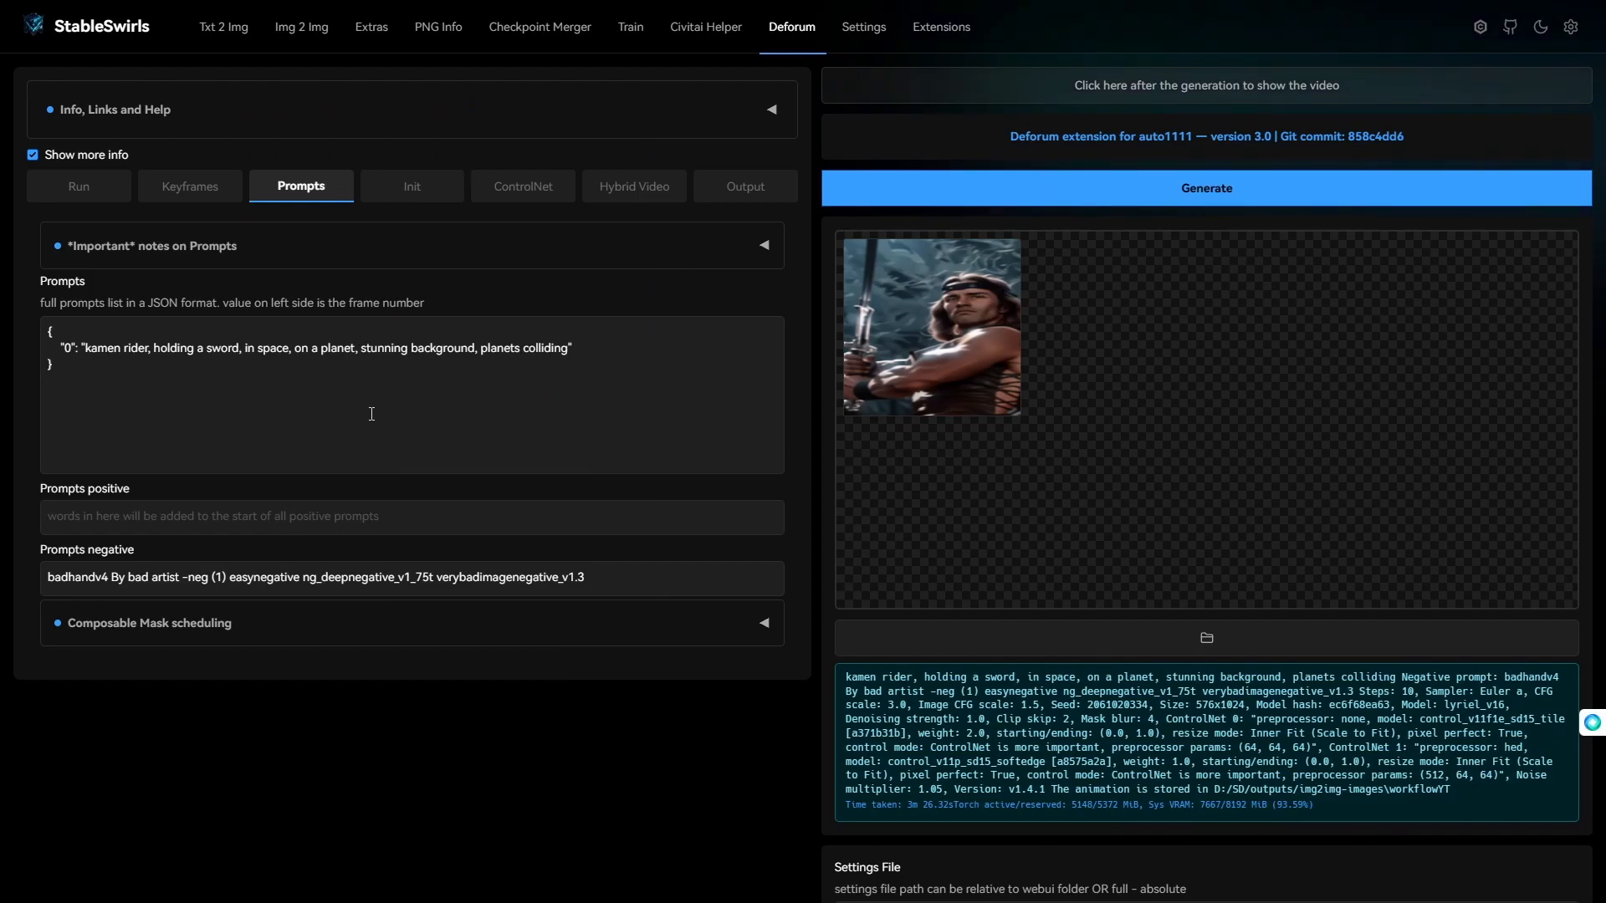
mouse_move(680, 306)
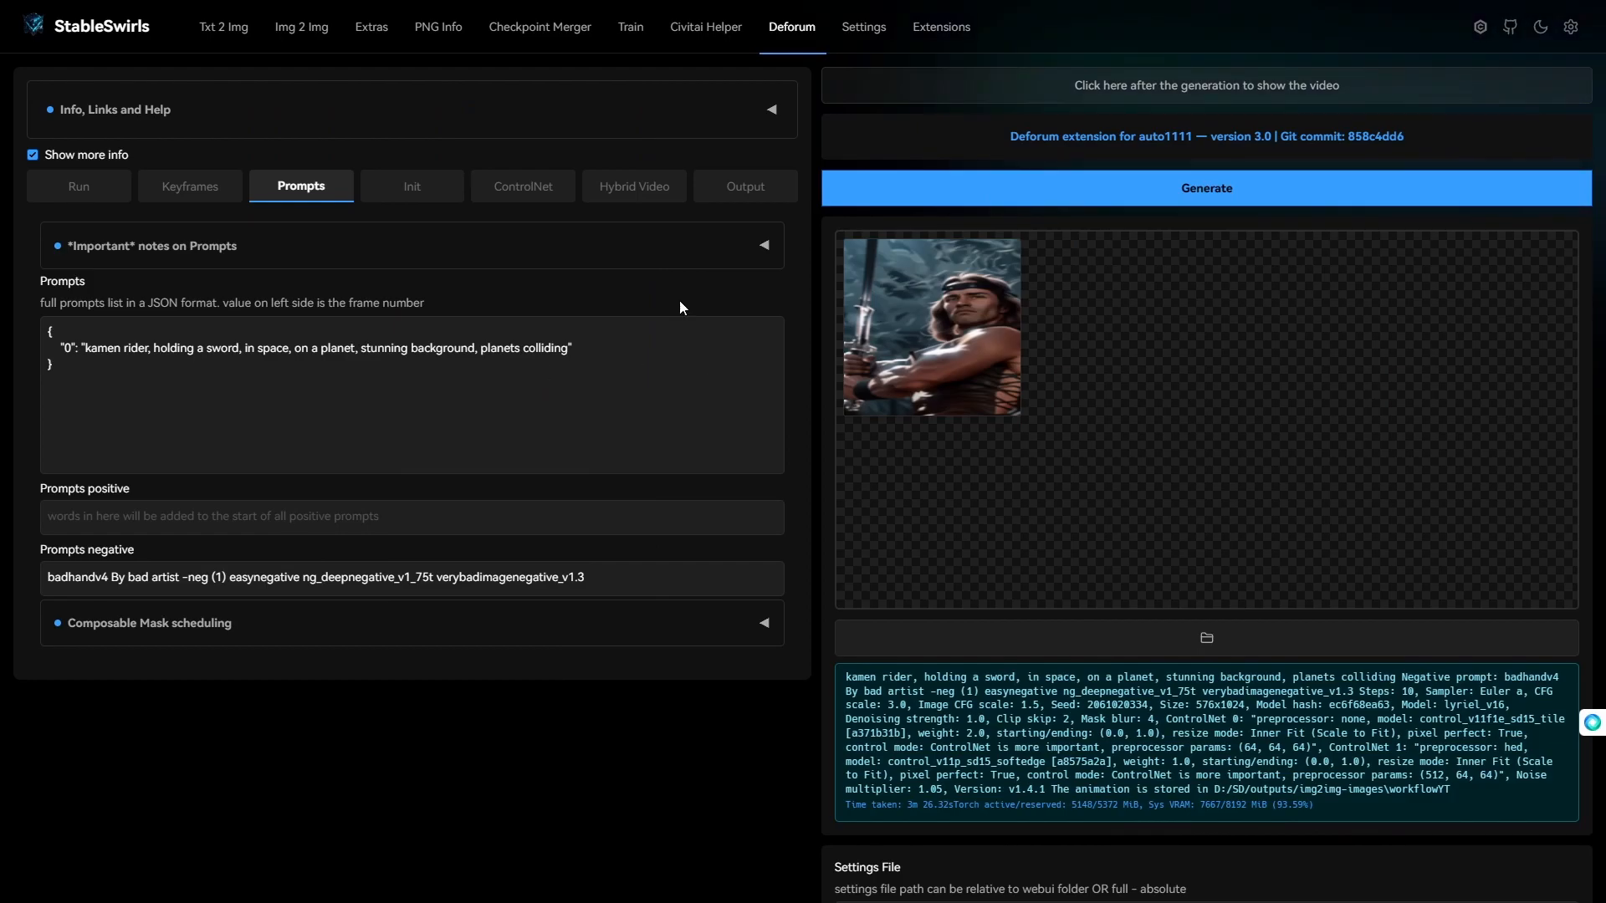
mouse_move(471, 7)
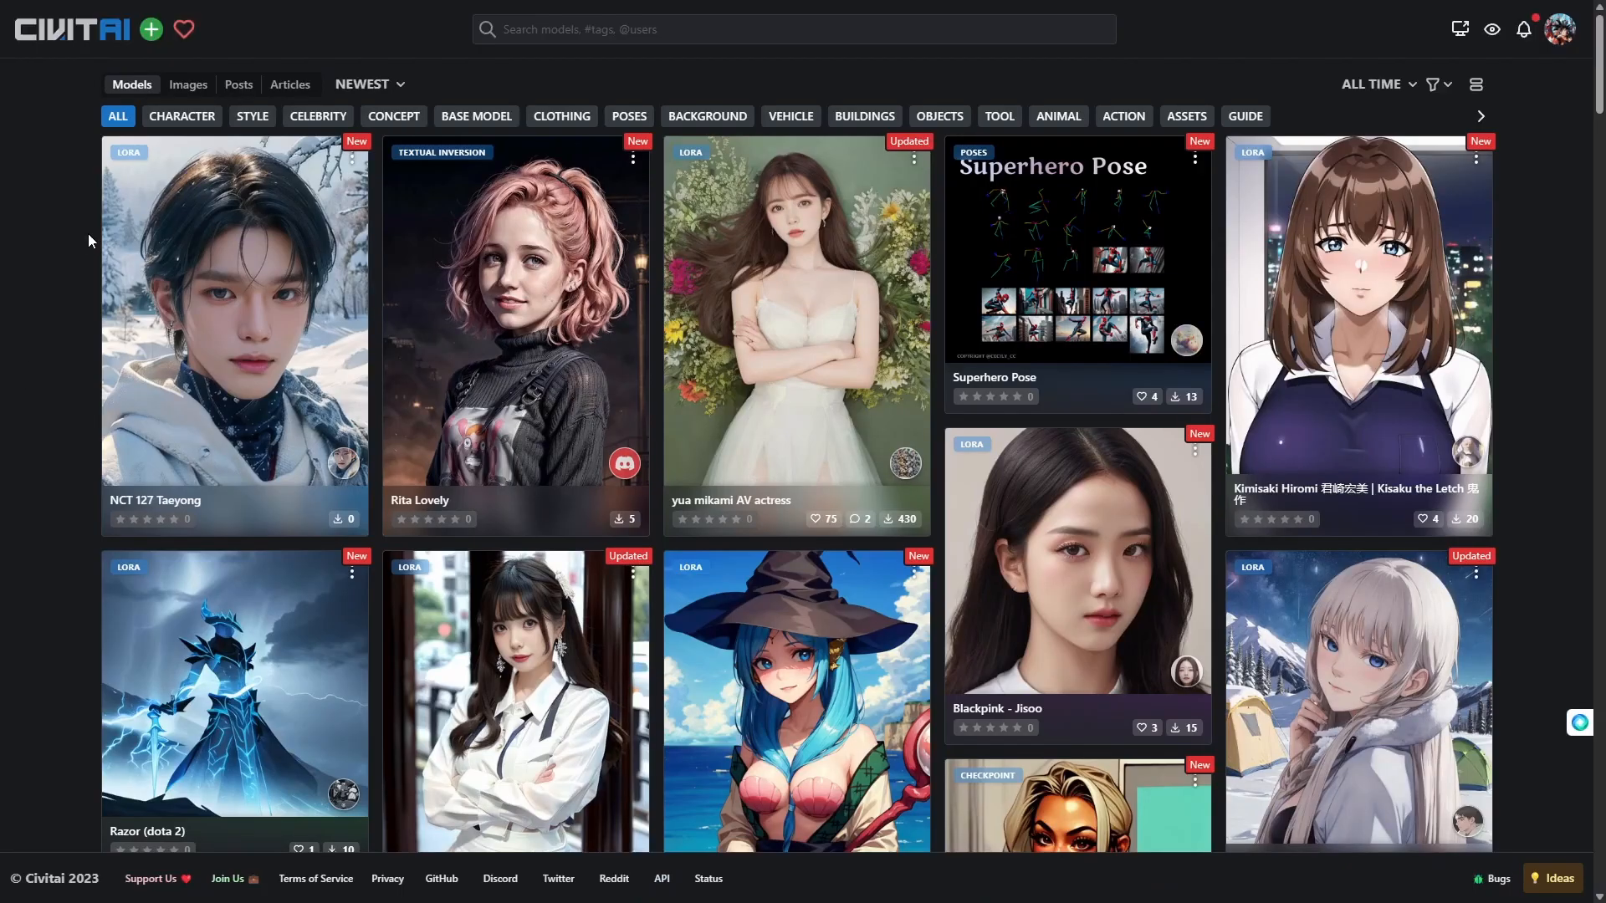
mouse_move(4, 287)
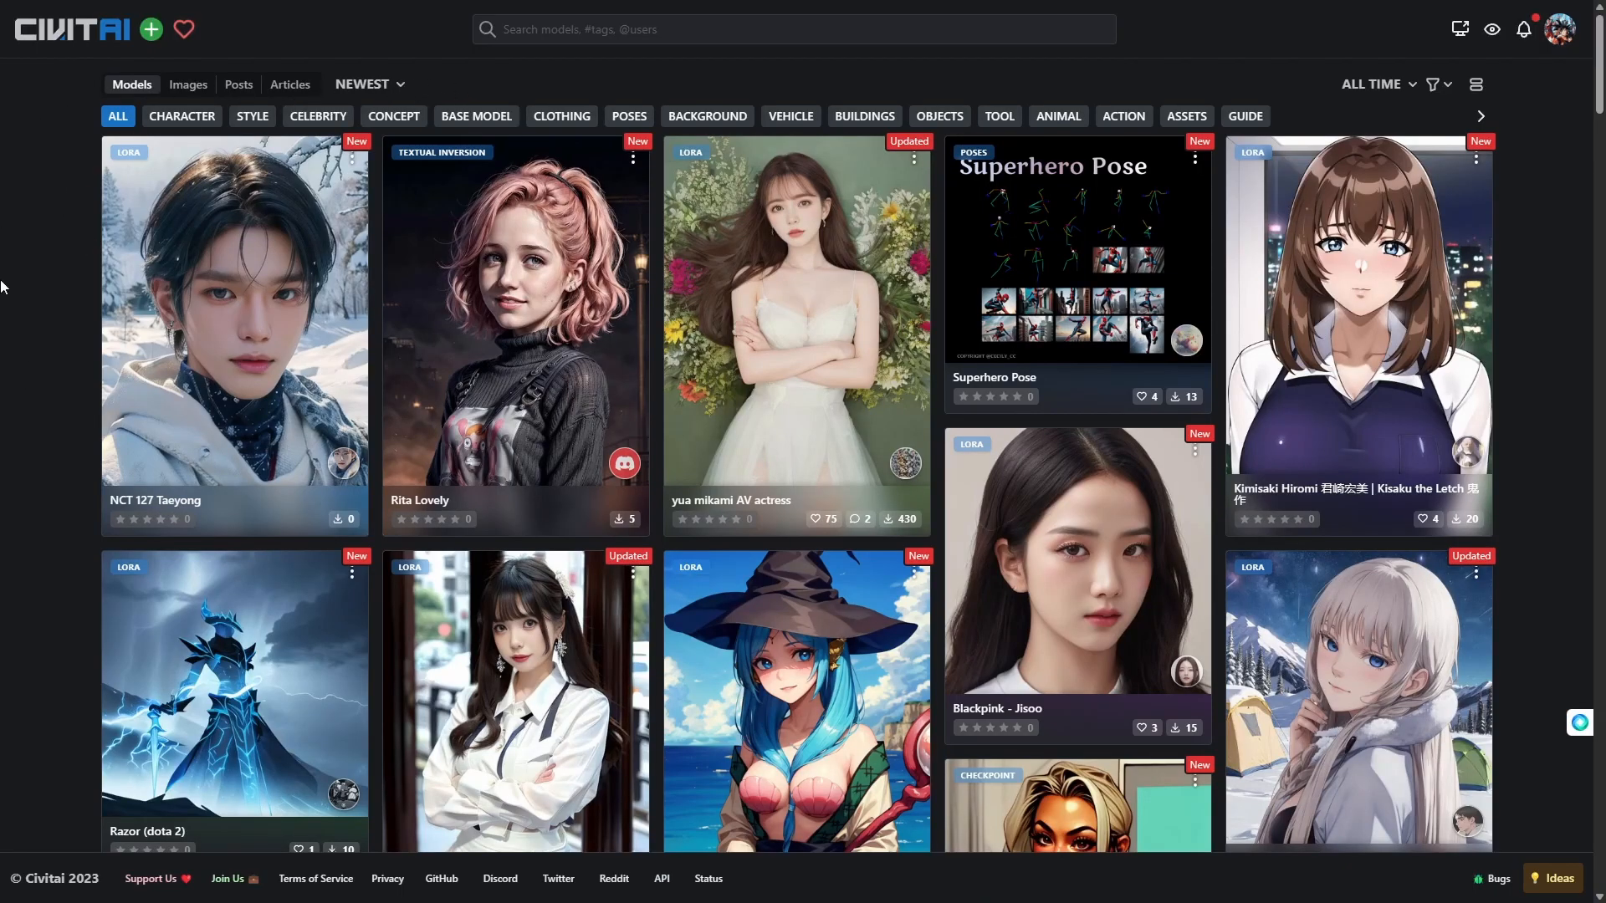
mouse_move(121, 8)
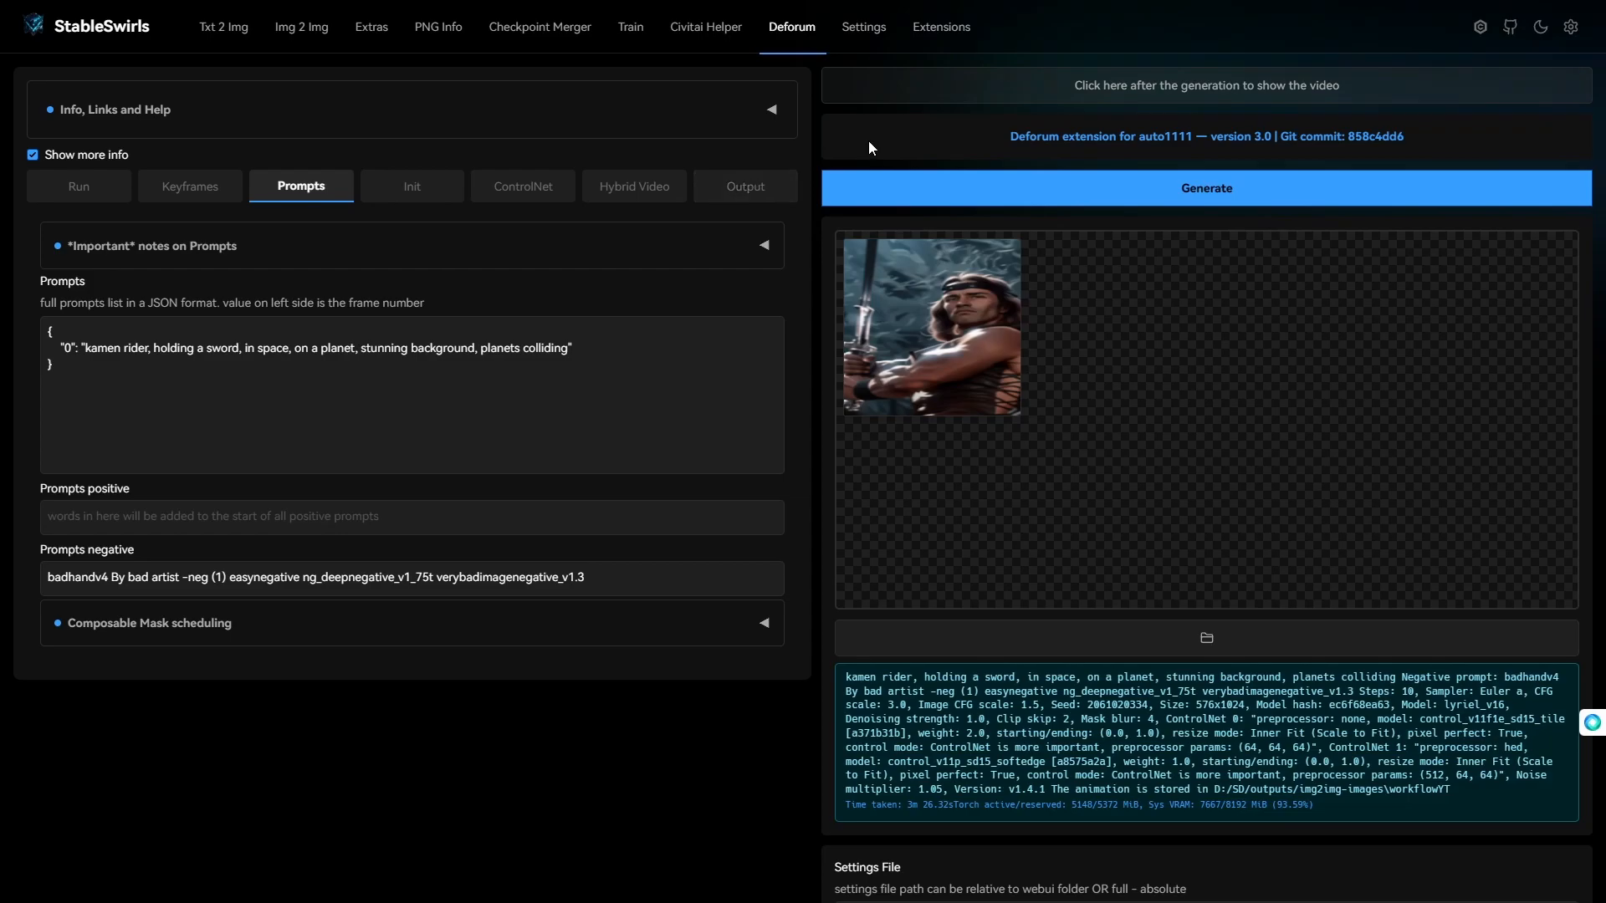
mouse_move(826, 155)
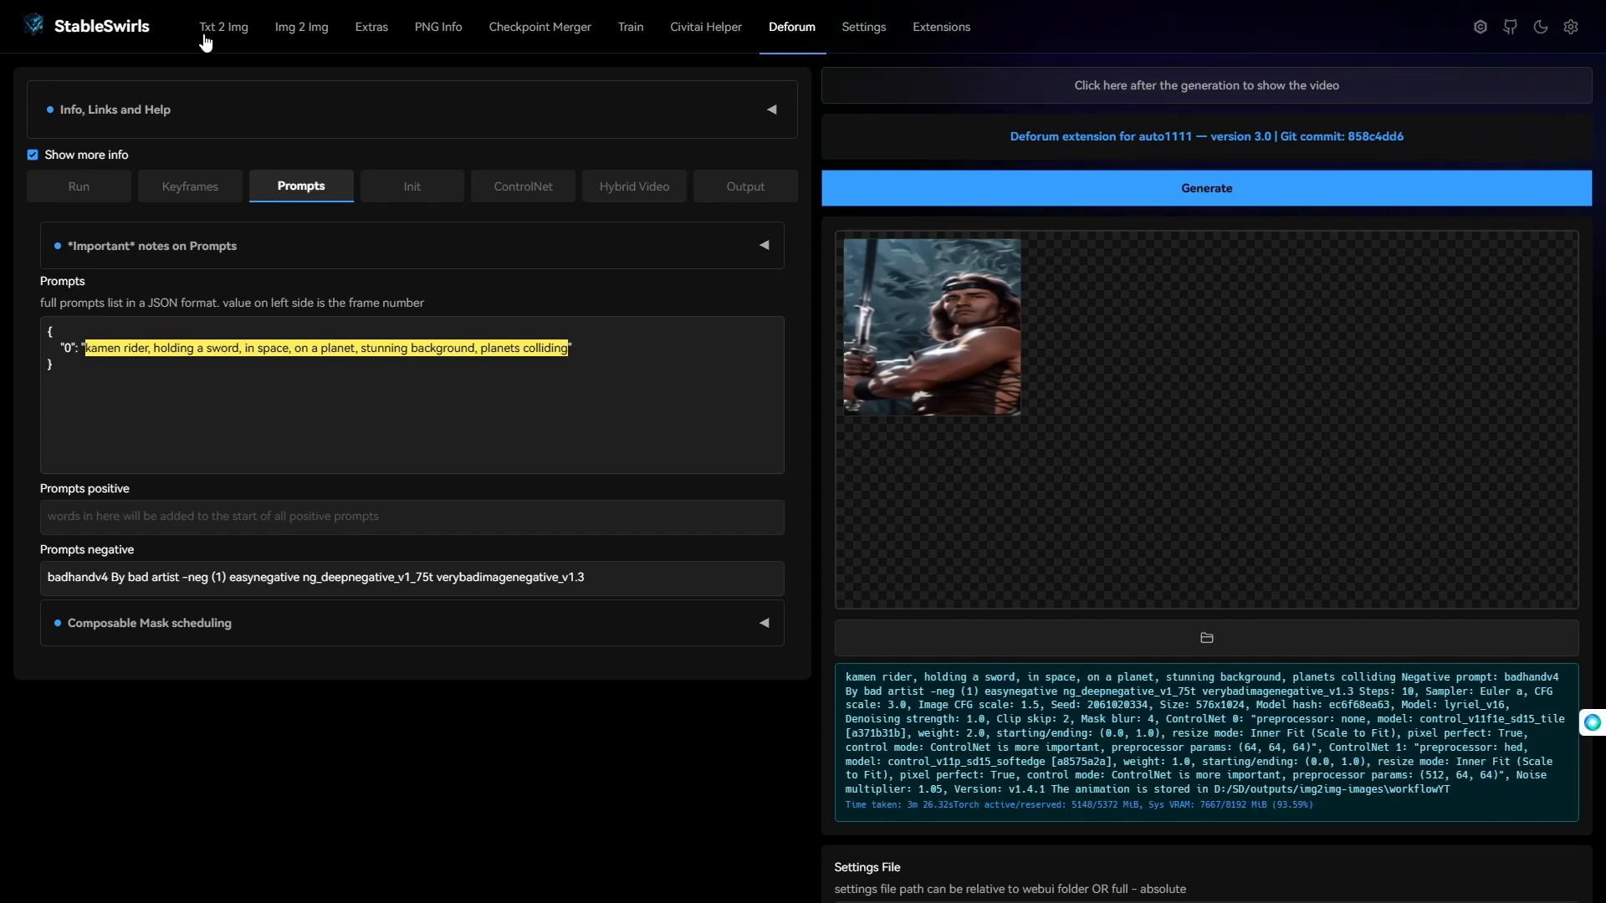
In txt2img, add the ohmazio LoRA and 'OhmaZio, in a Ohma suit', then generate at 576x1024
left_click(223, 27)
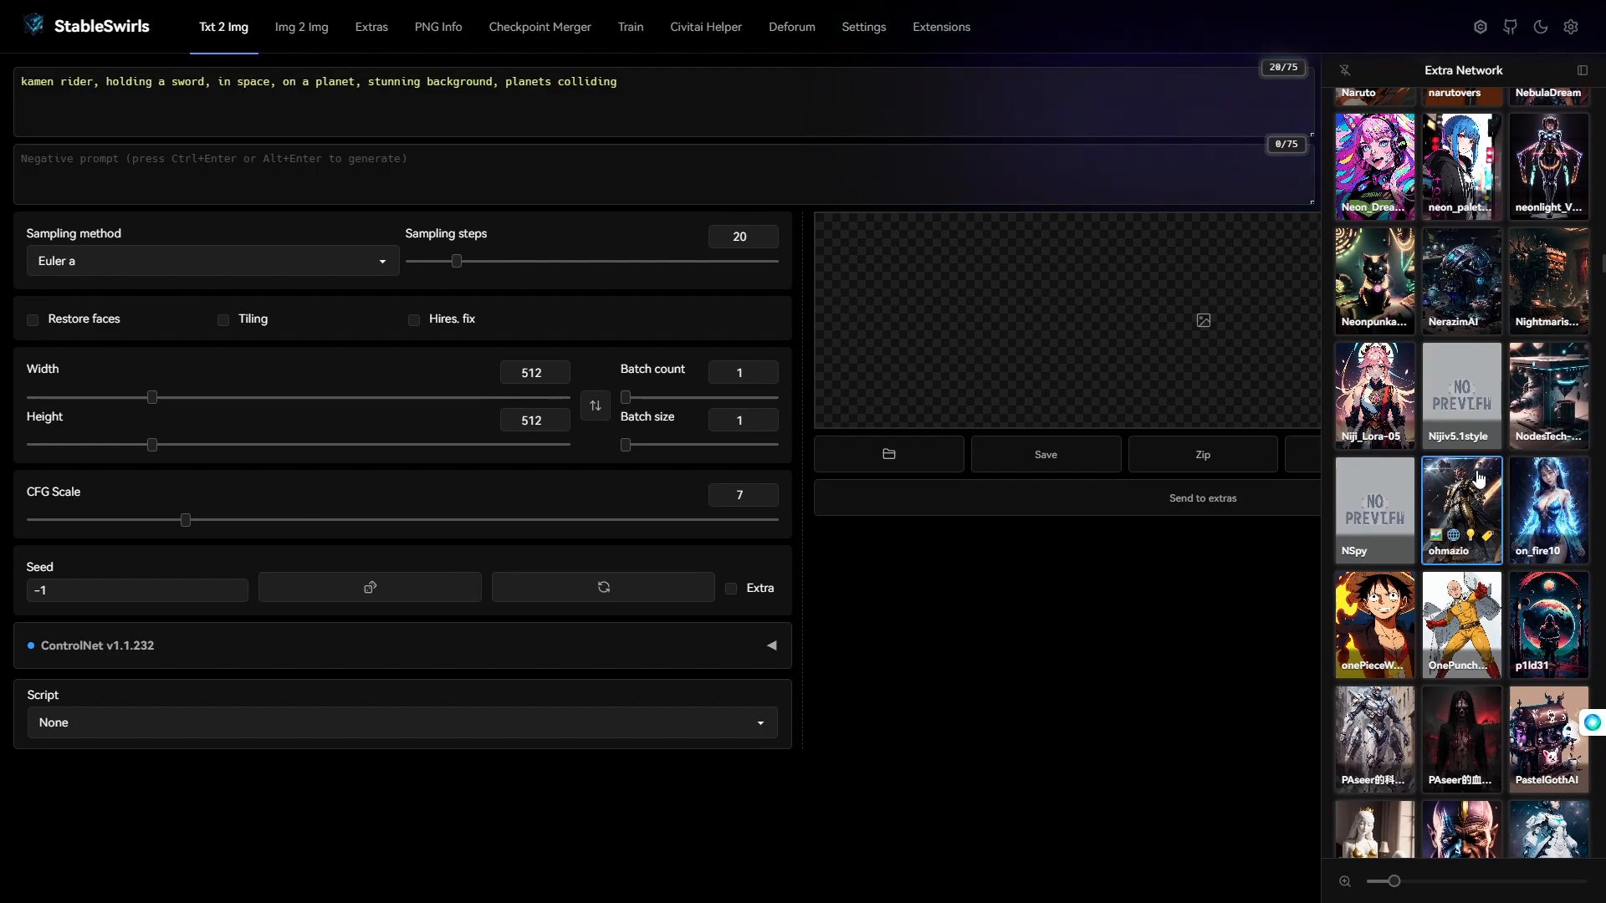
left_click(1459, 510)
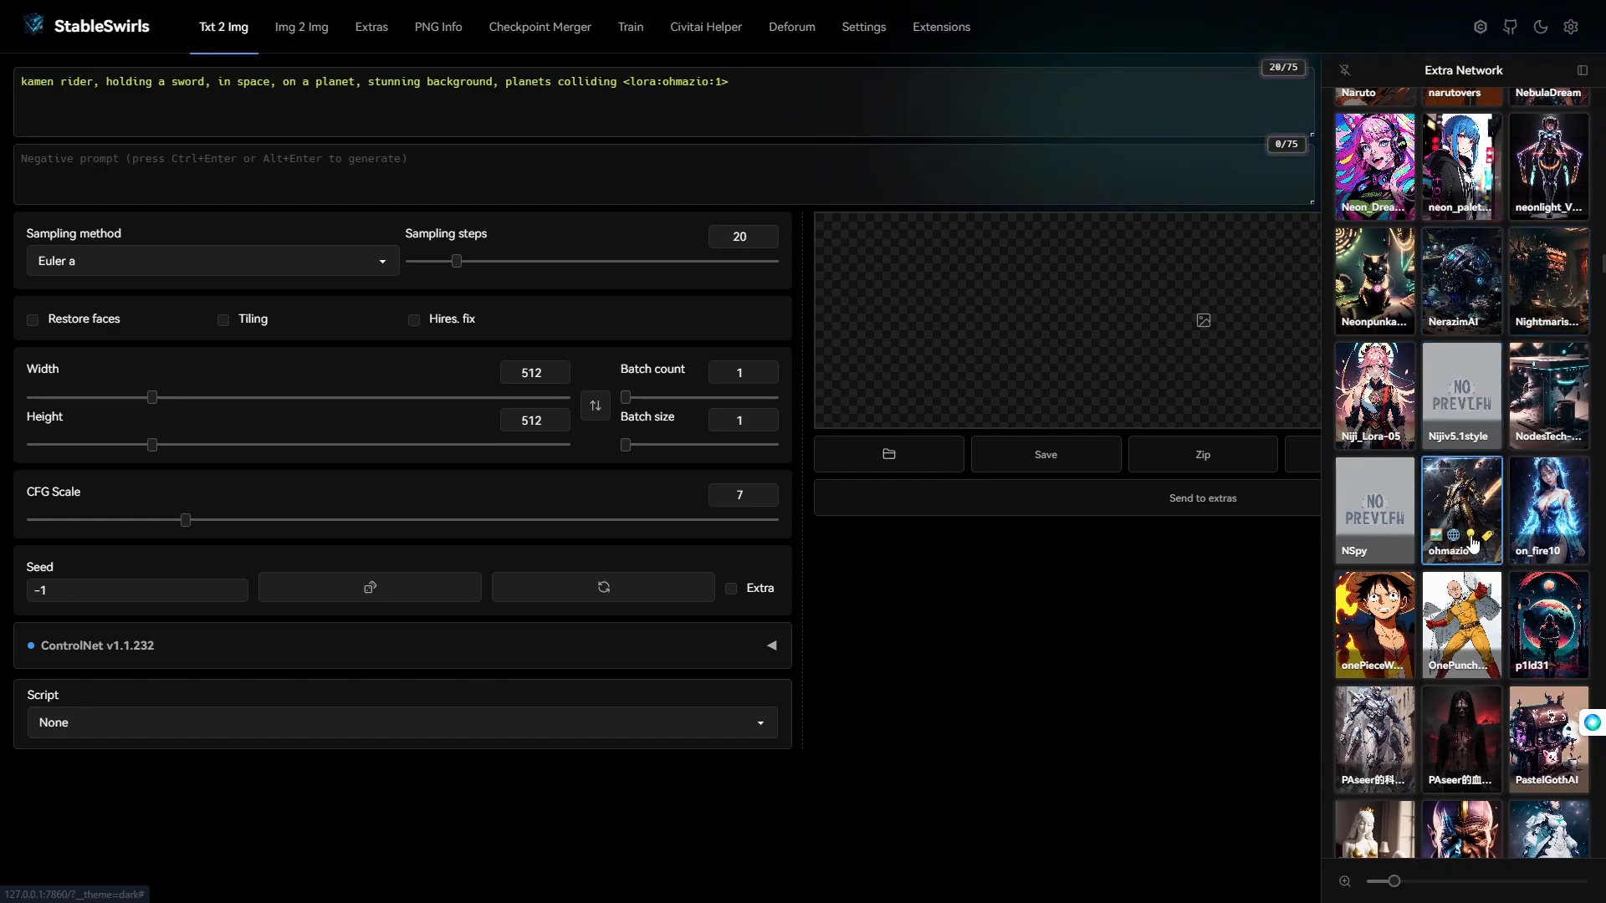
left_click(1461, 86)
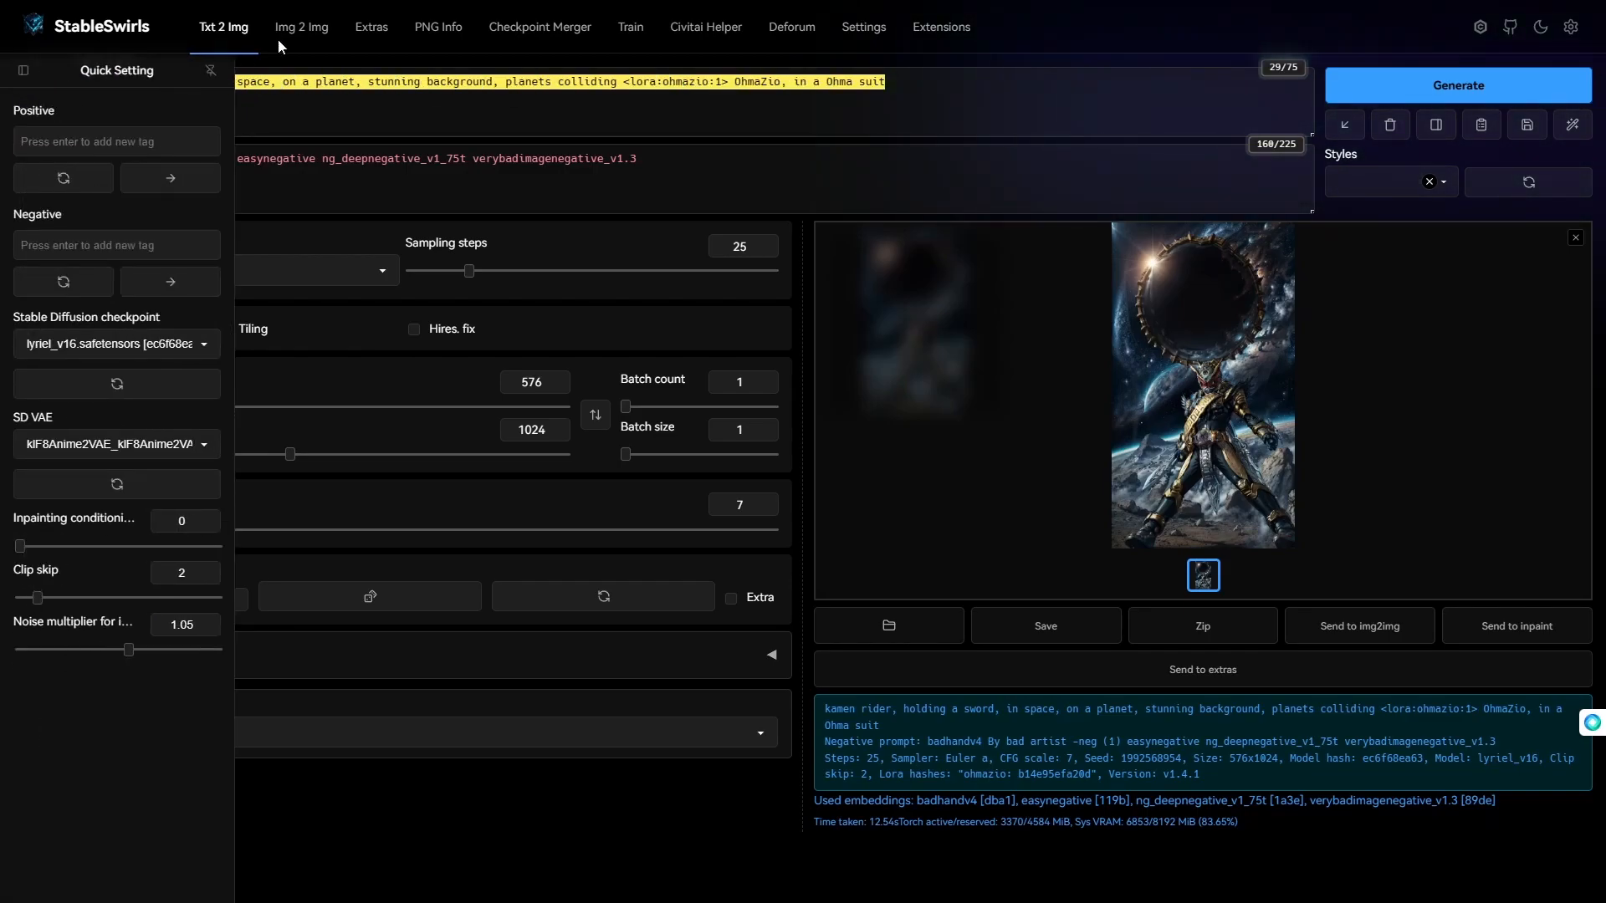
In img2img, paste the negative prompt (badhandv4, easynegative, ng_deepnegative…) and open the inputframes folder
left_click(300, 27)
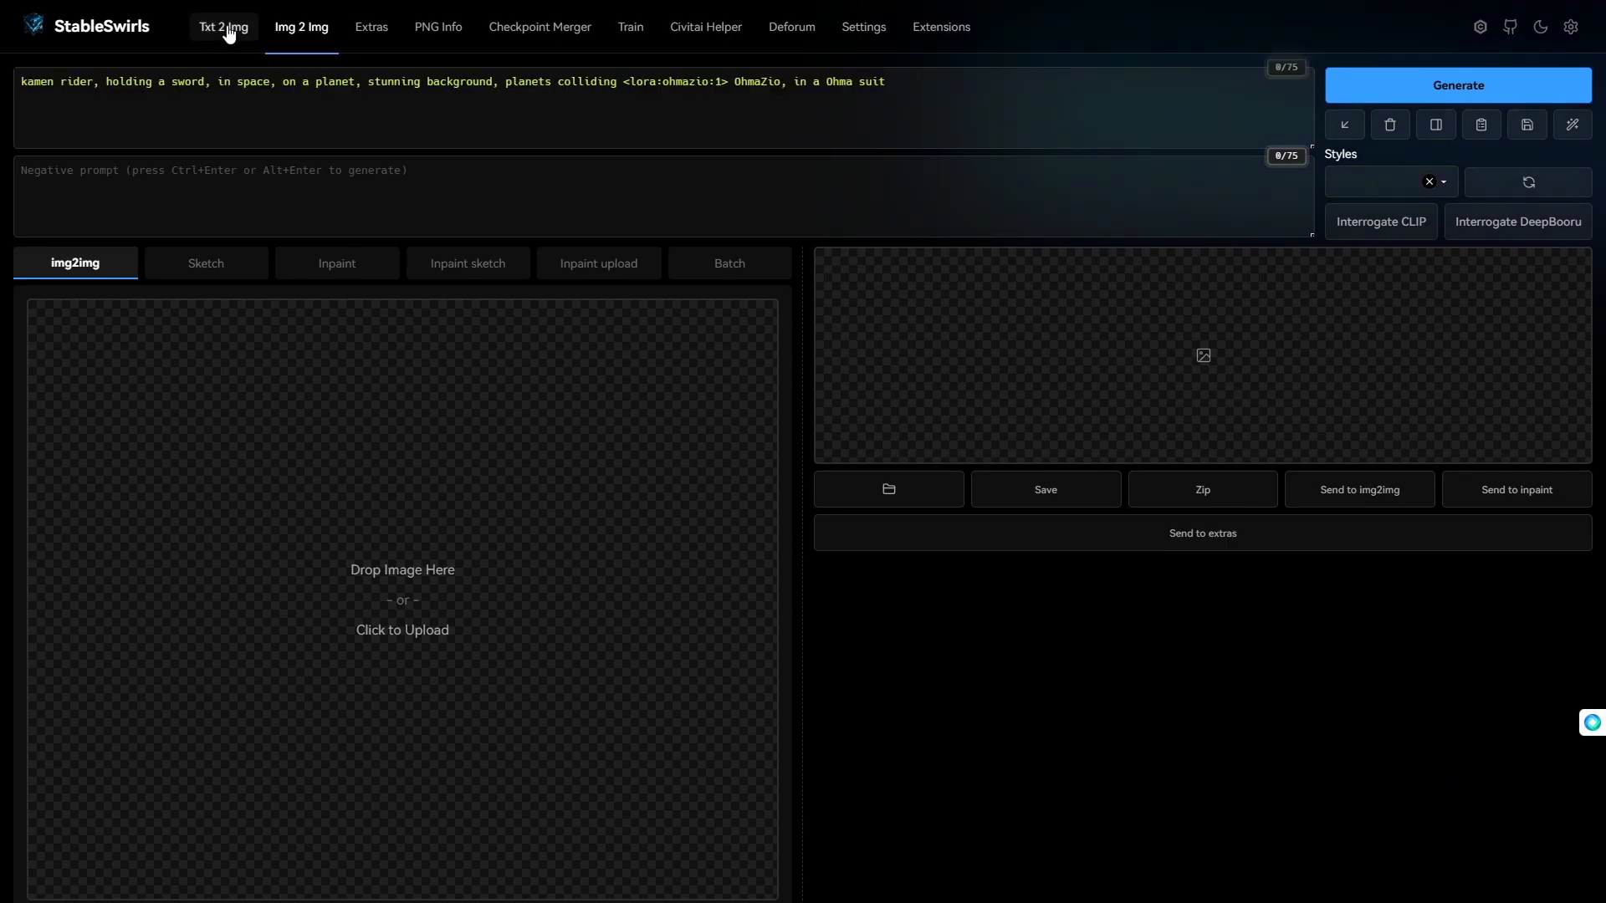
type("badhandv4 By bad artist -neg (1) easynegative ng_deepnegative_v1_75t verybadimagenegative_v1.3")
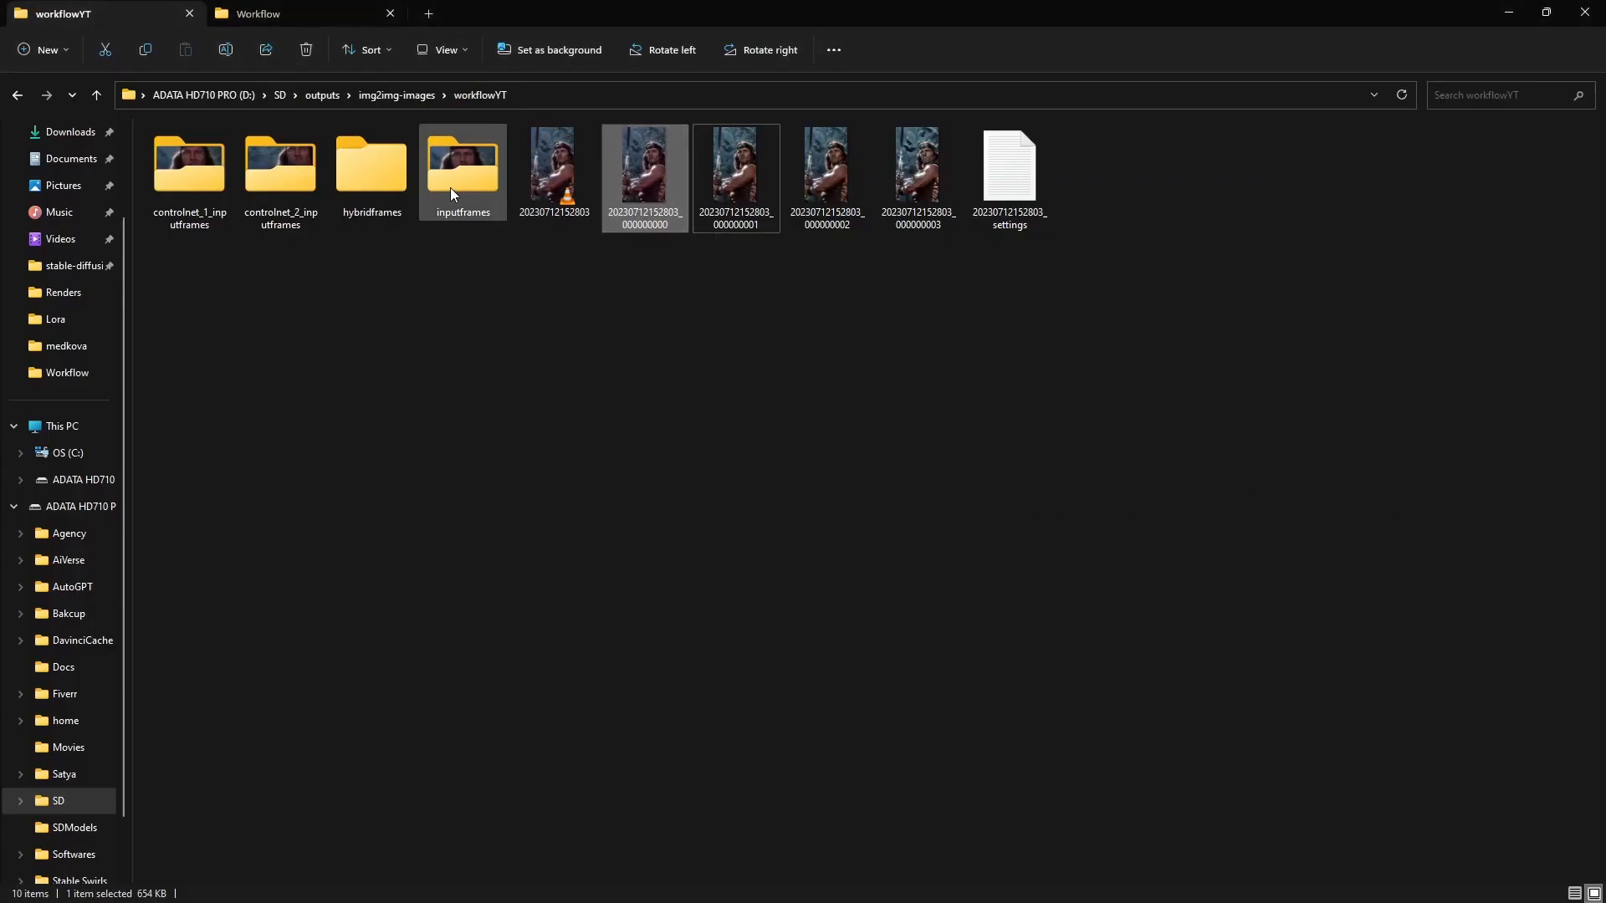
double_click(461, 164)
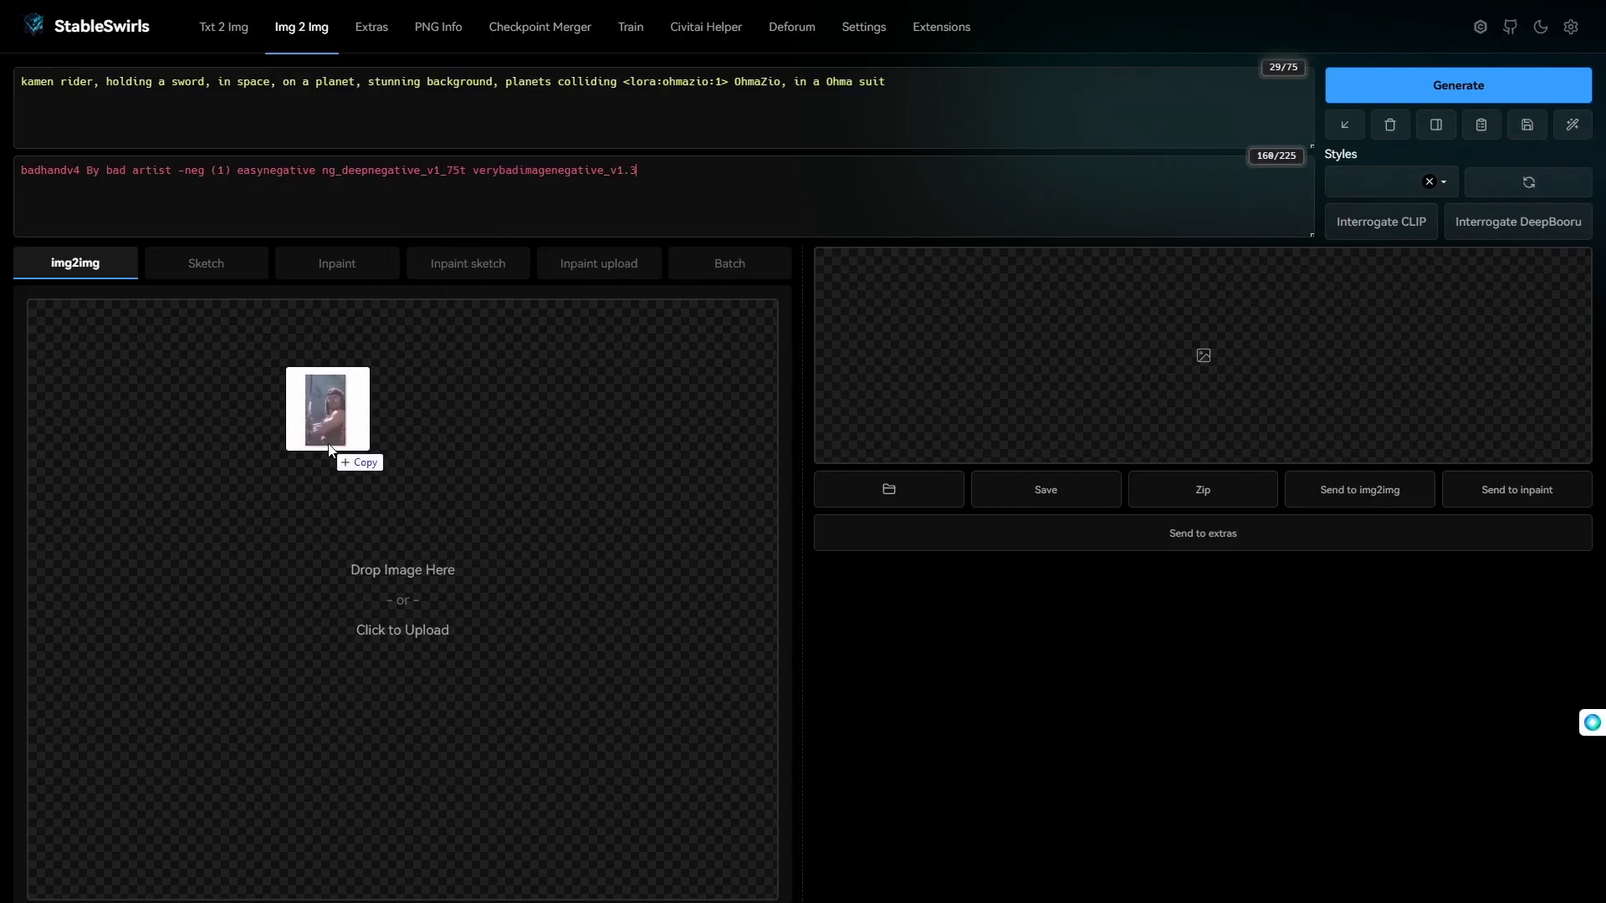
scroll("down", 3)
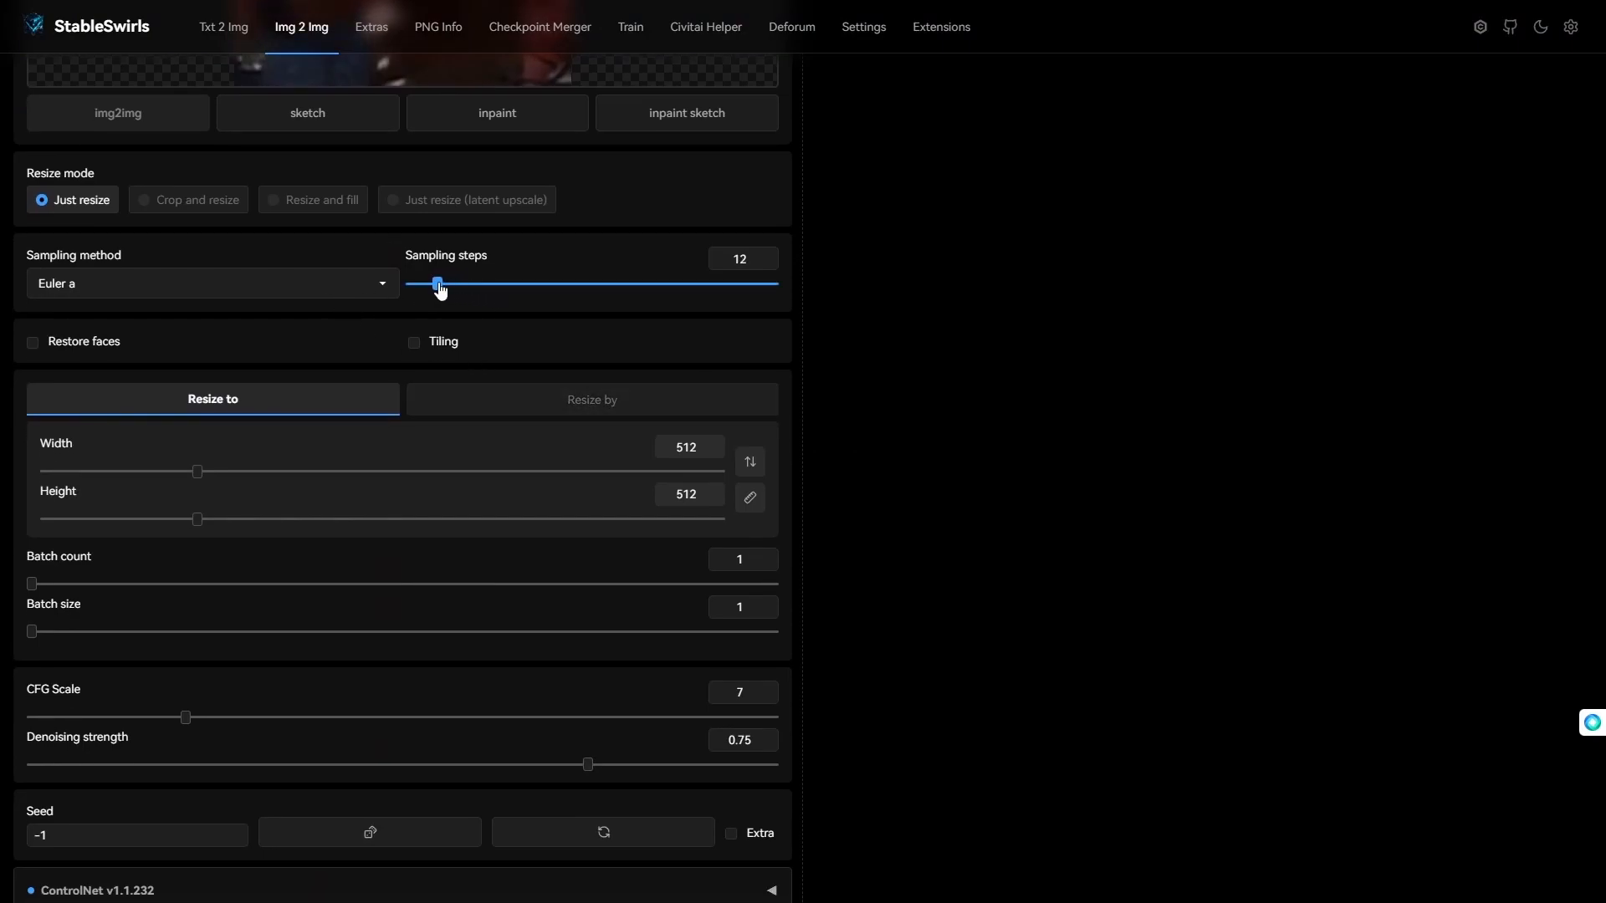
Set img2img to 10 sampling steps, 576×1024, denoising strength 1 and CFG scale 4
left_click_drag(437, 284, 431, 283)
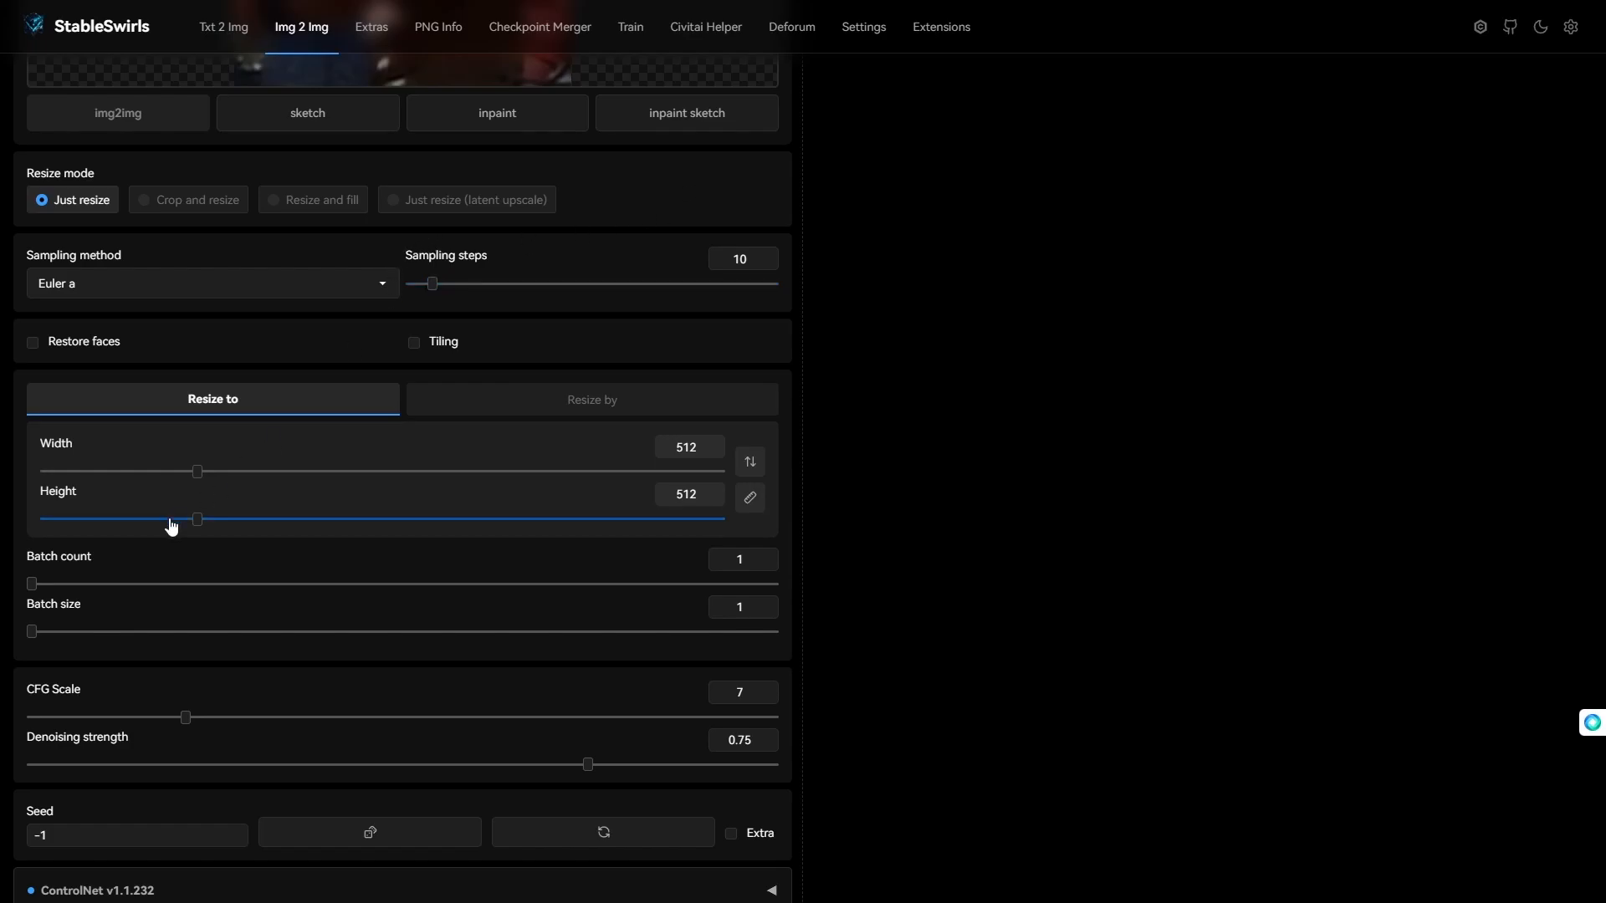
left_click_drag(198, 471, 215, 471)
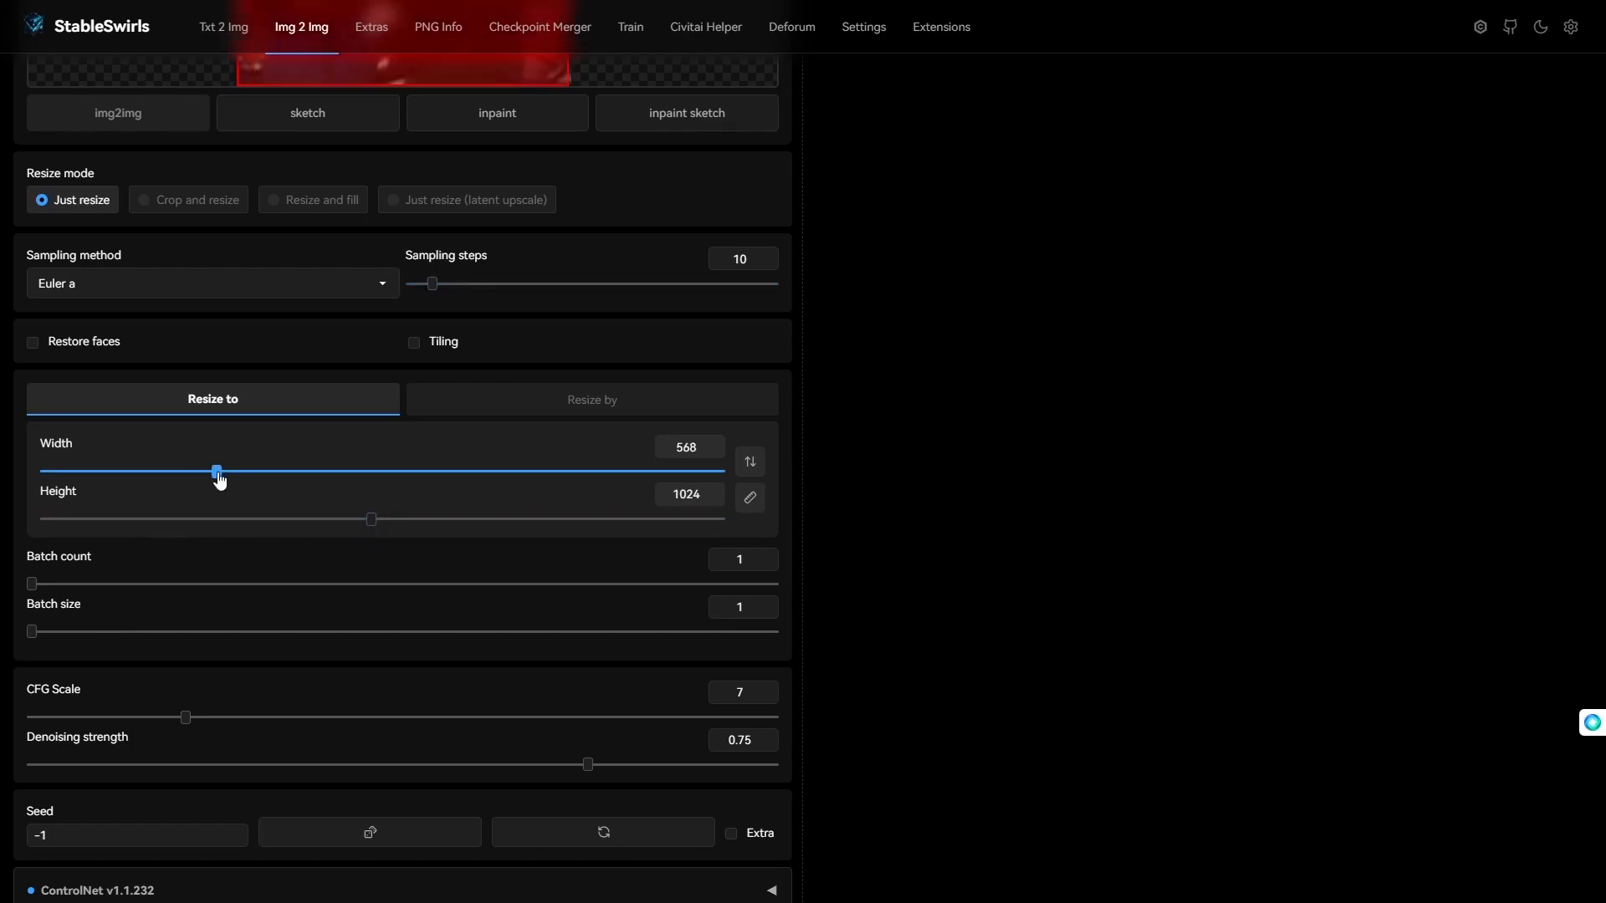
left_click_drag(588, 764, 630, 764)
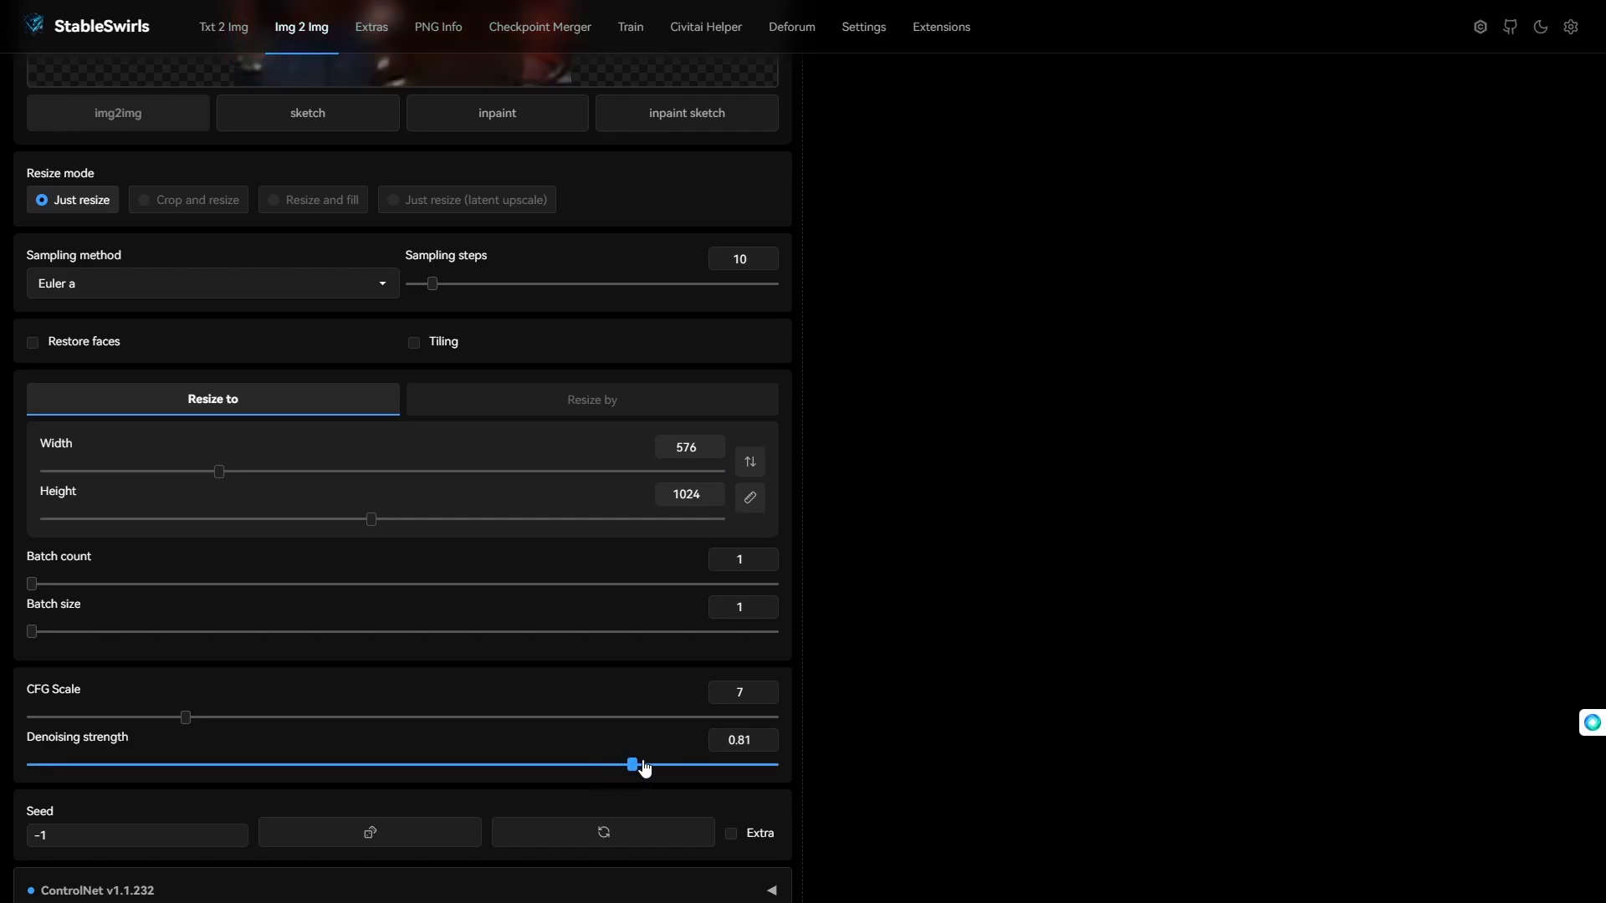
left_click_drag(184, 717, 108, 716)
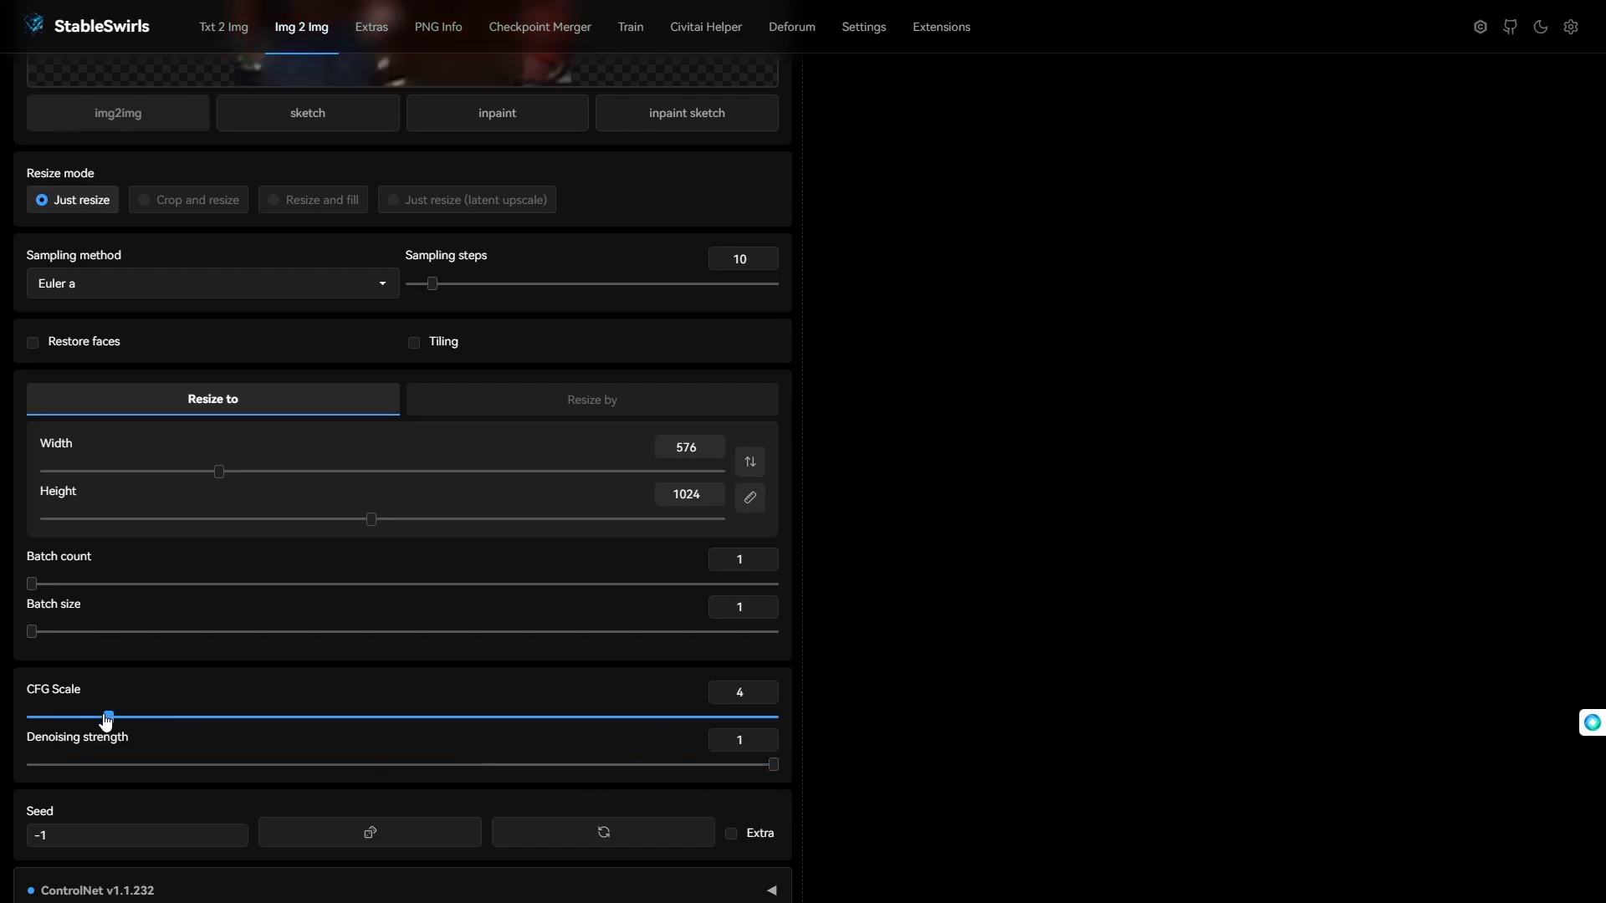
left_click_drag(108, 716, 90, 716)
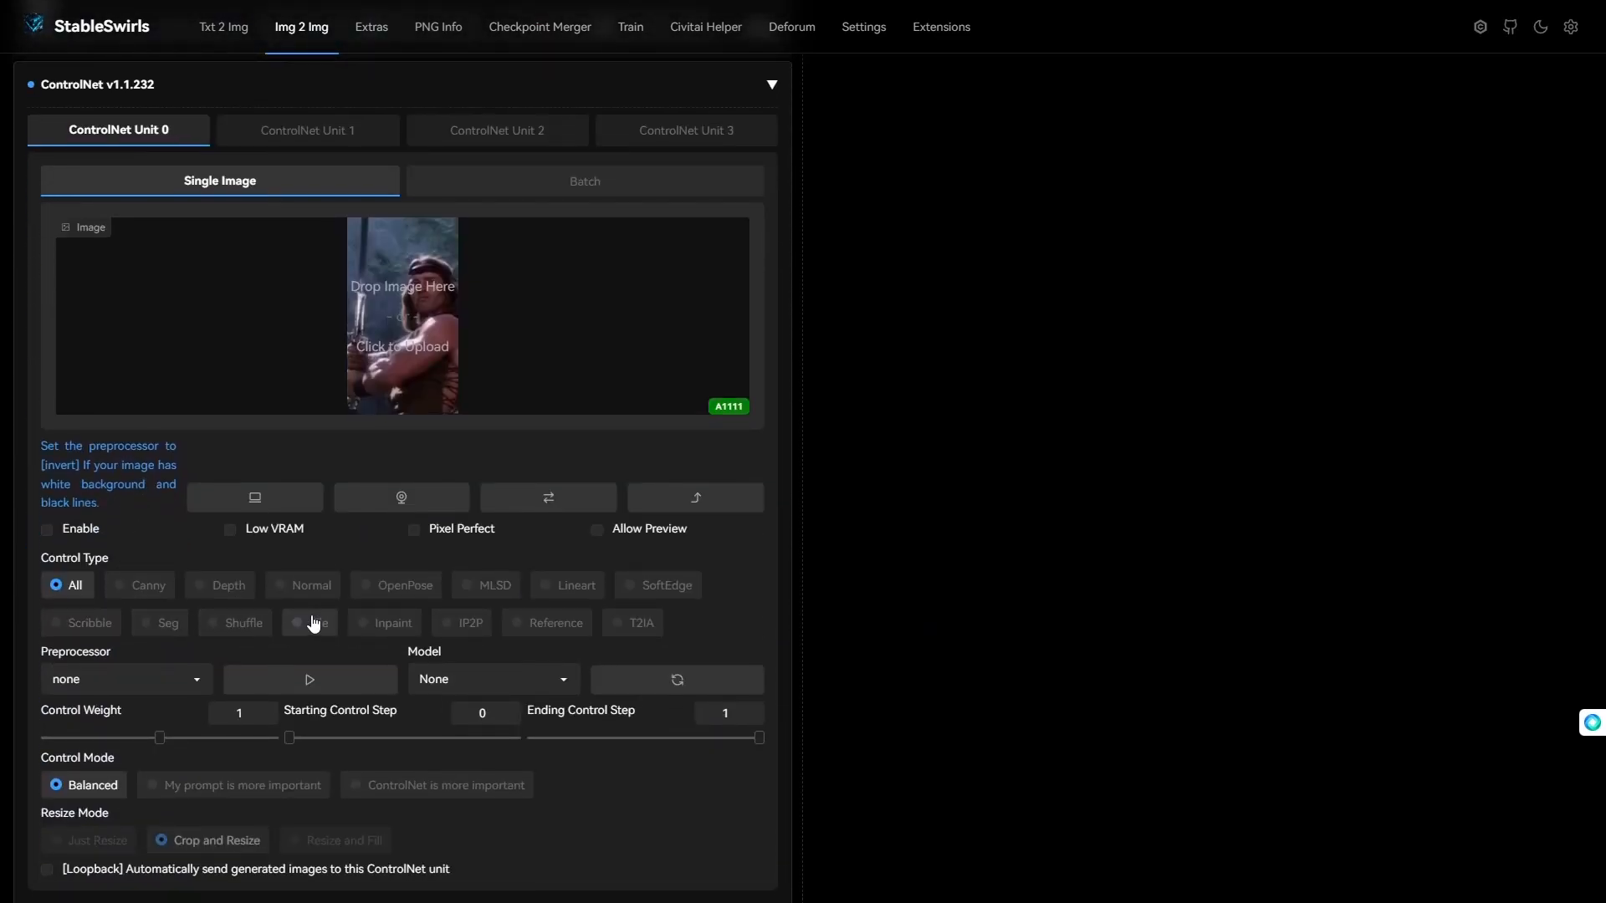
Set ControlNet Unit 0 to Tile with Pixel Perfect, and Unit 1 to OpenPose
left_click(311, 622)
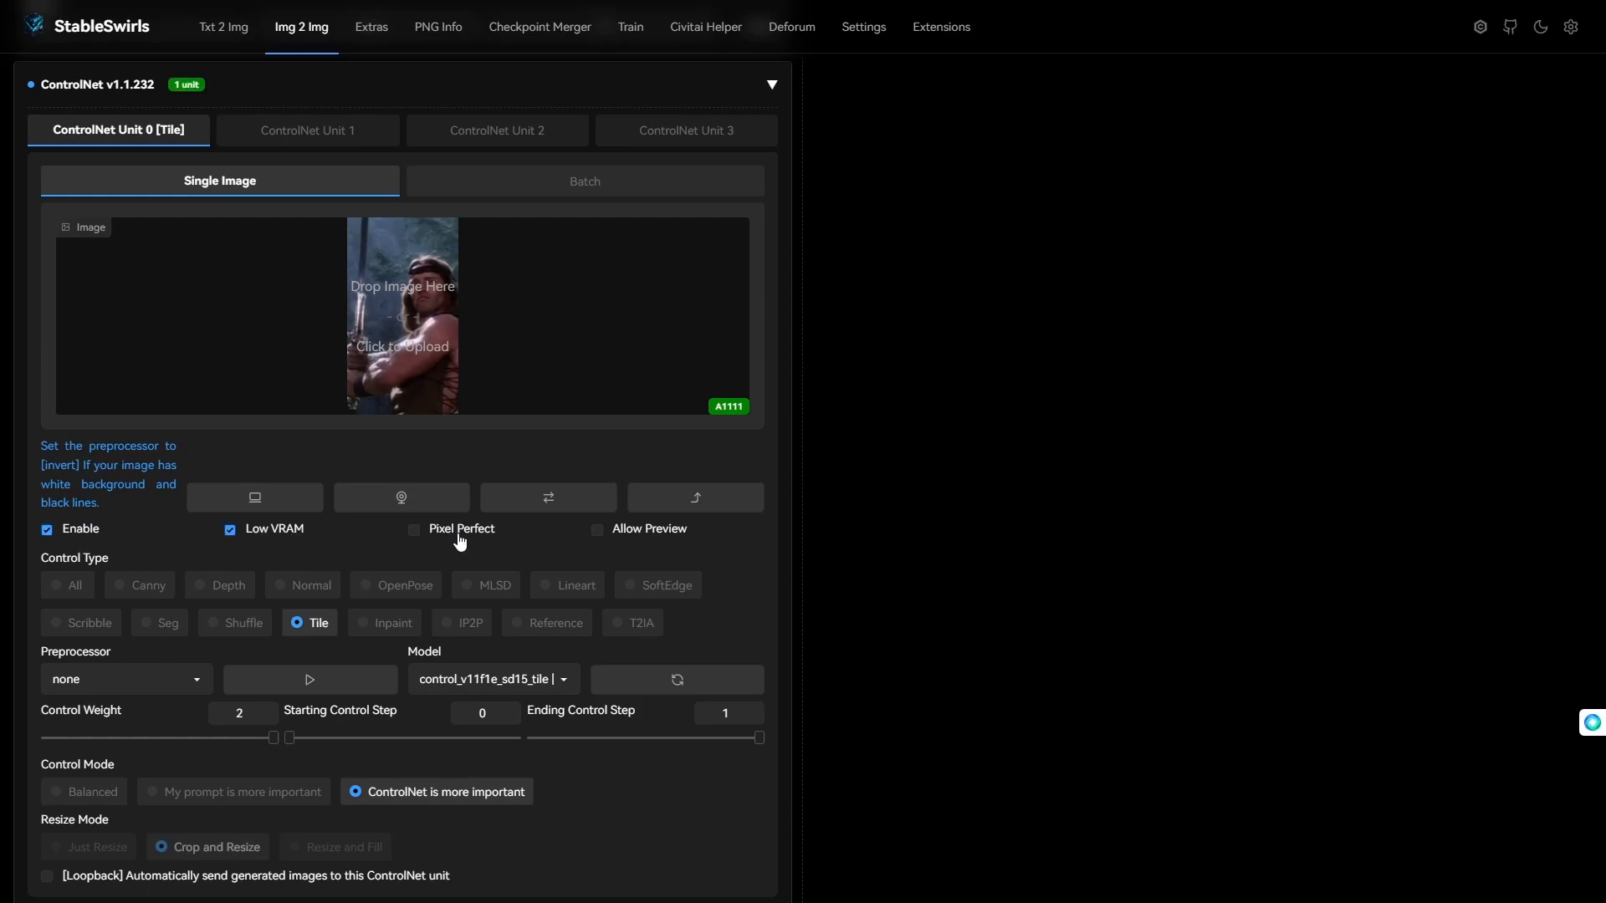
left_click(414, 530)
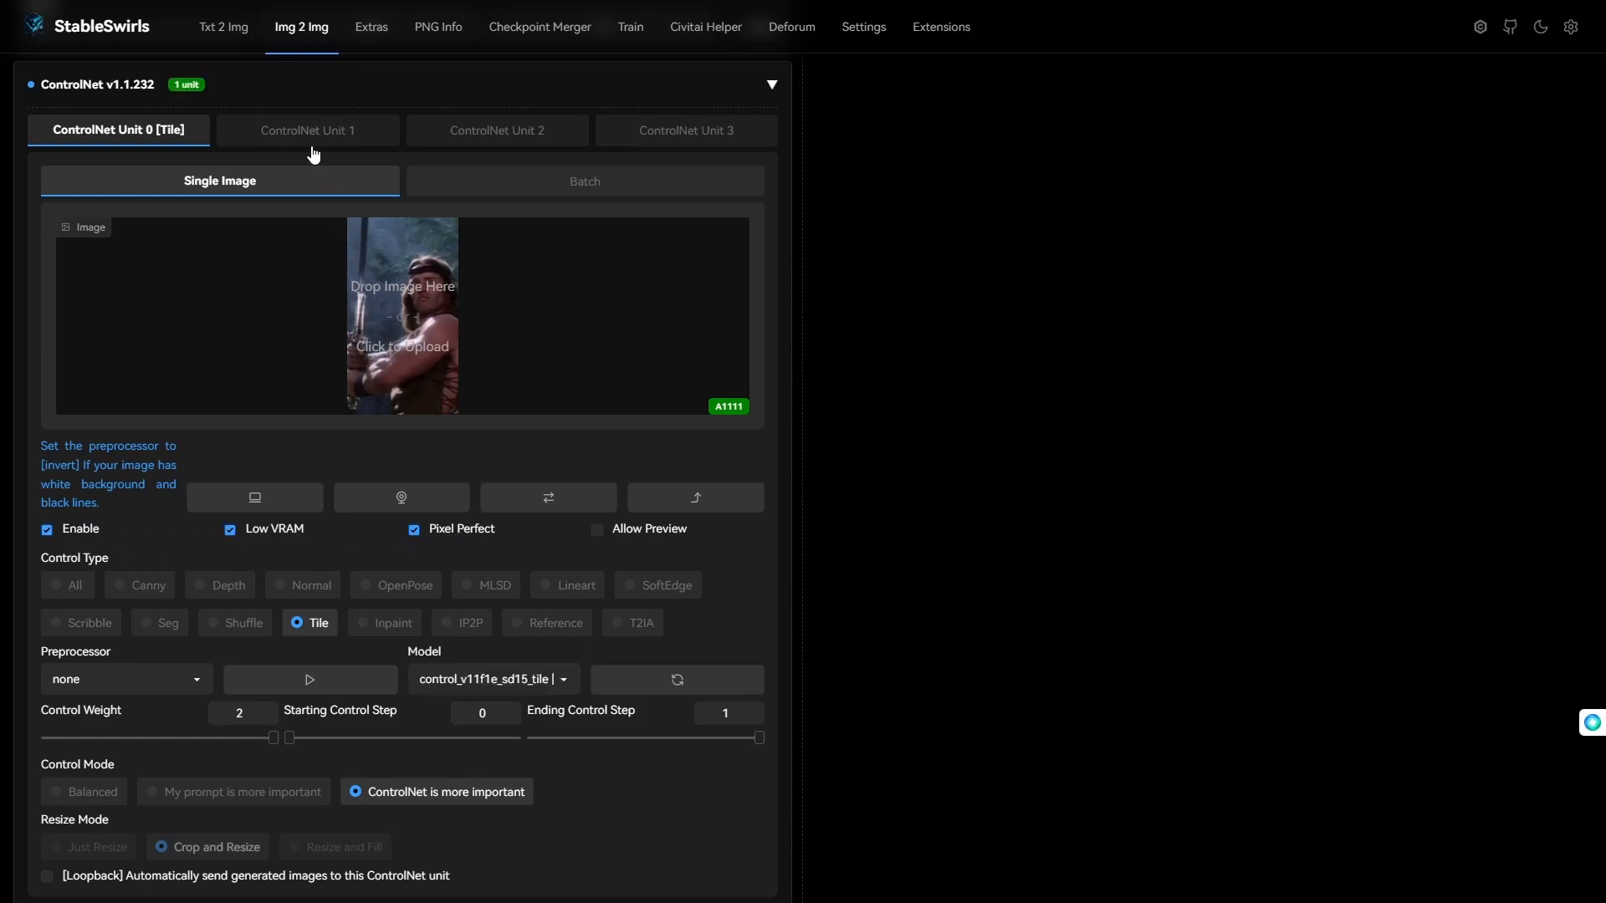
left_click(307, 130)
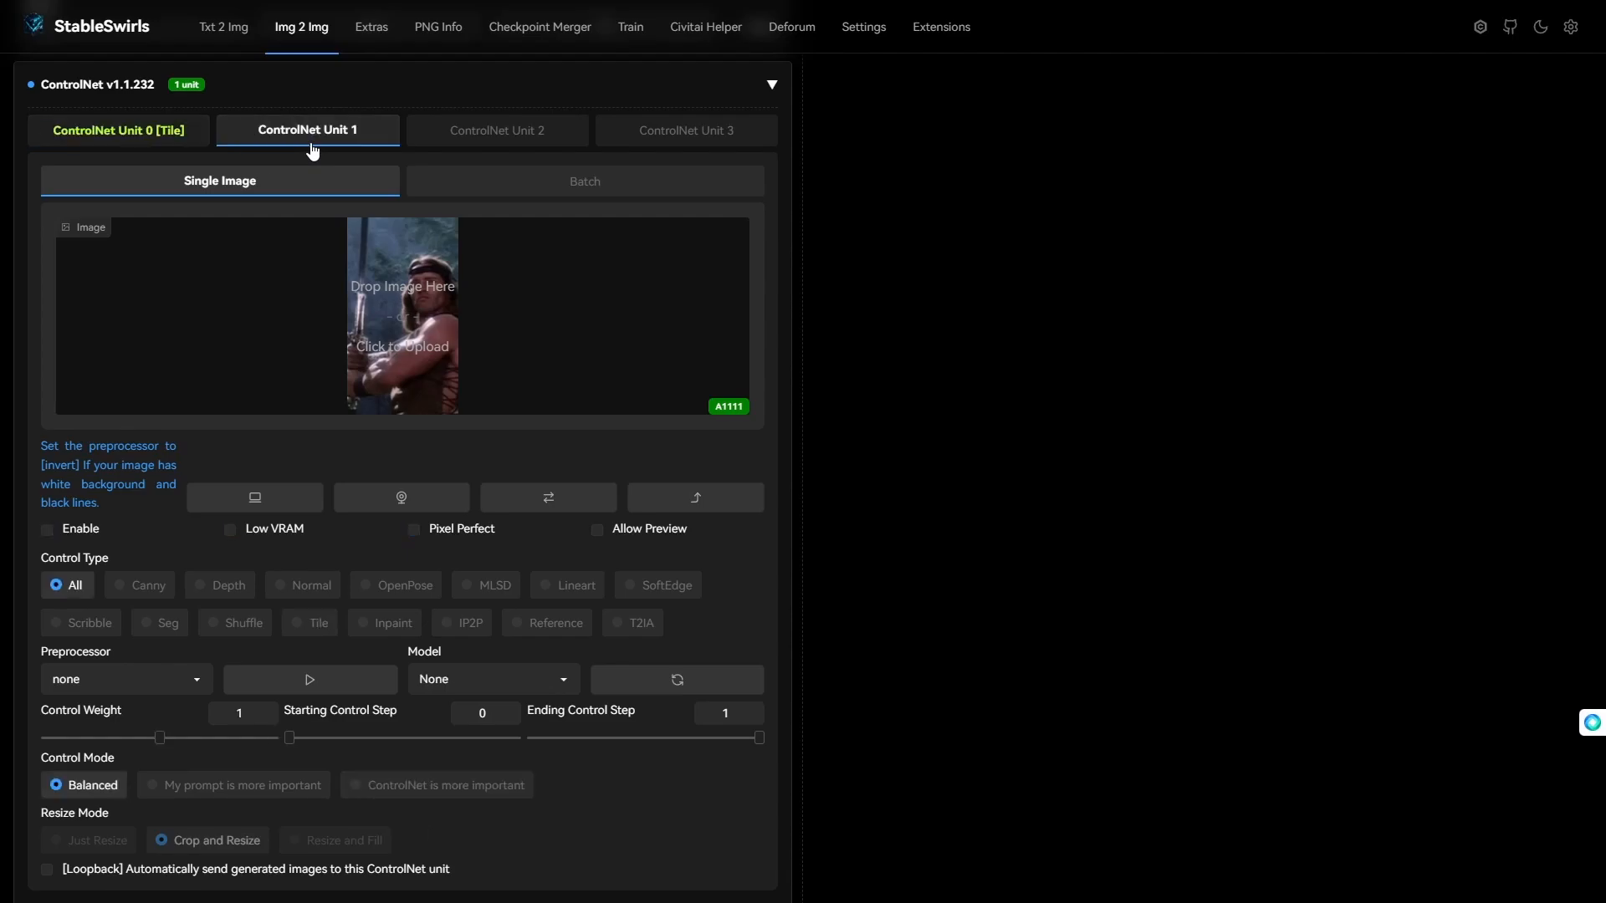
mouse_move(401, 497)
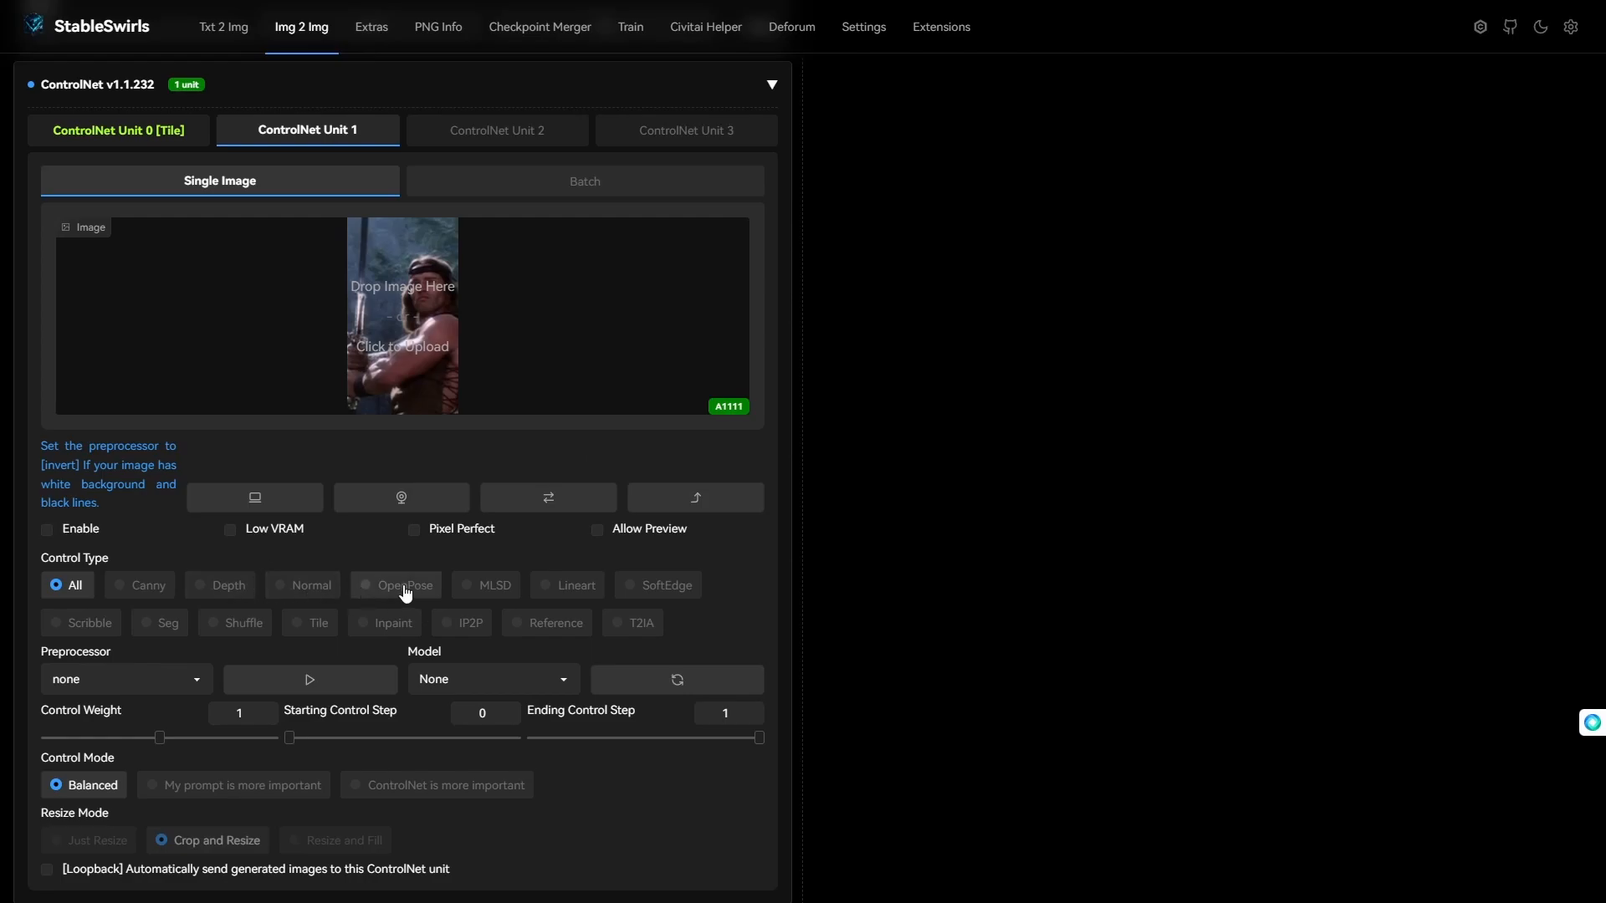
left_click(405, 584)
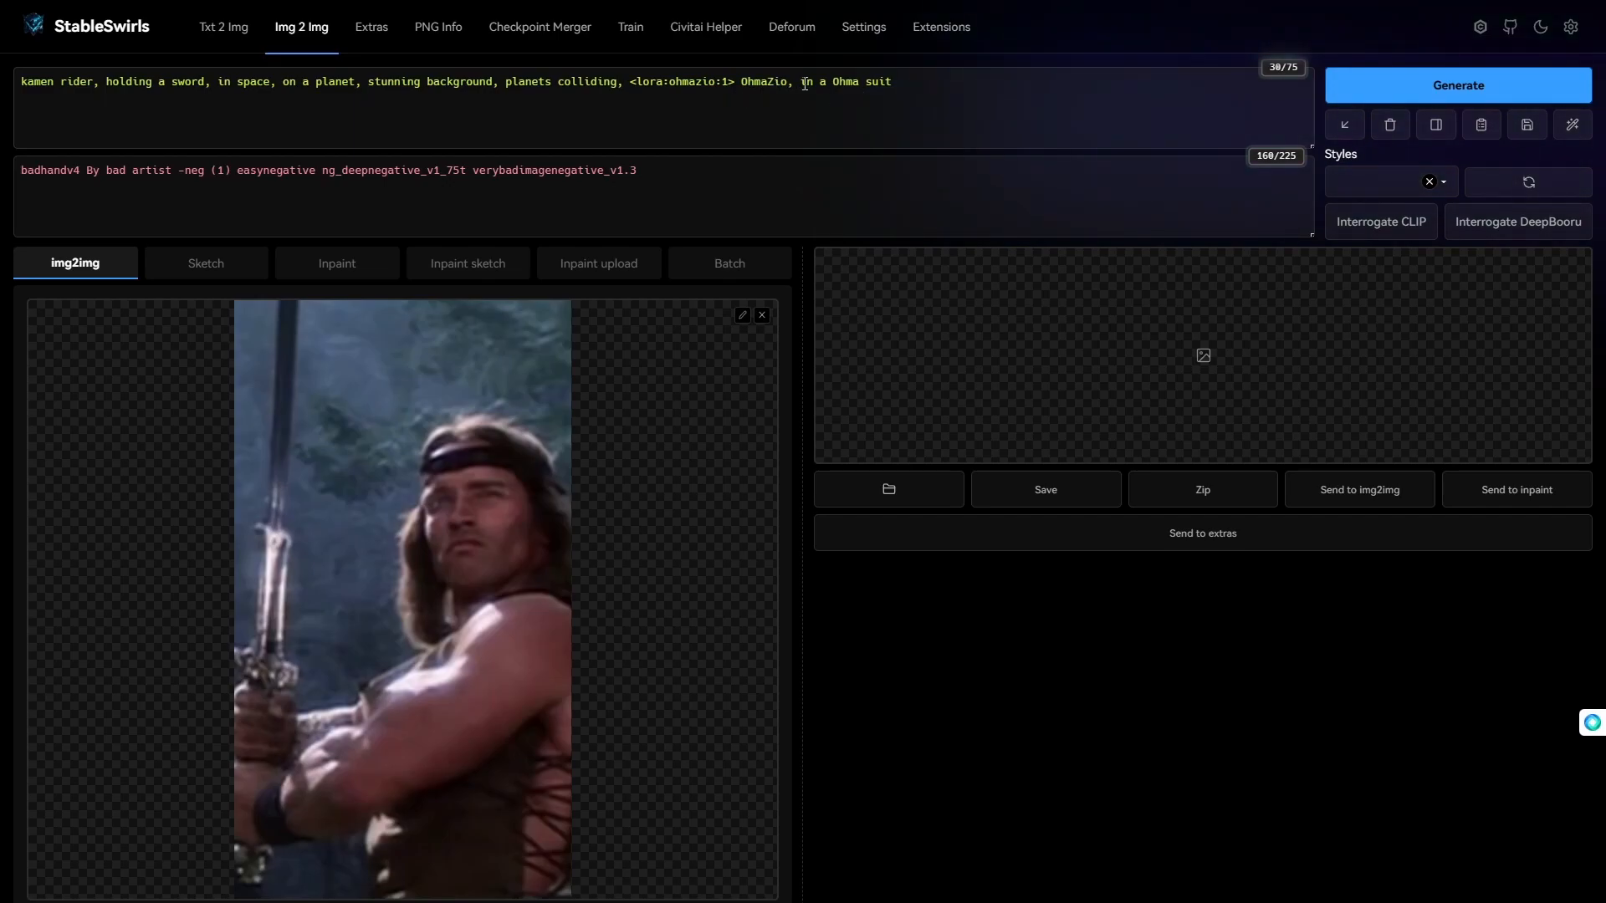
Generate the img2img frame showing the swordsman in a cracked bronze mask and armor
left_click(1456, 85)
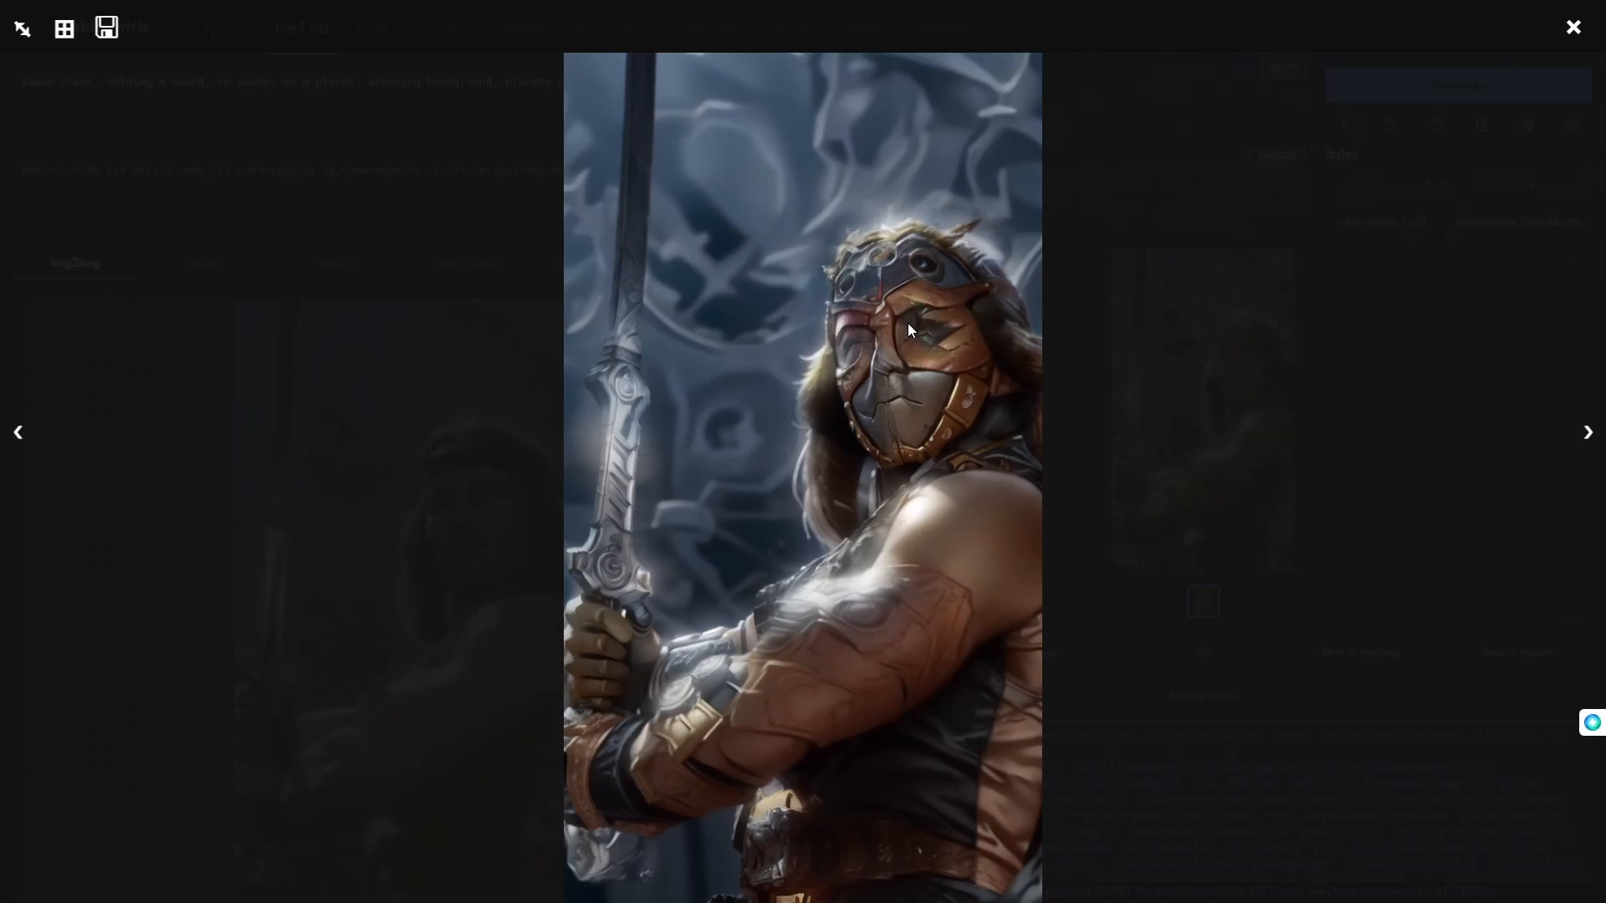
mouse_move(964, 352)
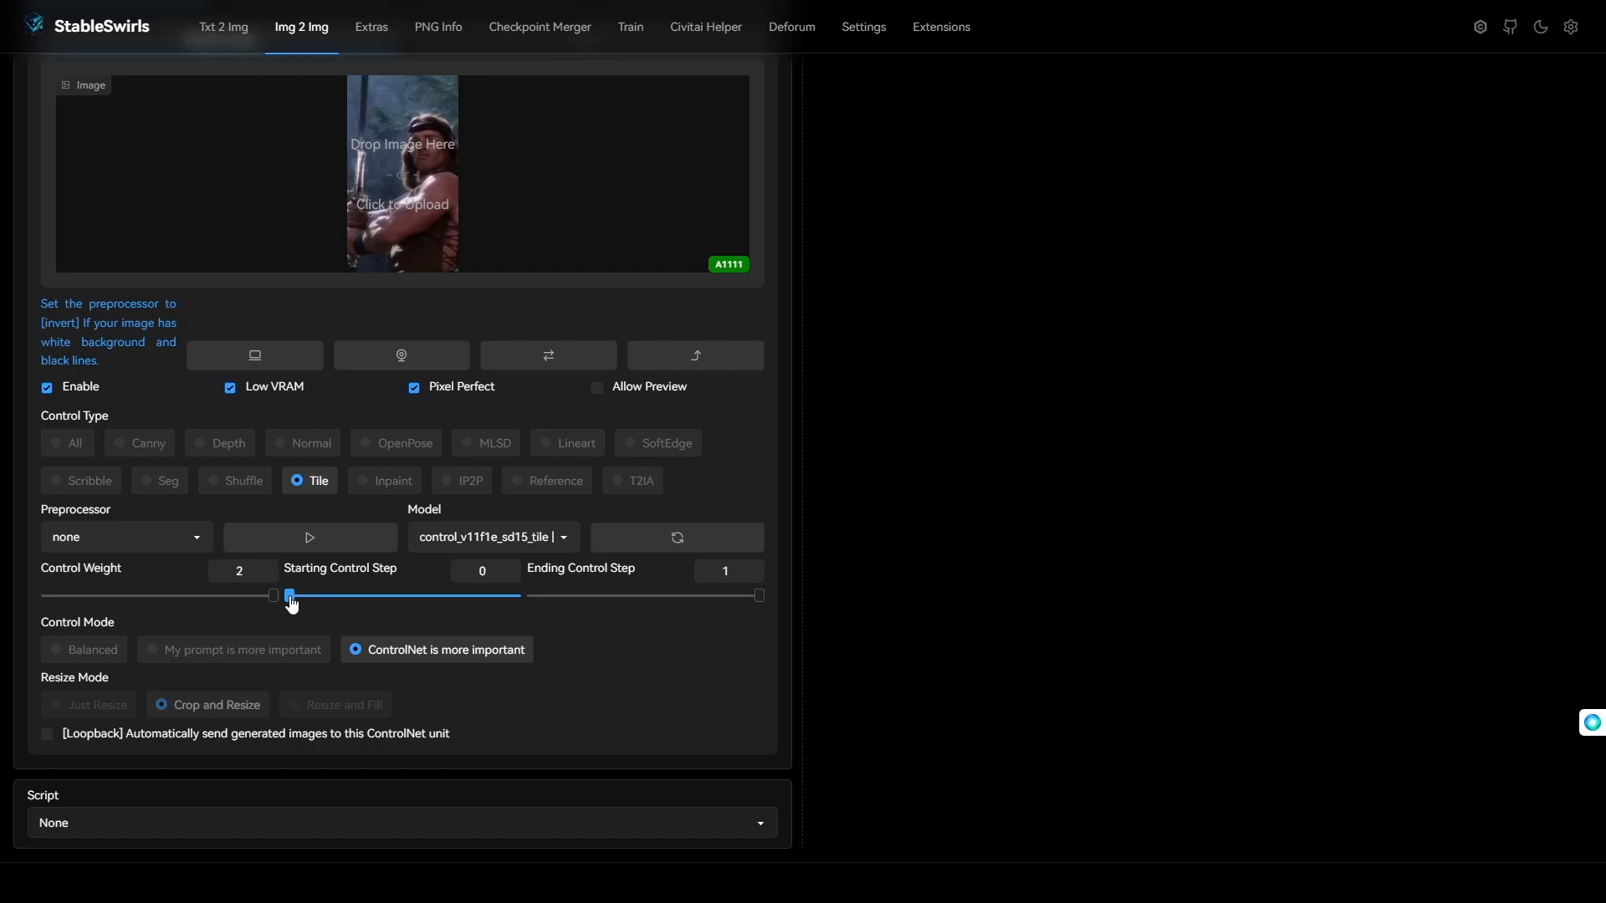
Delay the Tile unit's Starting Control Step to 0.25 and view the new result enlarged
left_click_drag(290, 595, 321, 595)
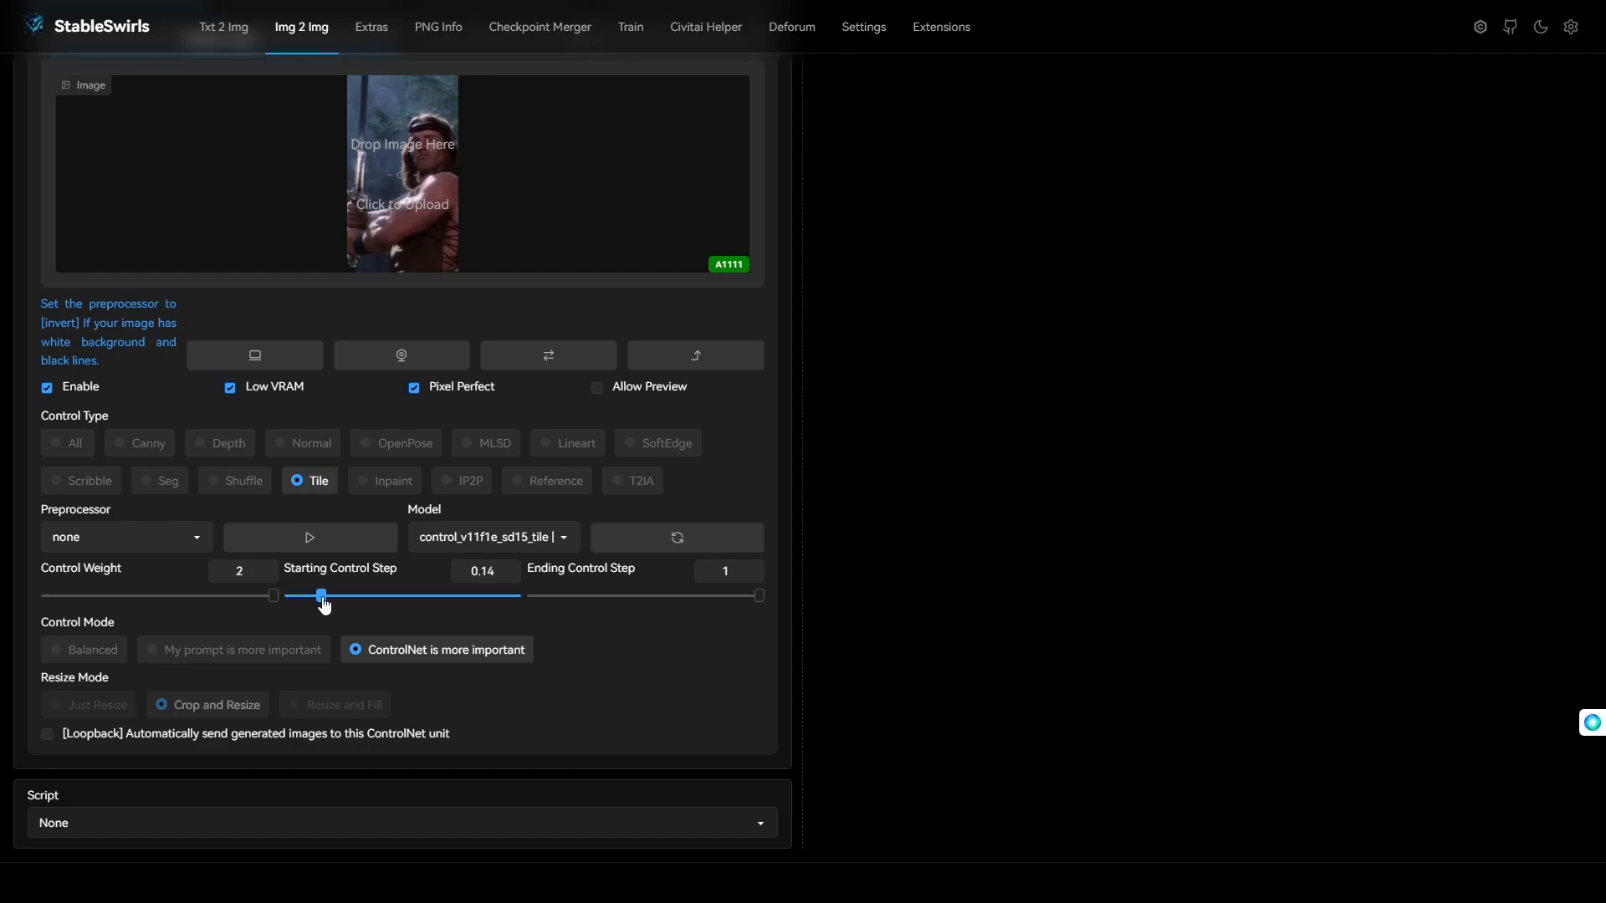
left_click_drag(321, 595, 343, 594)
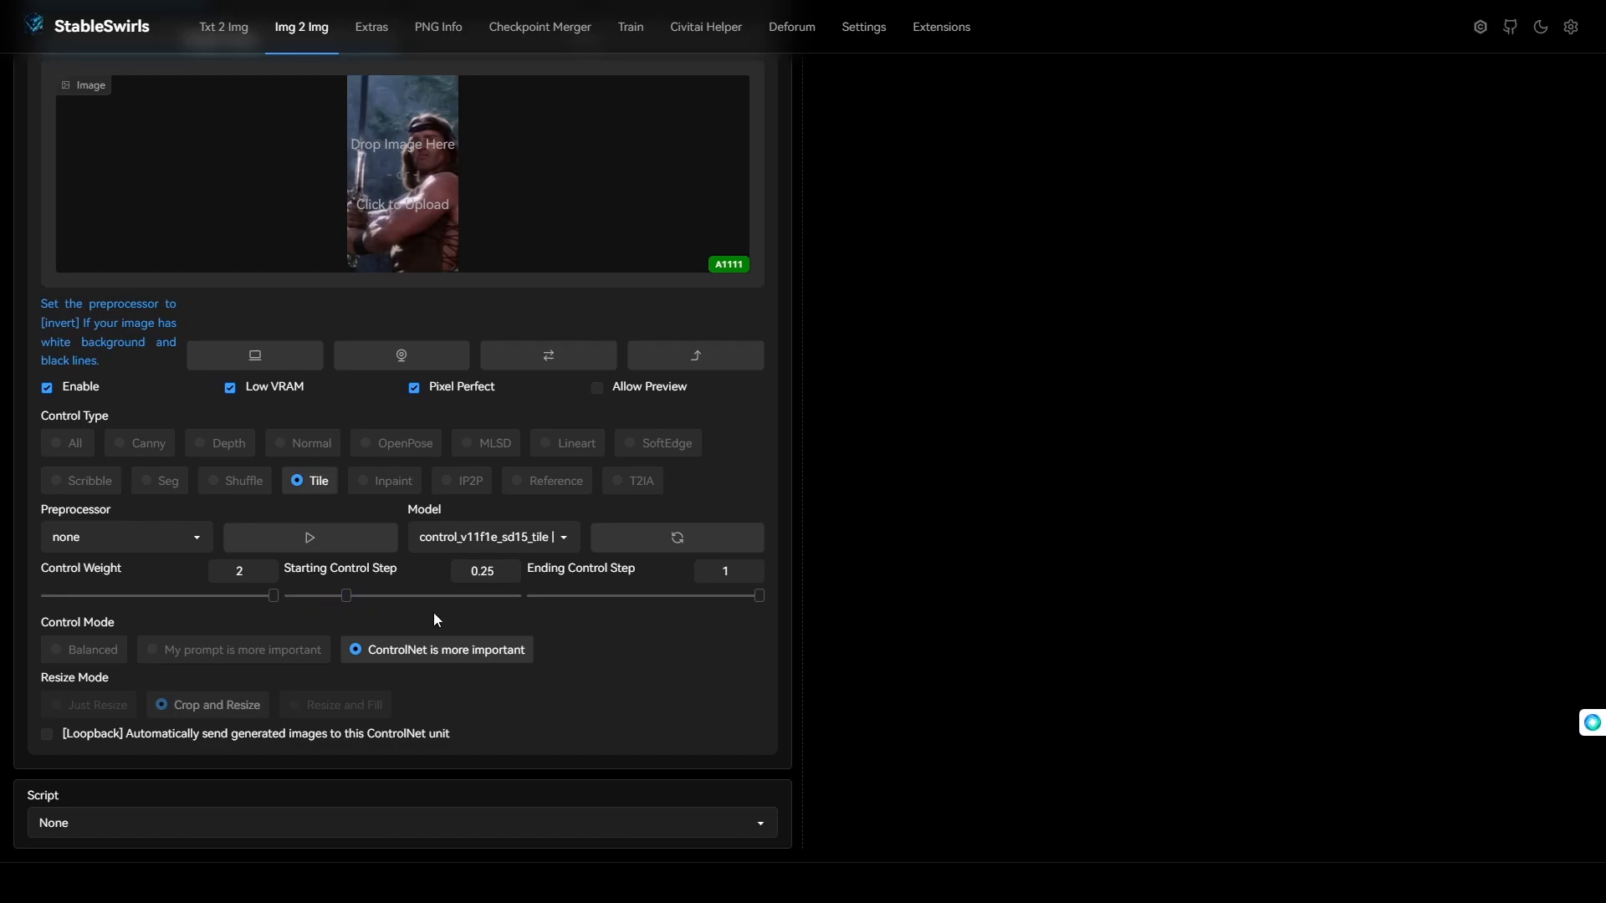
mouse_move(425, 415)
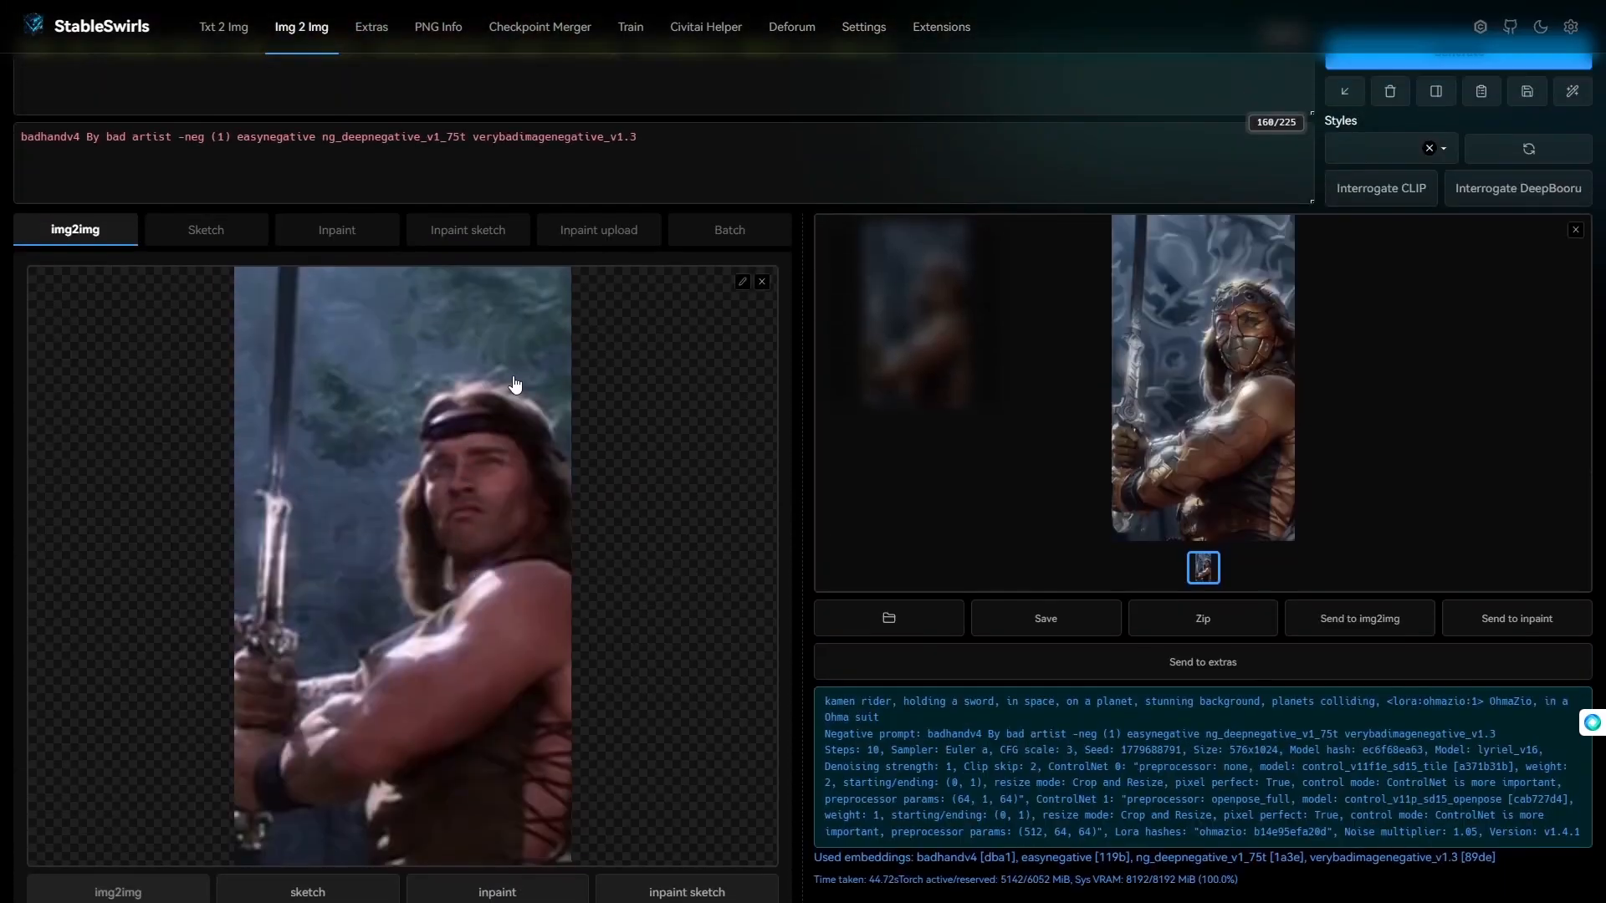
left_click(1203, 376)
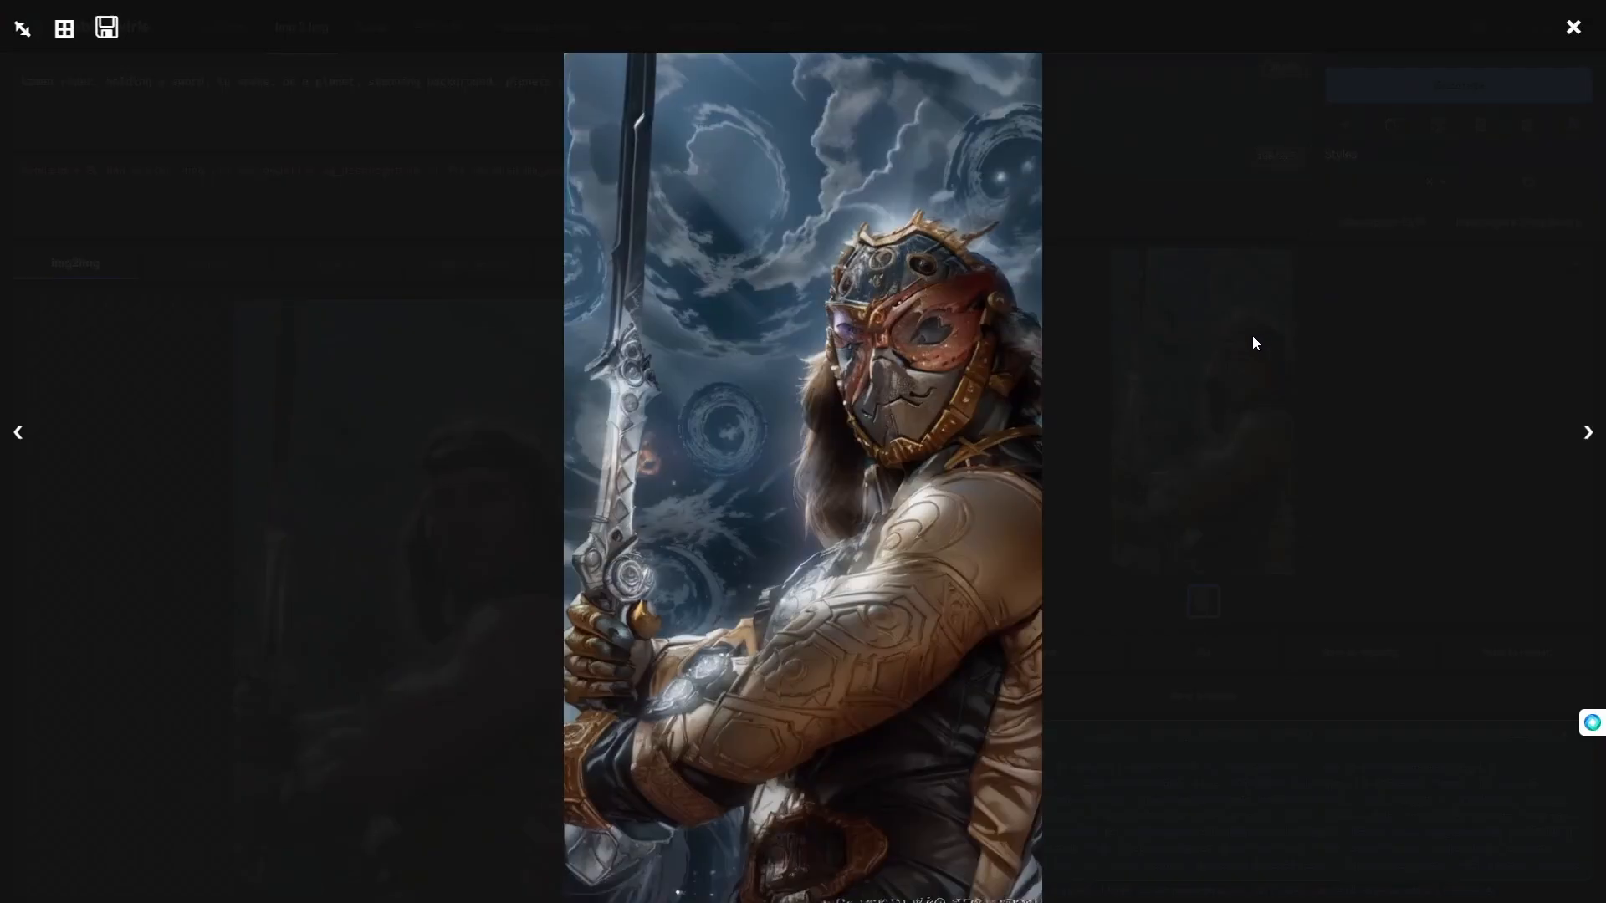
Close the full-size preview and nudge the Tile starting-step slider again
left_click(1572, 26)
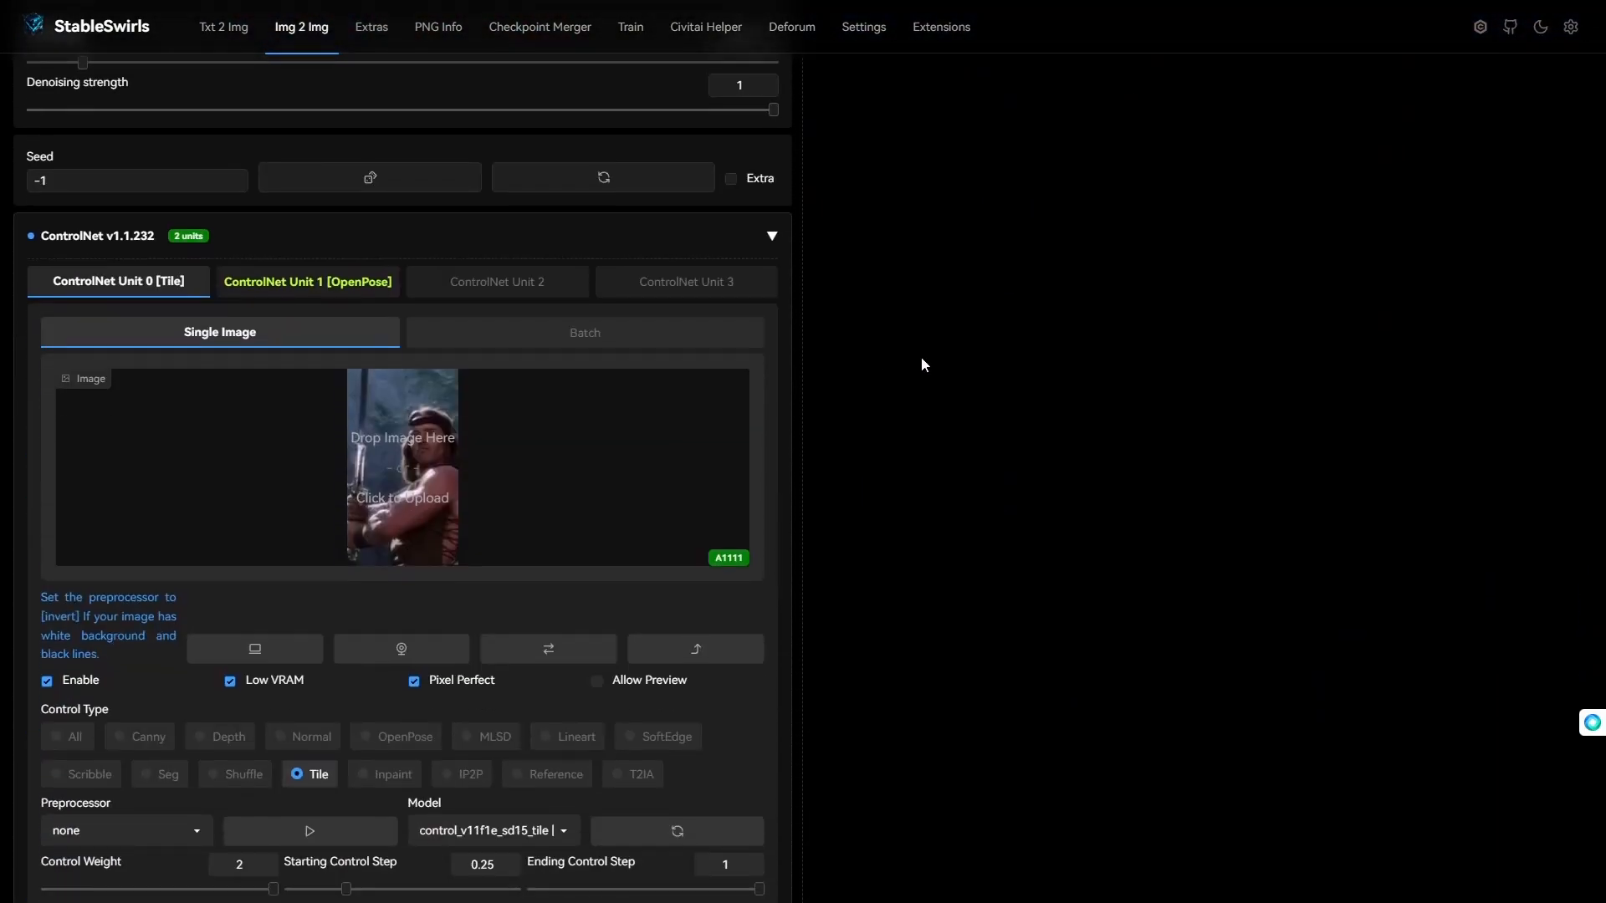
scroll("down", 3)
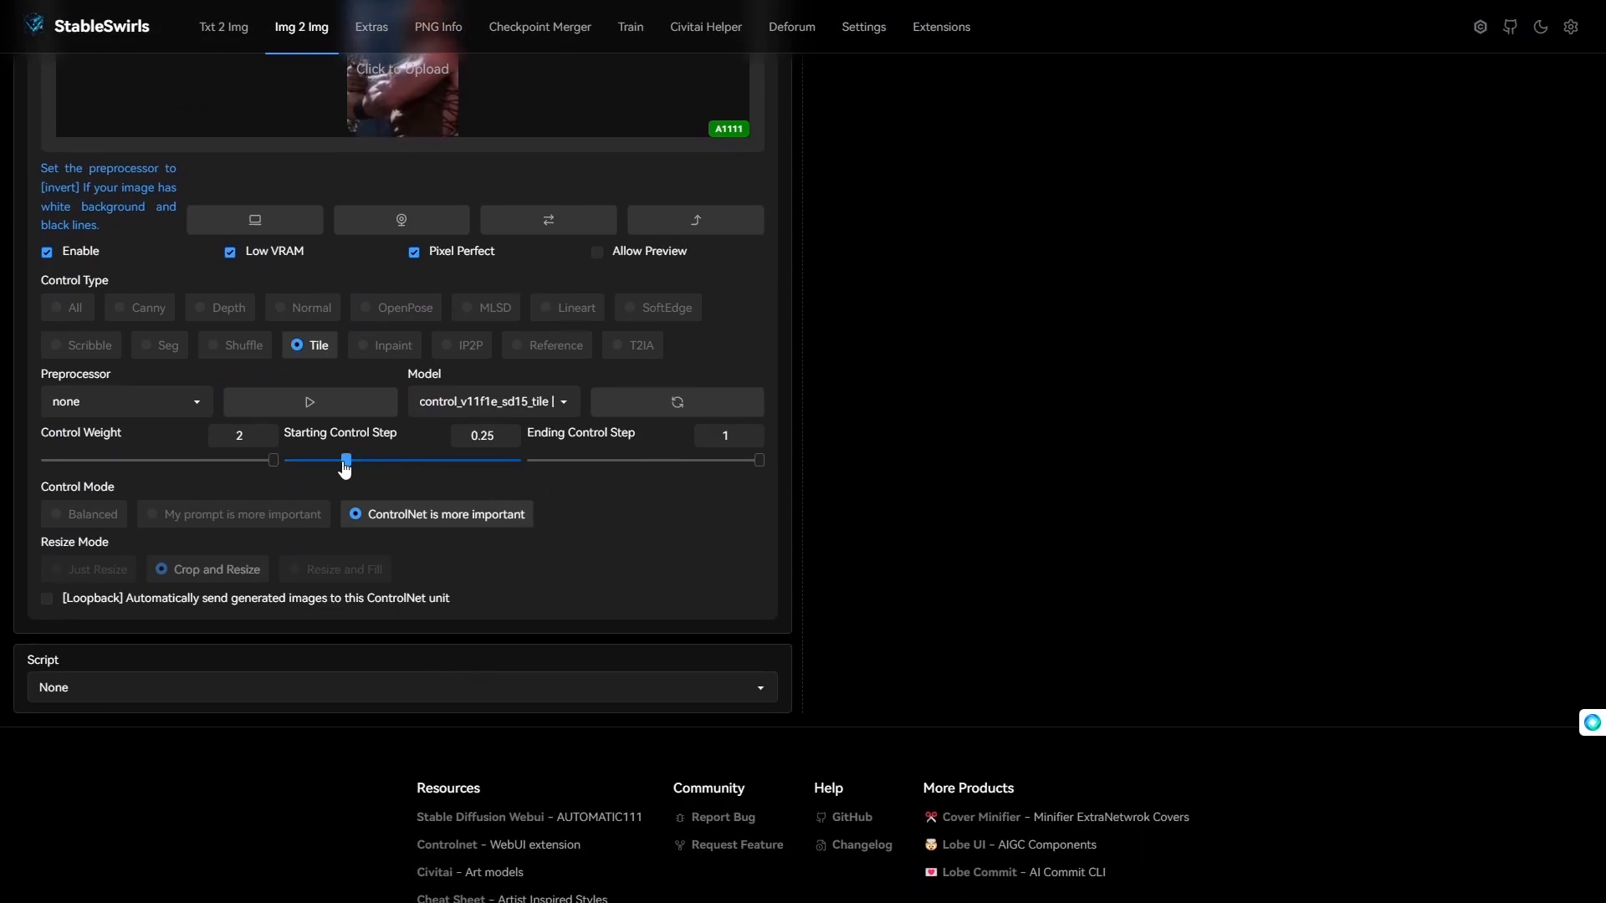
left_click_drag(345, 460, 361, 460)
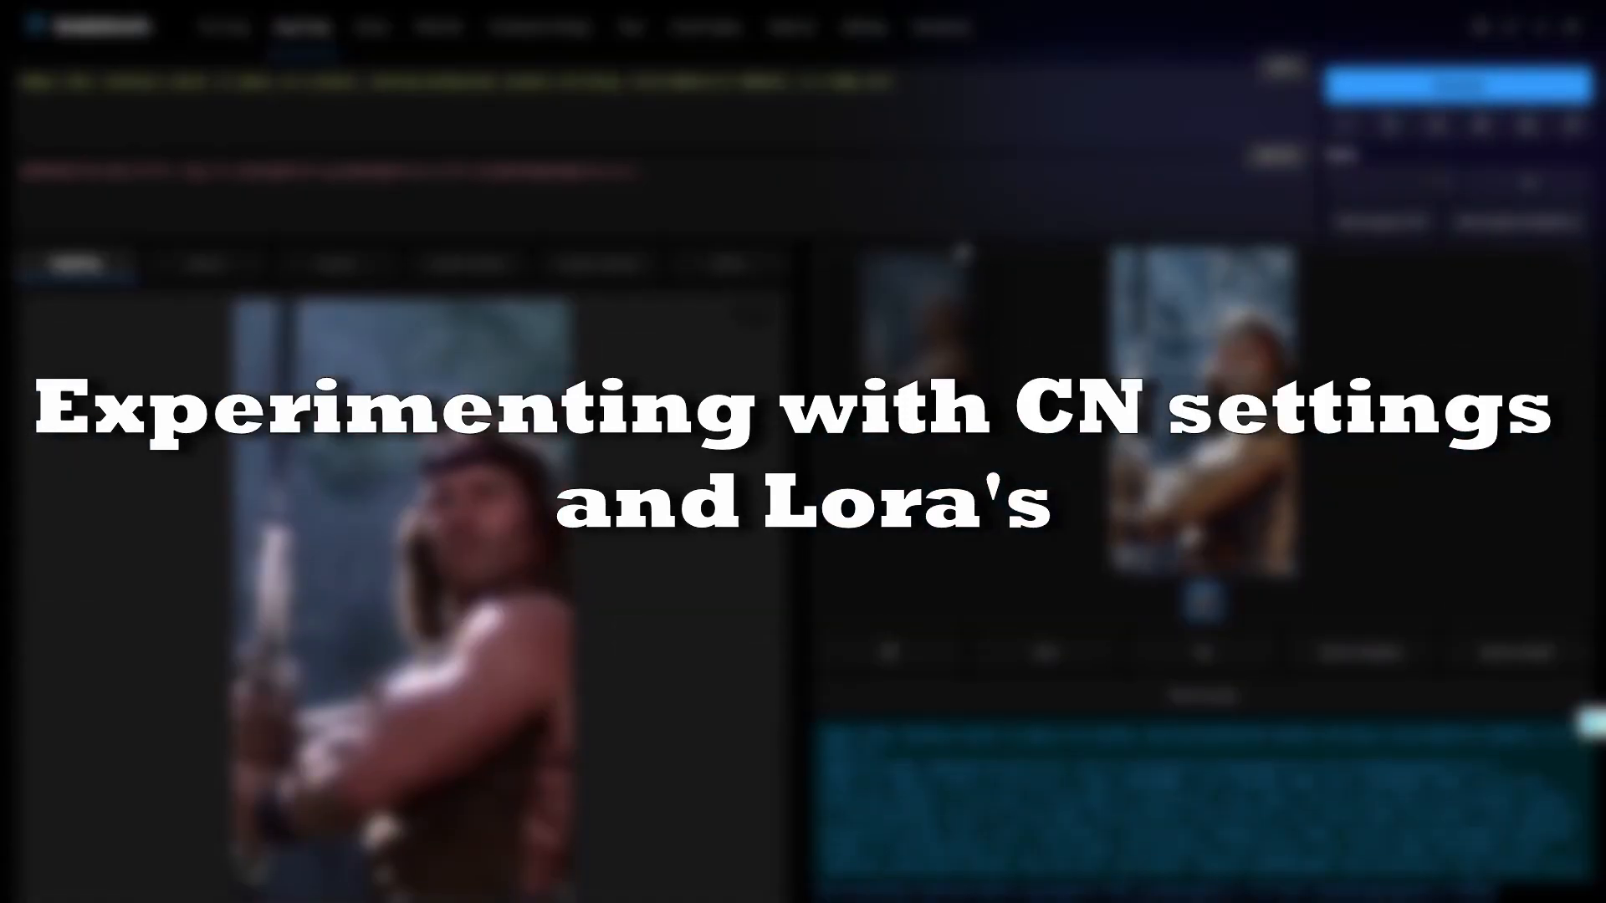
Add the 103423215 and d3x3d-L LoRAs plus long-hair negatives, then render a new frame
left_click(1444, 87)
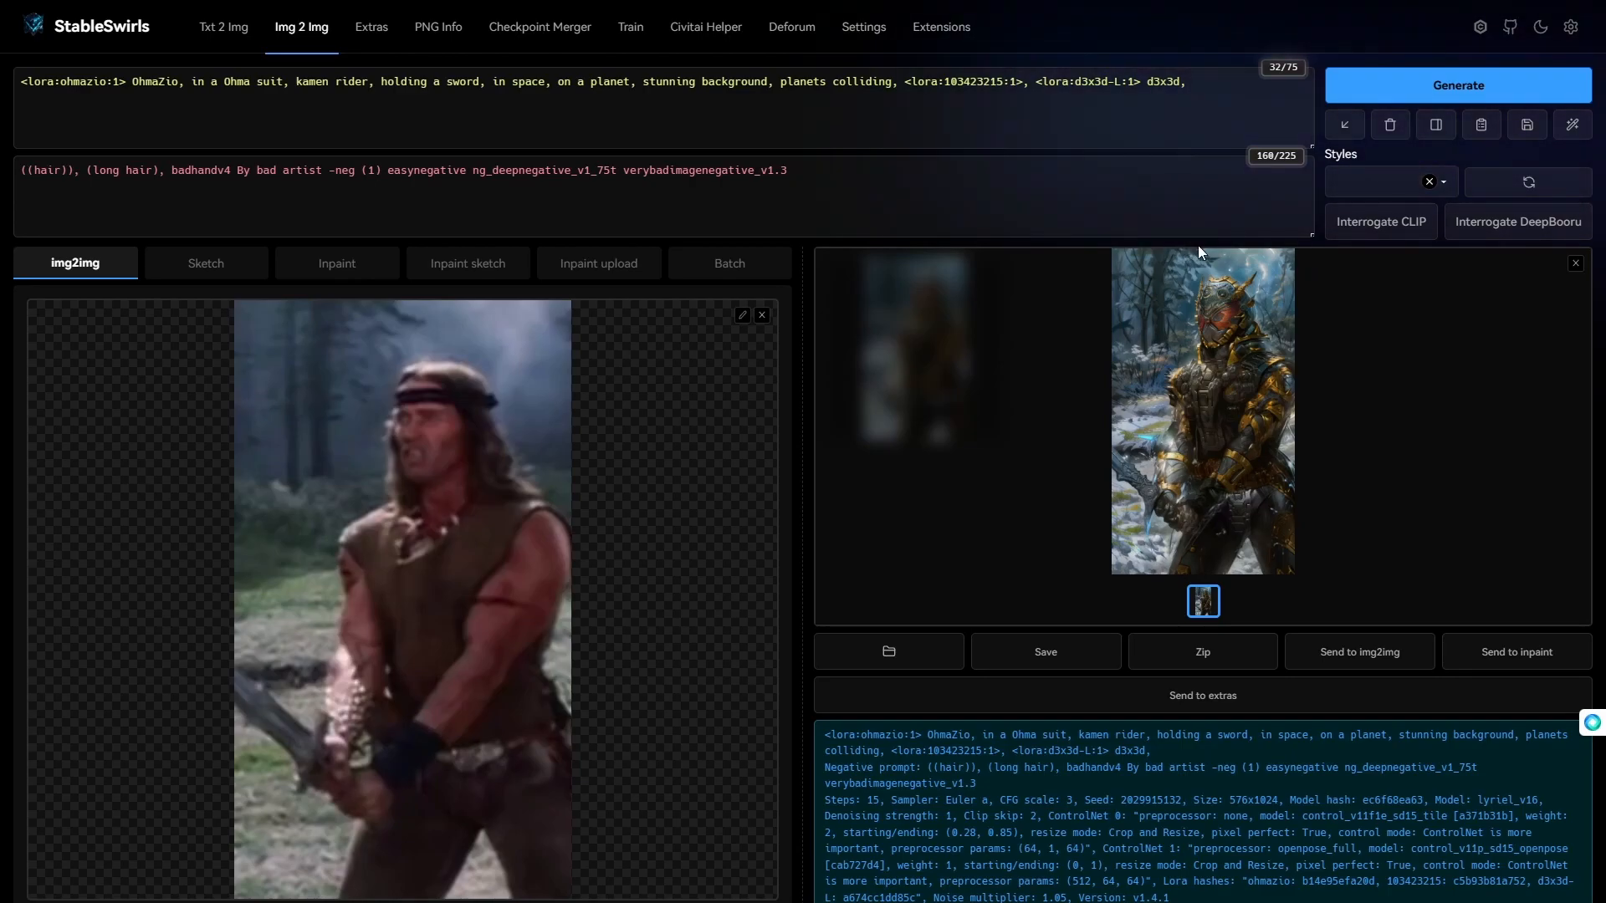
Add the DonMV01dm4g1c LoRA card from the Extra Networks list to the prompt
left_click(1188, 81)
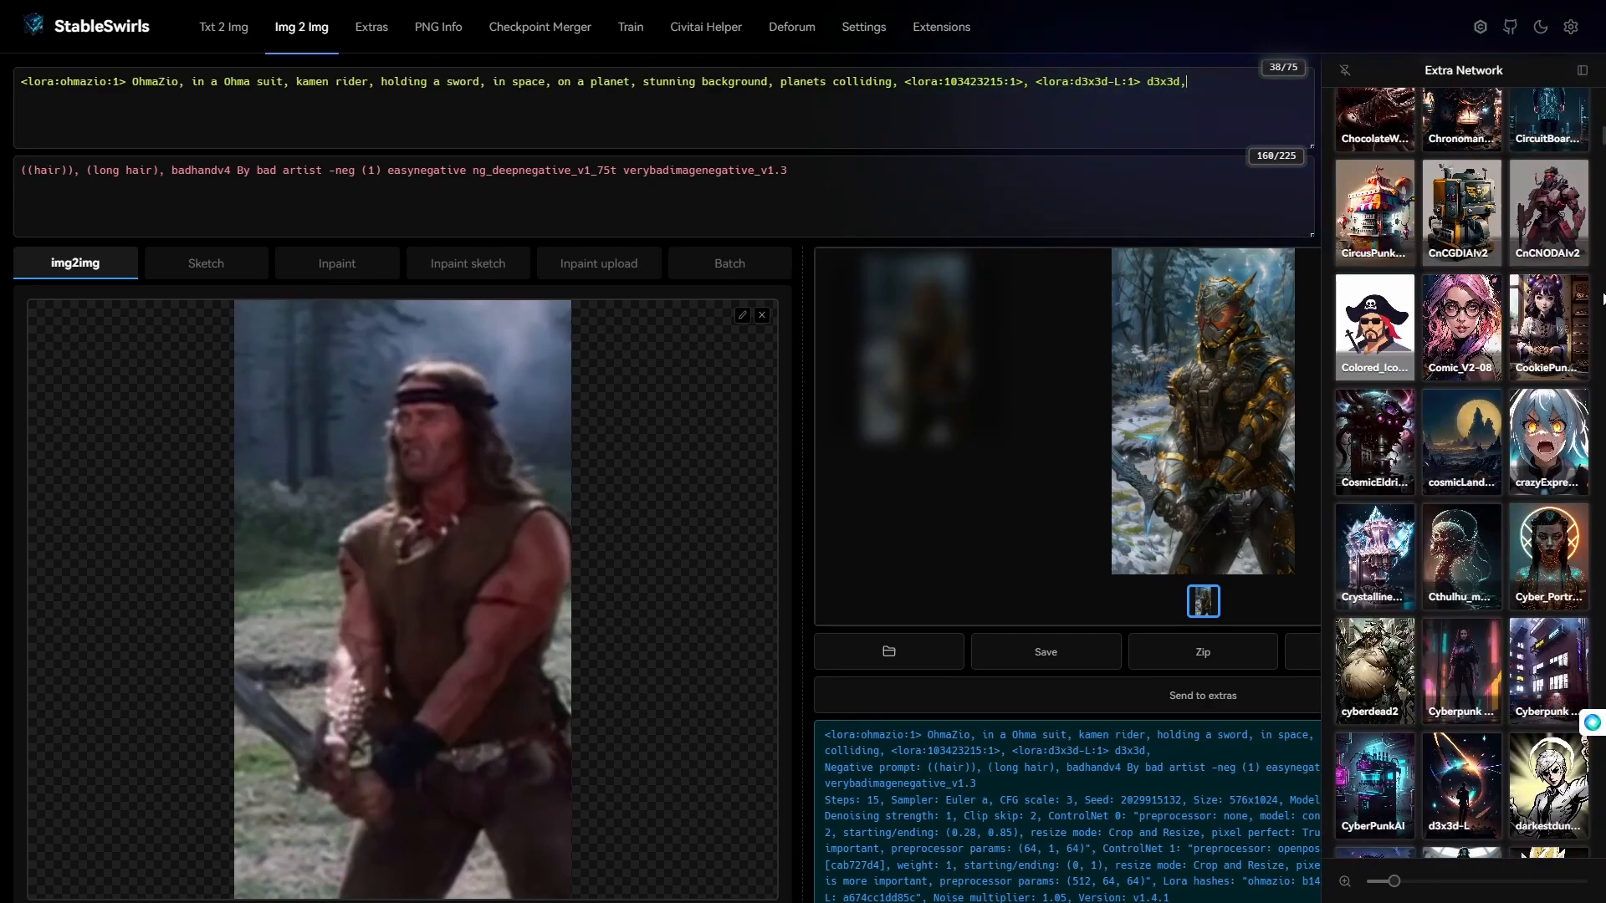
scroll("down", 3)
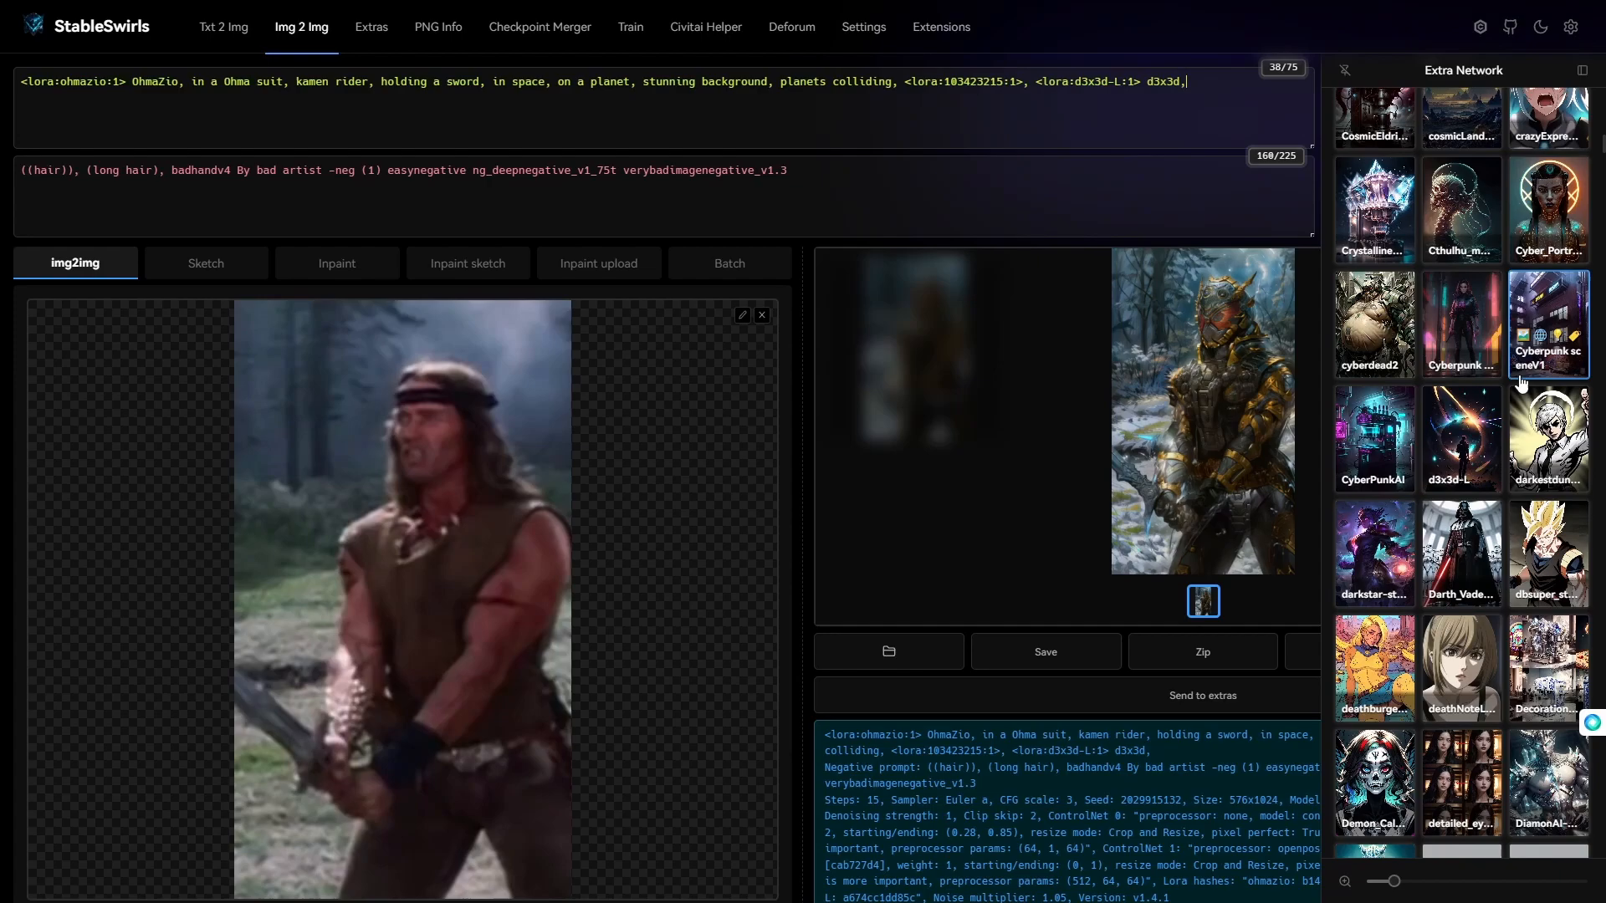
scroll("down", 3)
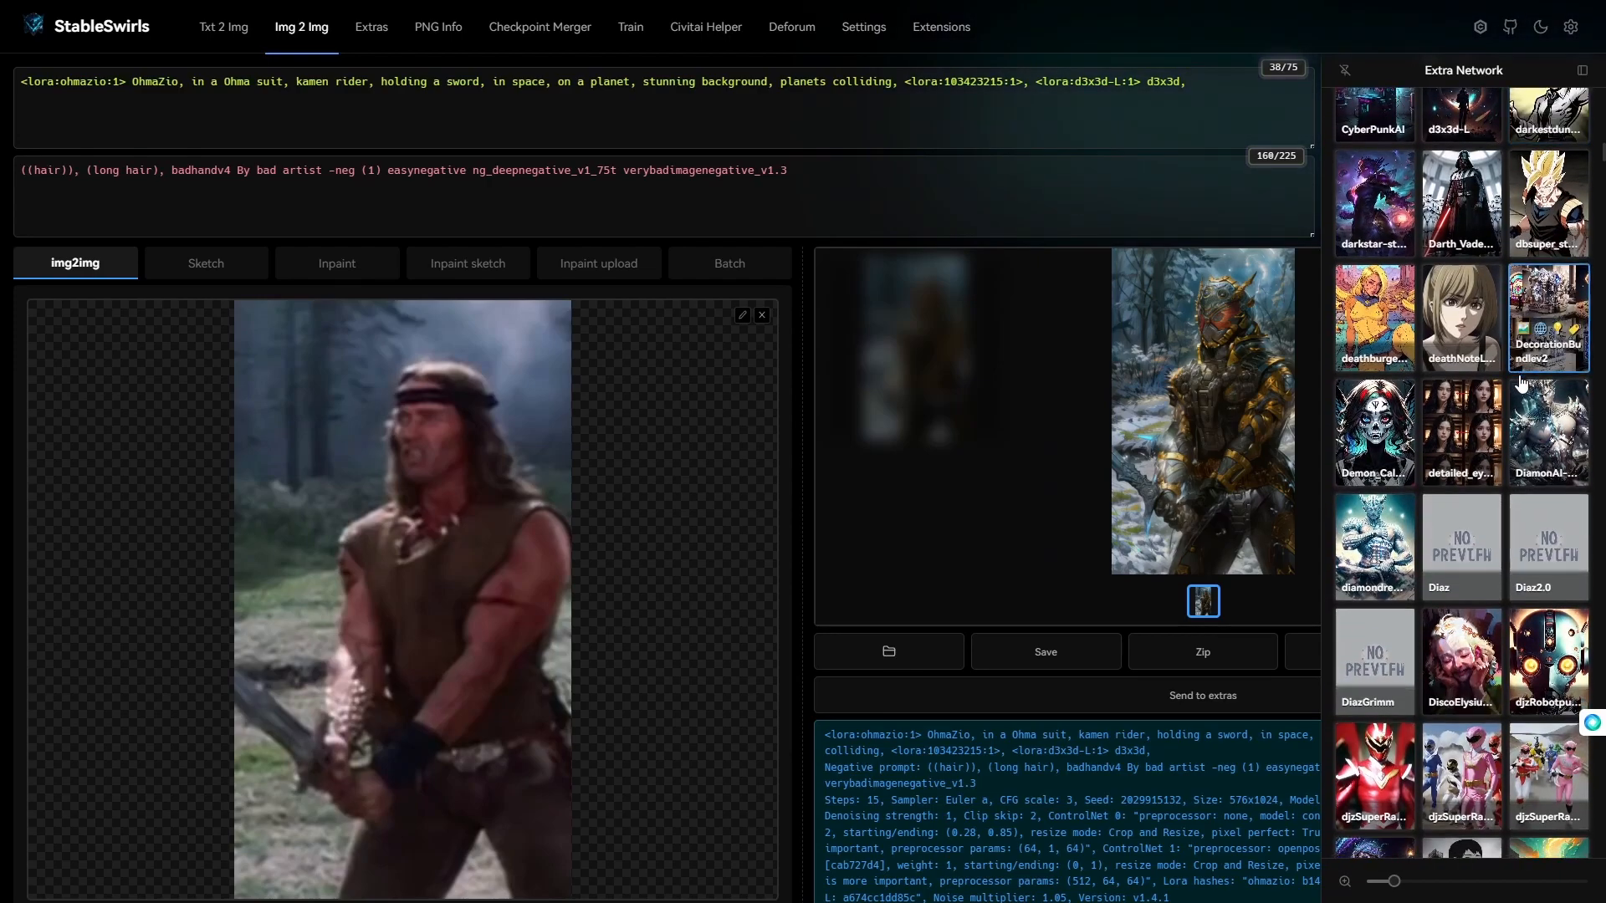
scroll("down", 3)
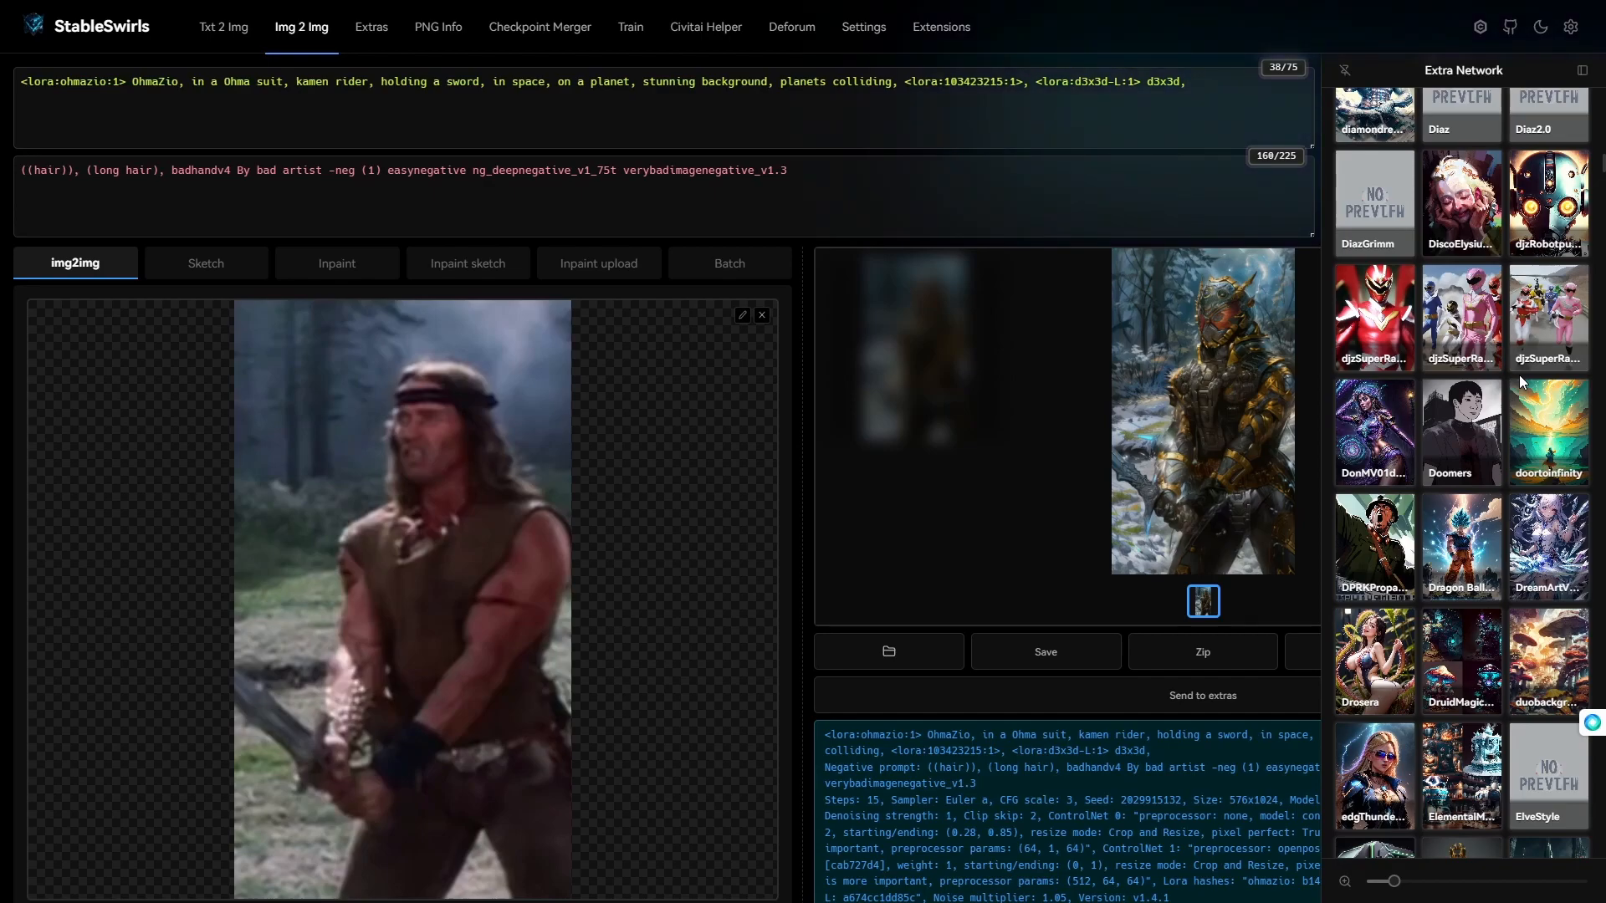
left_click(1373, 432)
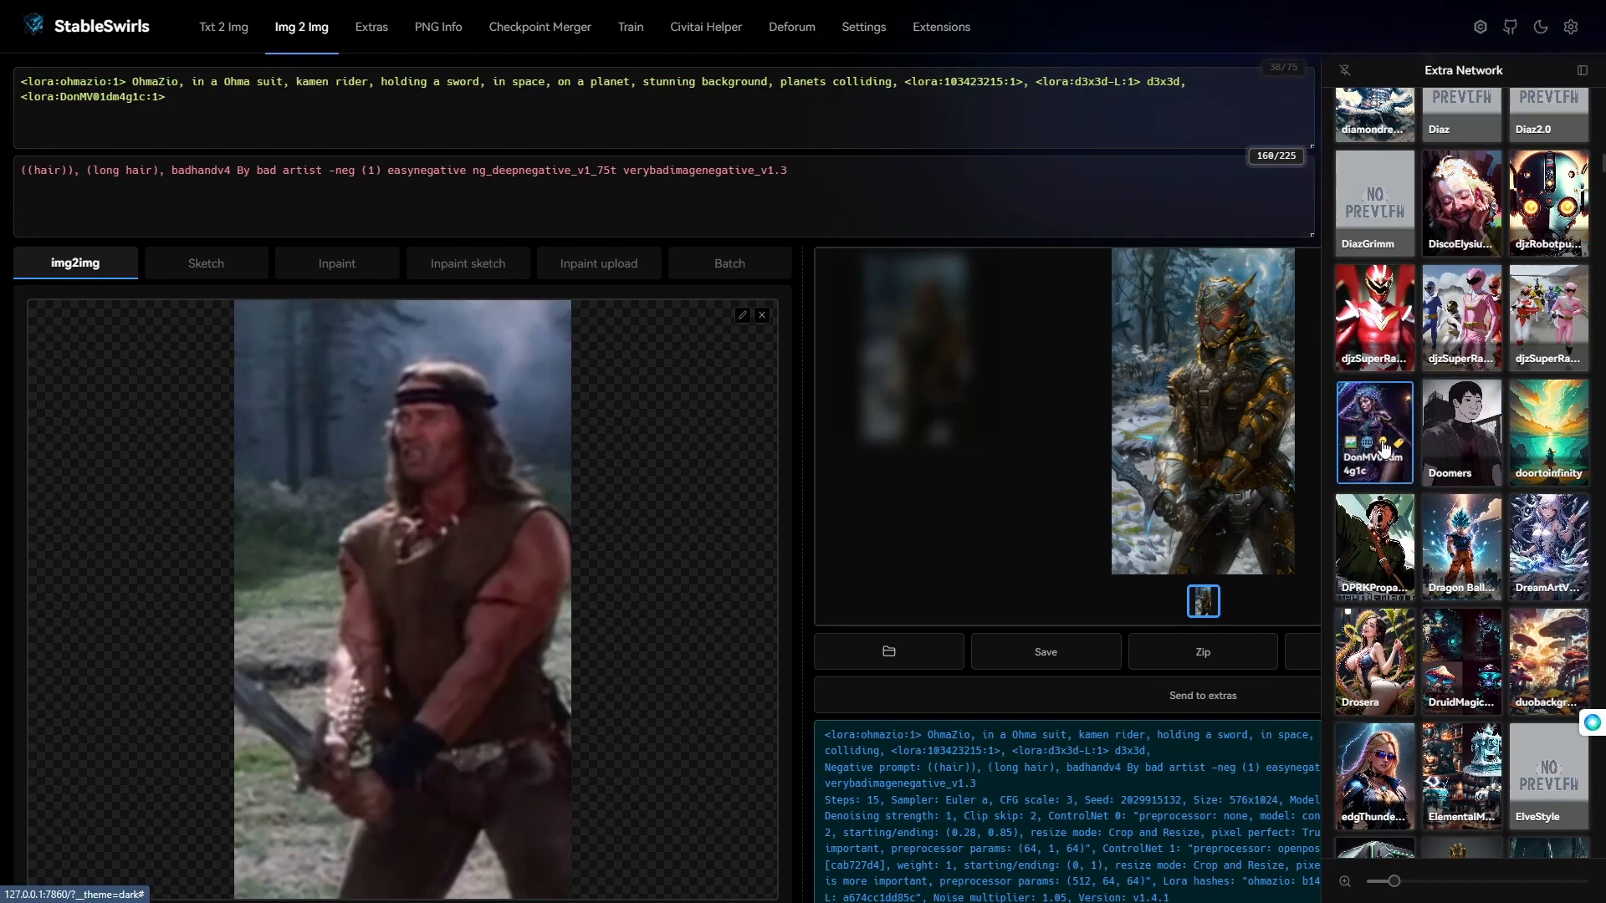
left_click(1373, 430)
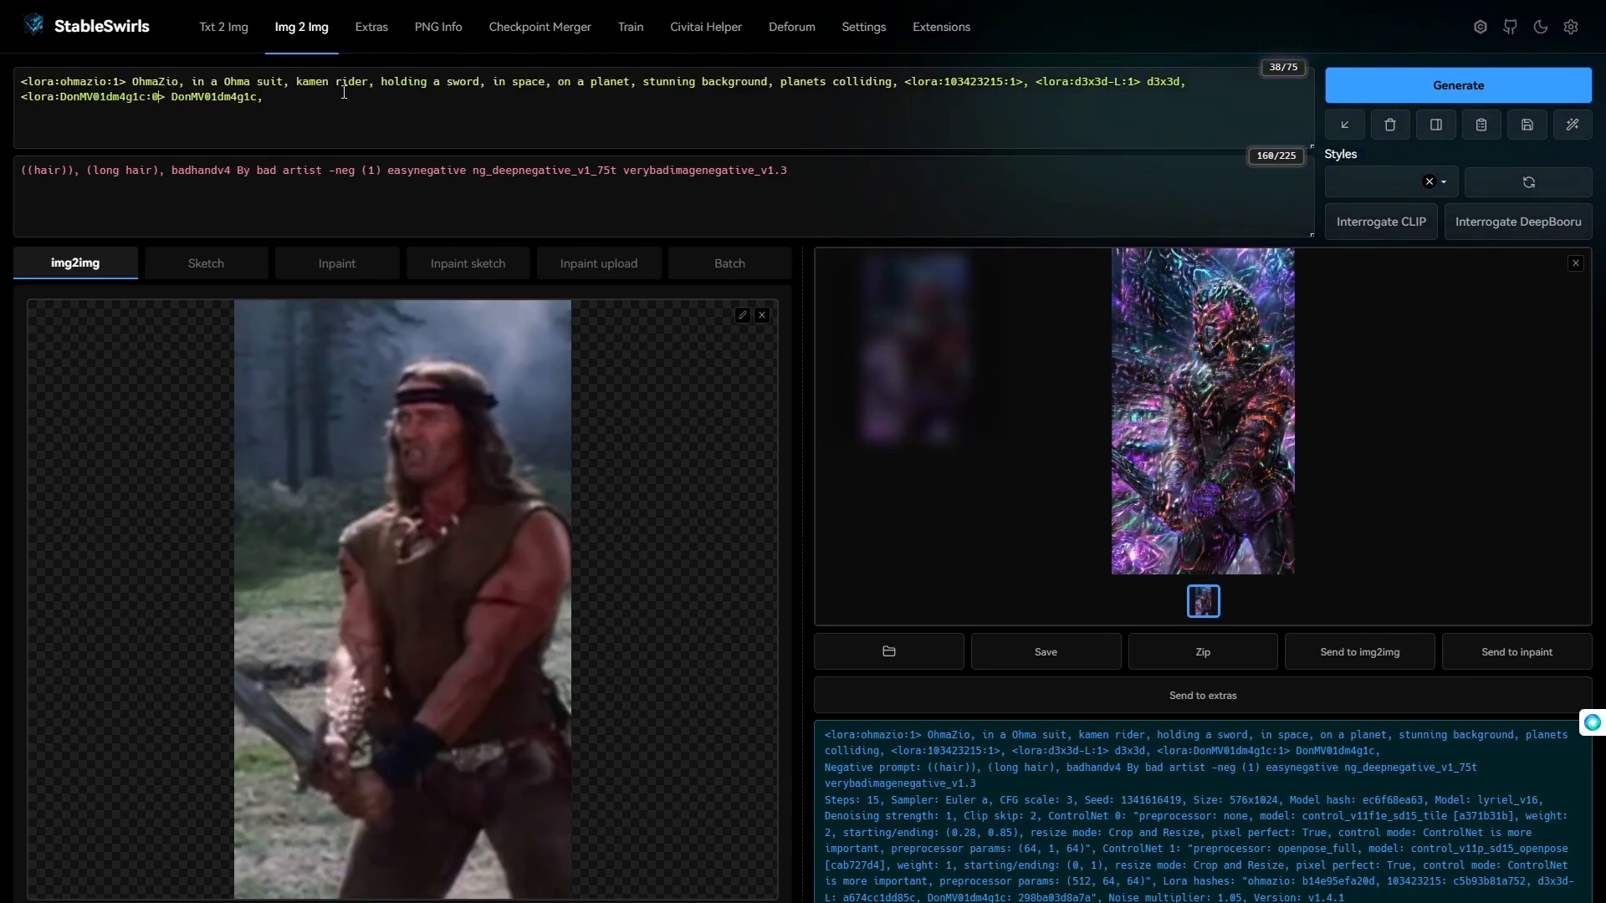
Replace DonMV01dm4g1c with UltraBlackholeTech-20 and space keywords, setting d3x3d weight to 0.85
left_click(1456, 86)
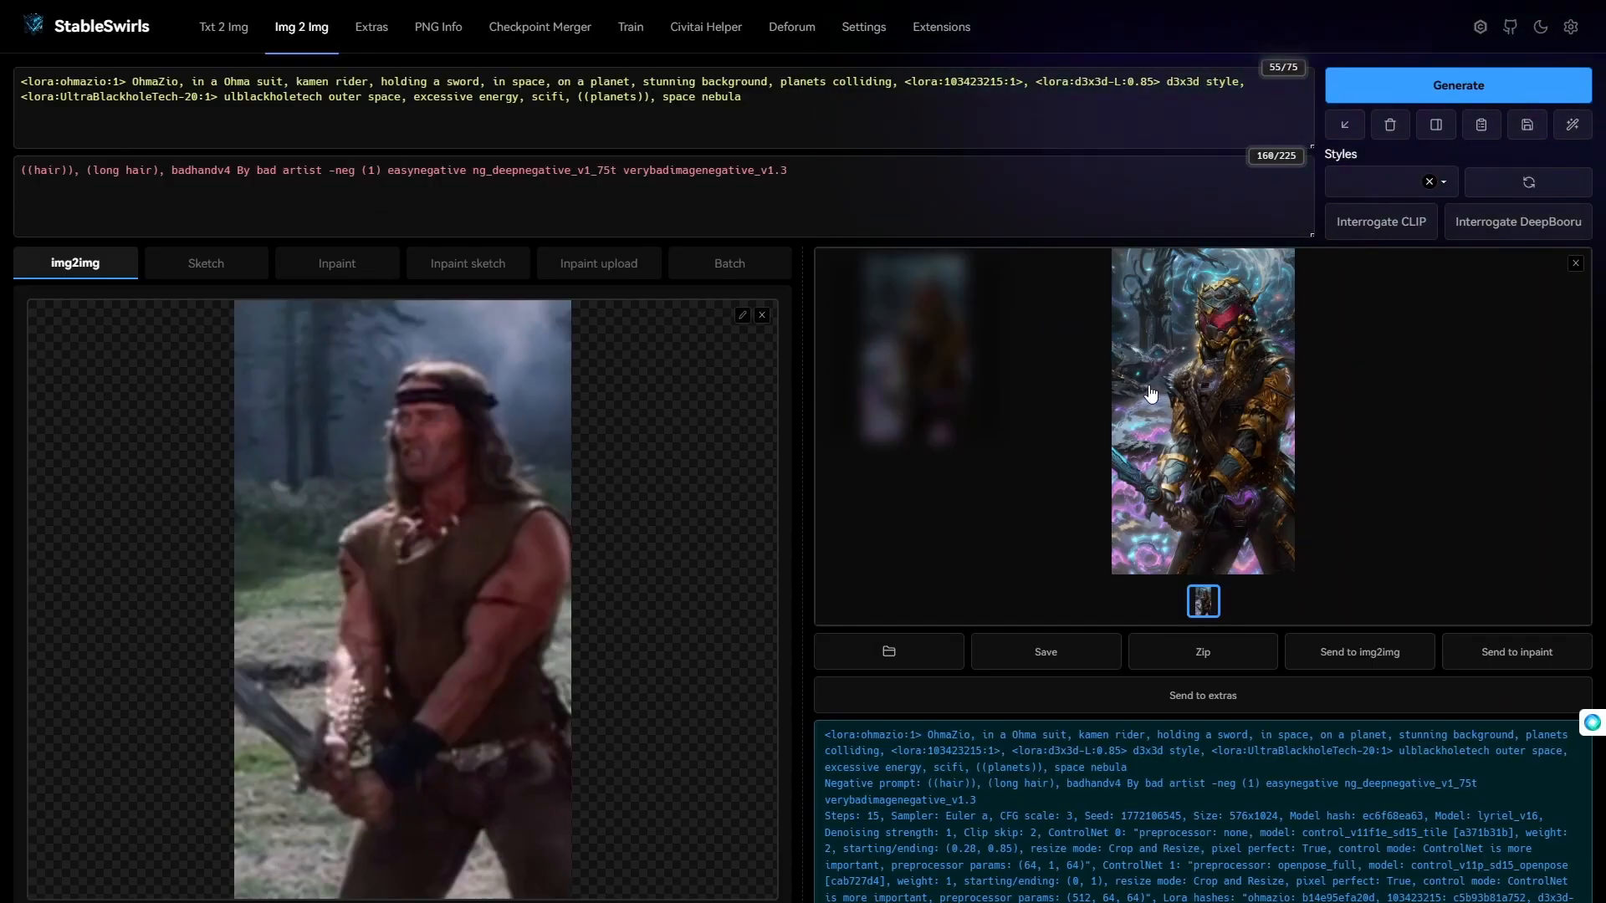
View the armored render full size, then return to Deforum's ControlNet CN Model 1 settings
left_click(1203, 409)
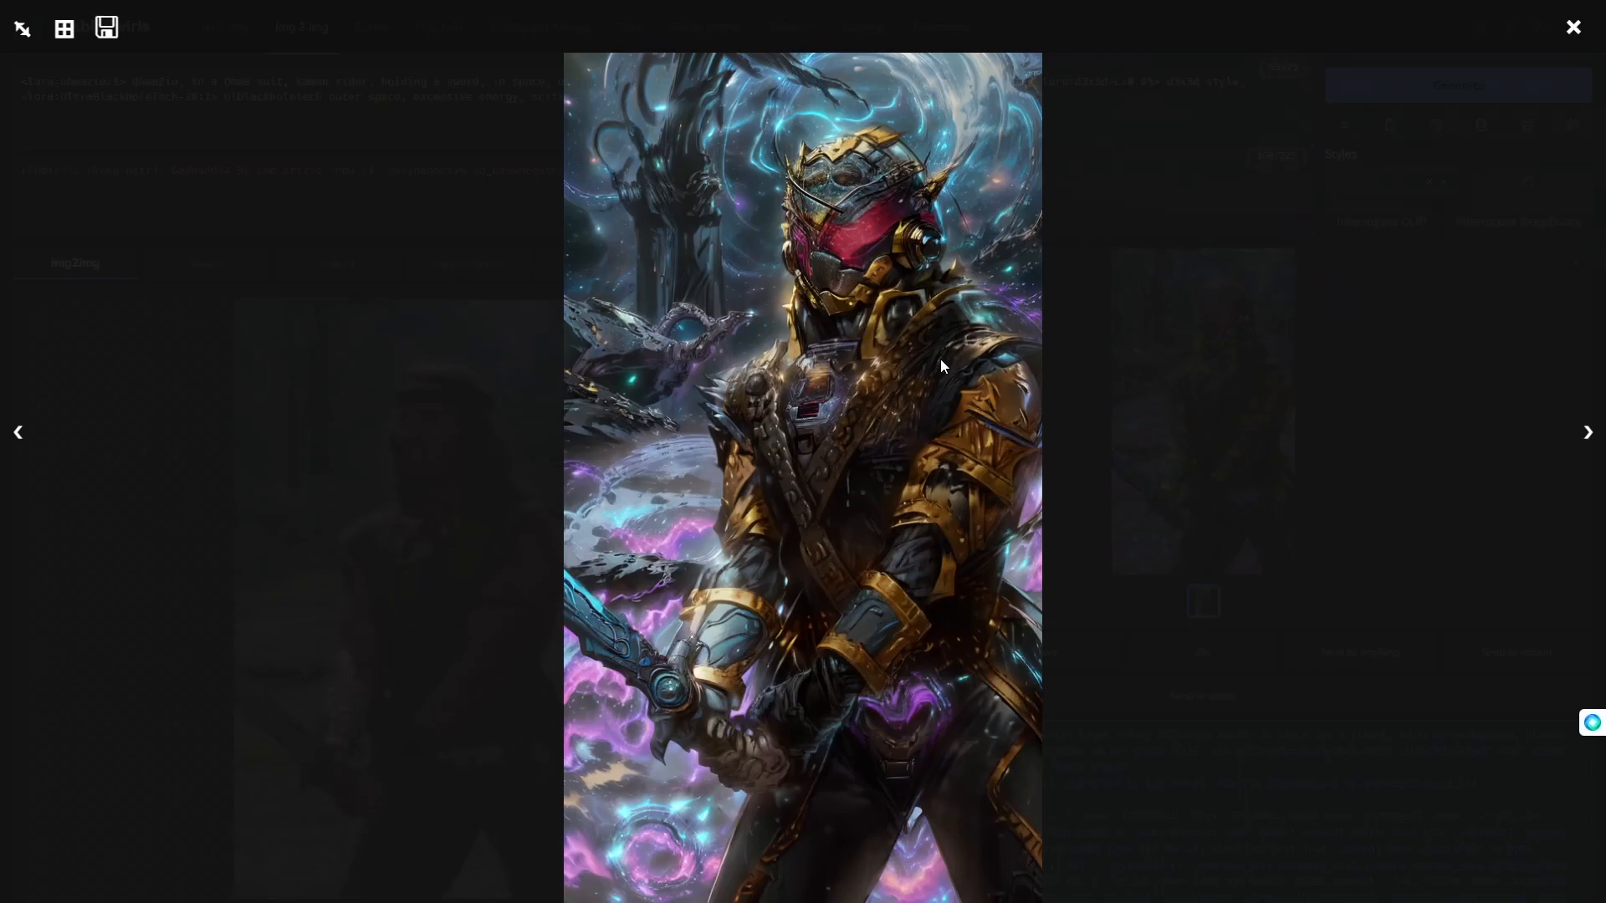
left_click(1572, 27)
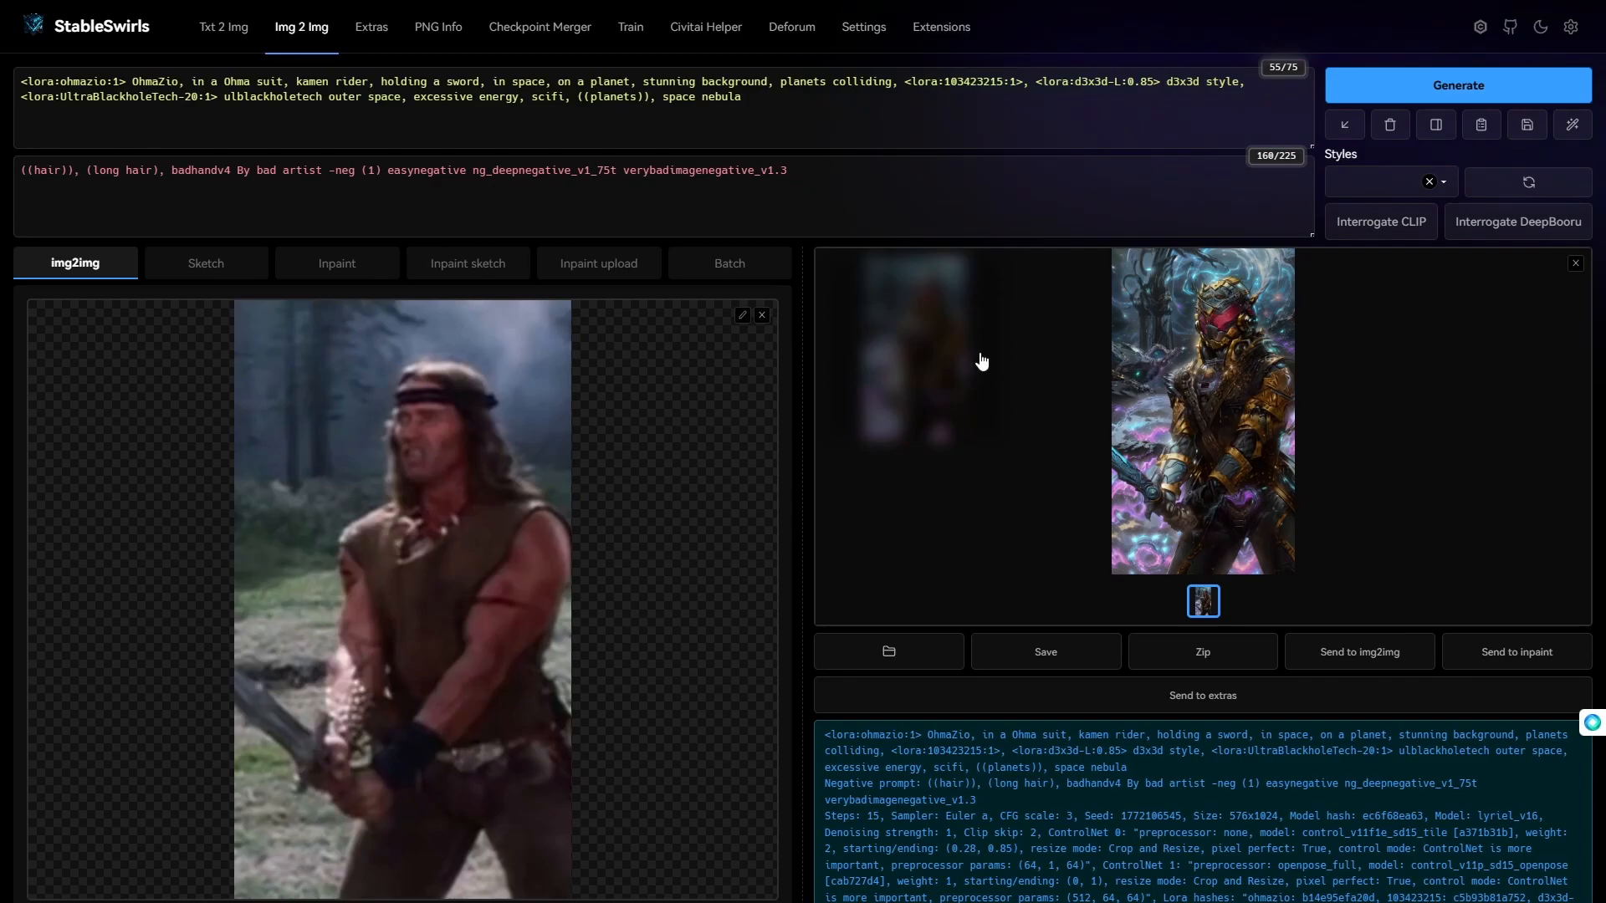
scroll("down", 3)
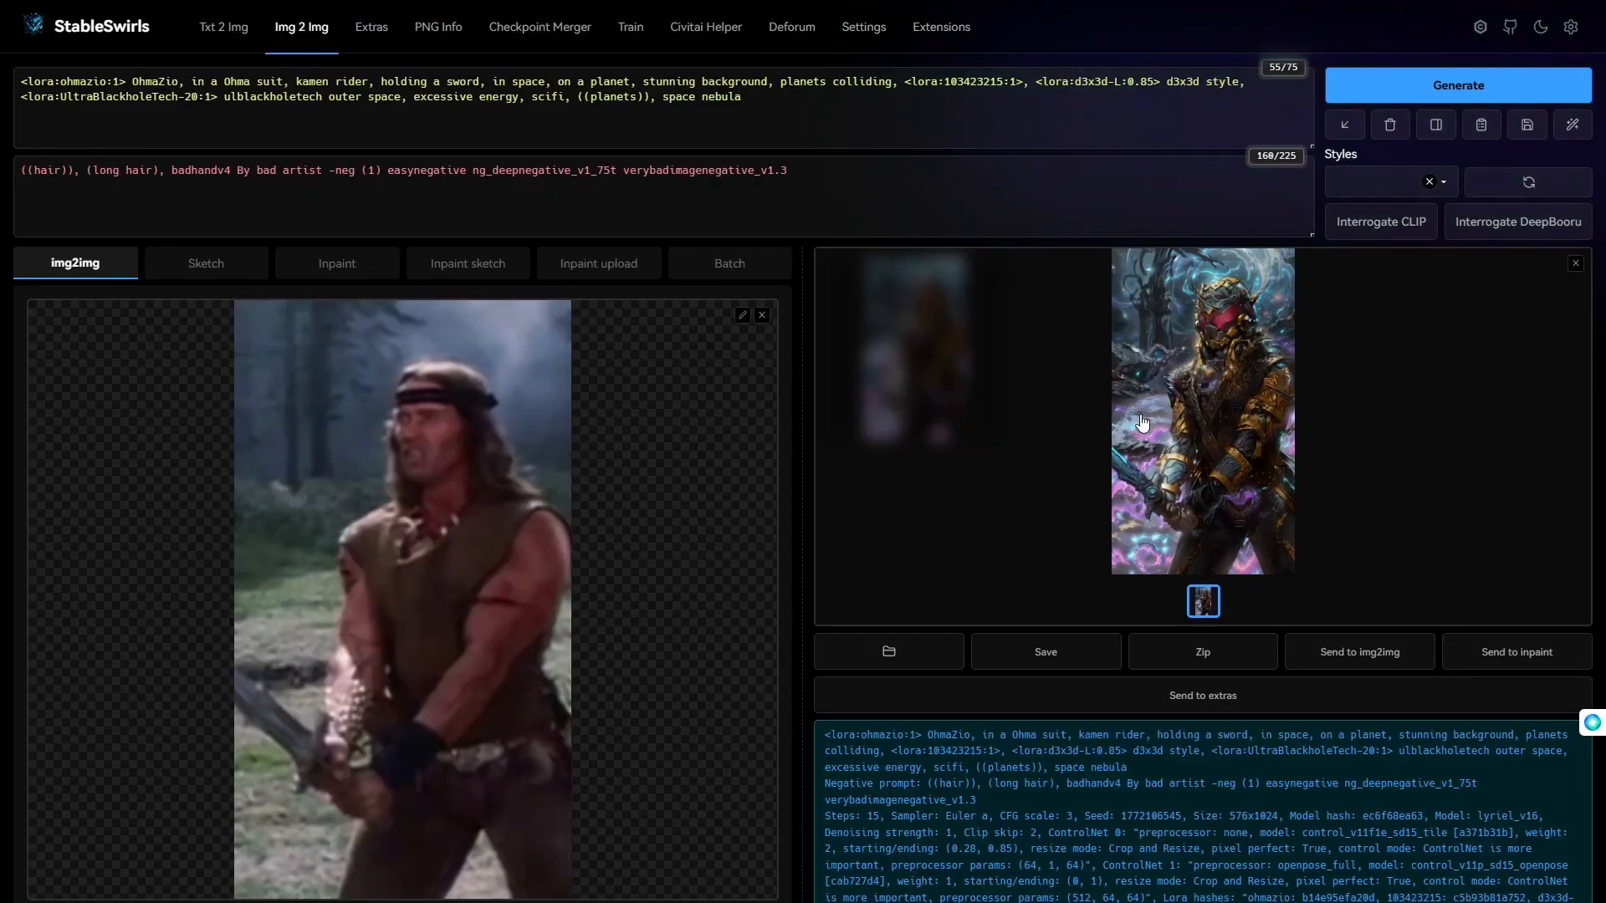
left_click(743, 97)
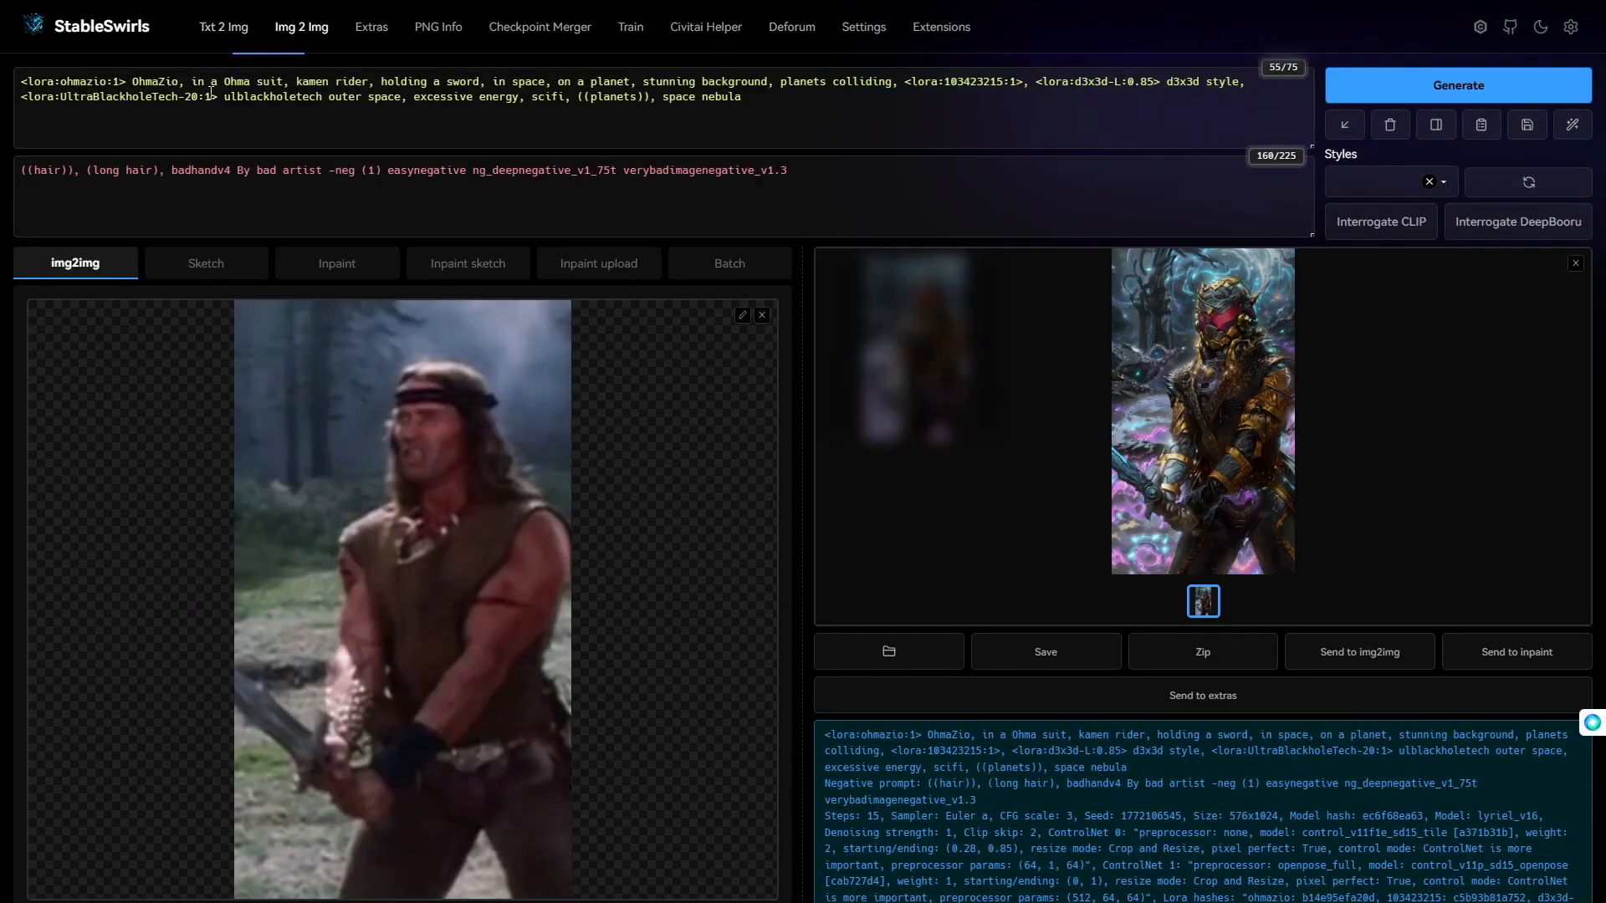
left_click(790, 27)
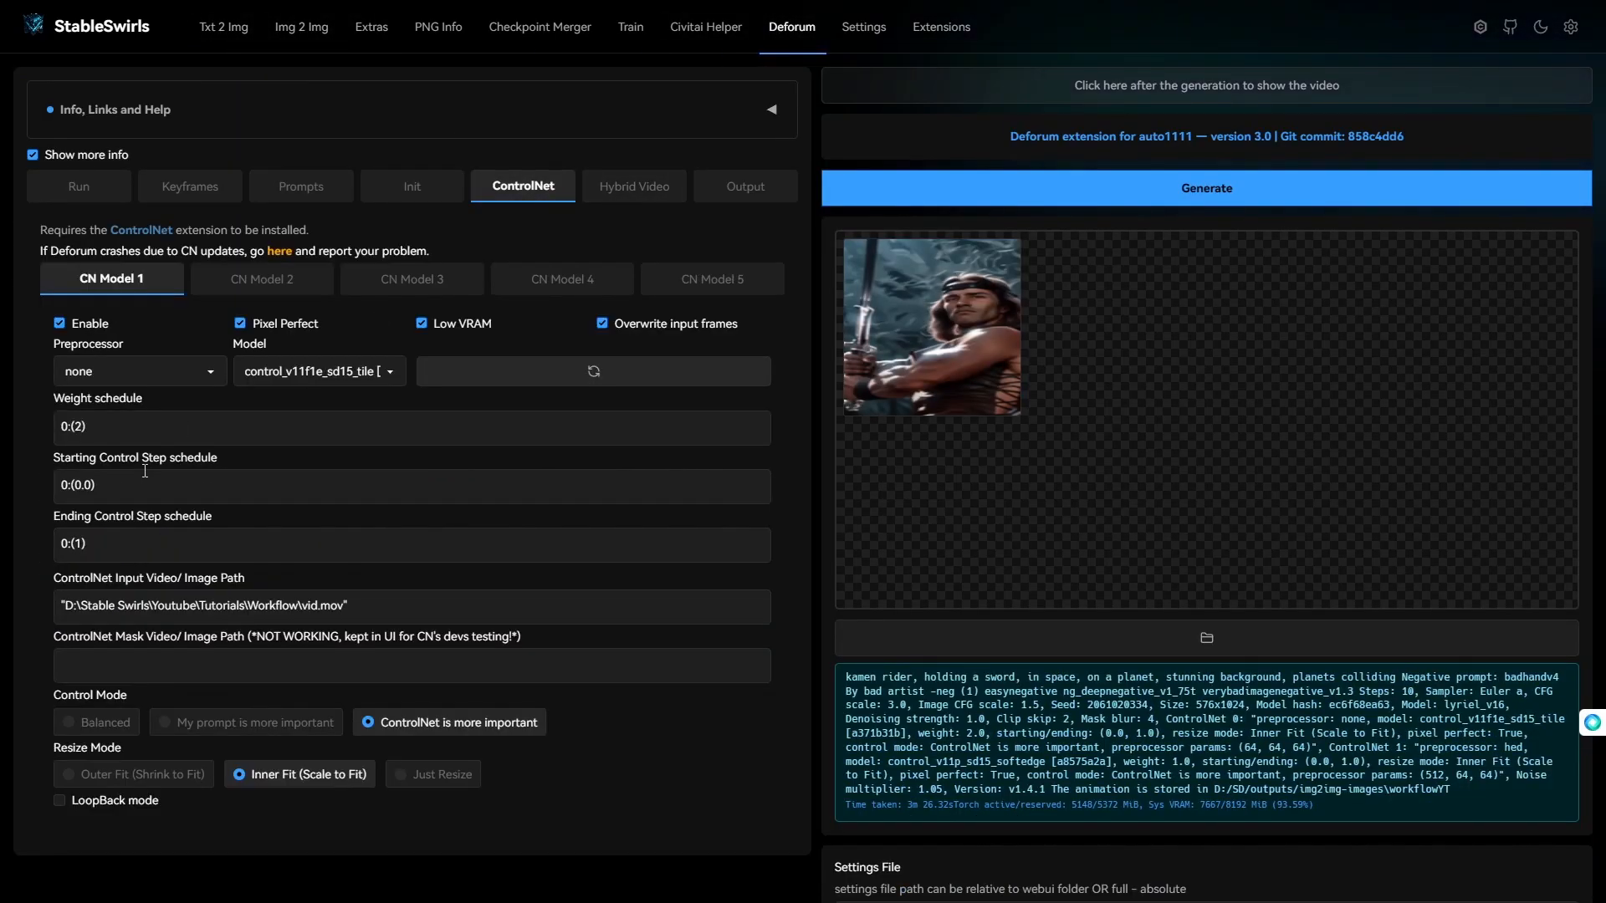
Match img2img steps: set Deforum Tile schedule start 0:(0.28), end 0:(0.85), and render
left_click(301, 26)
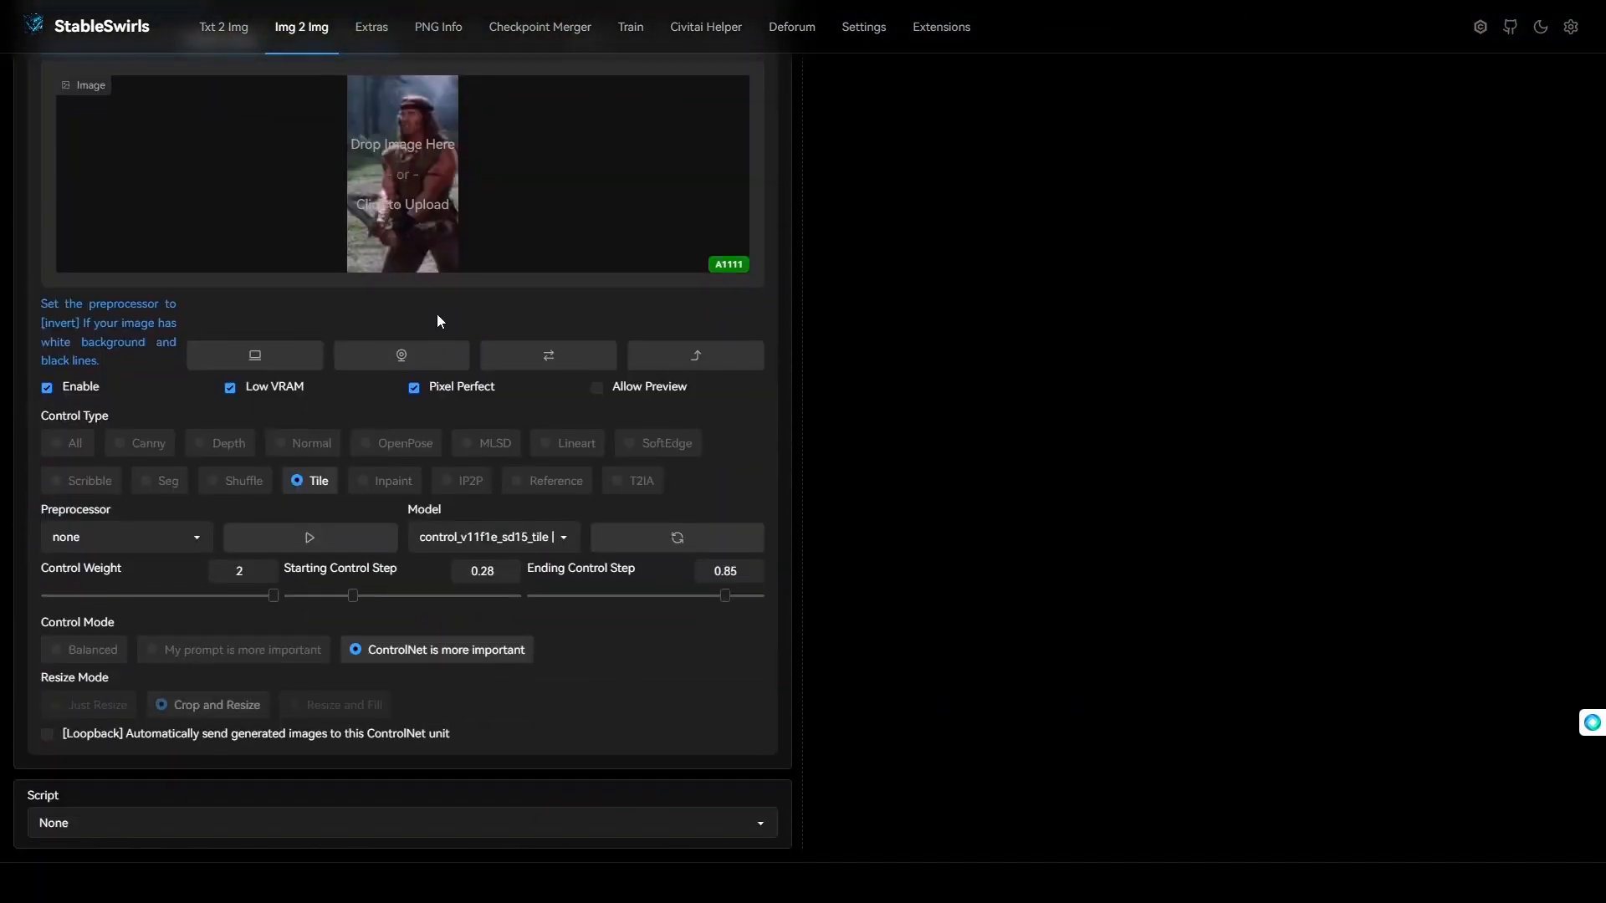
left_click(790, 27)
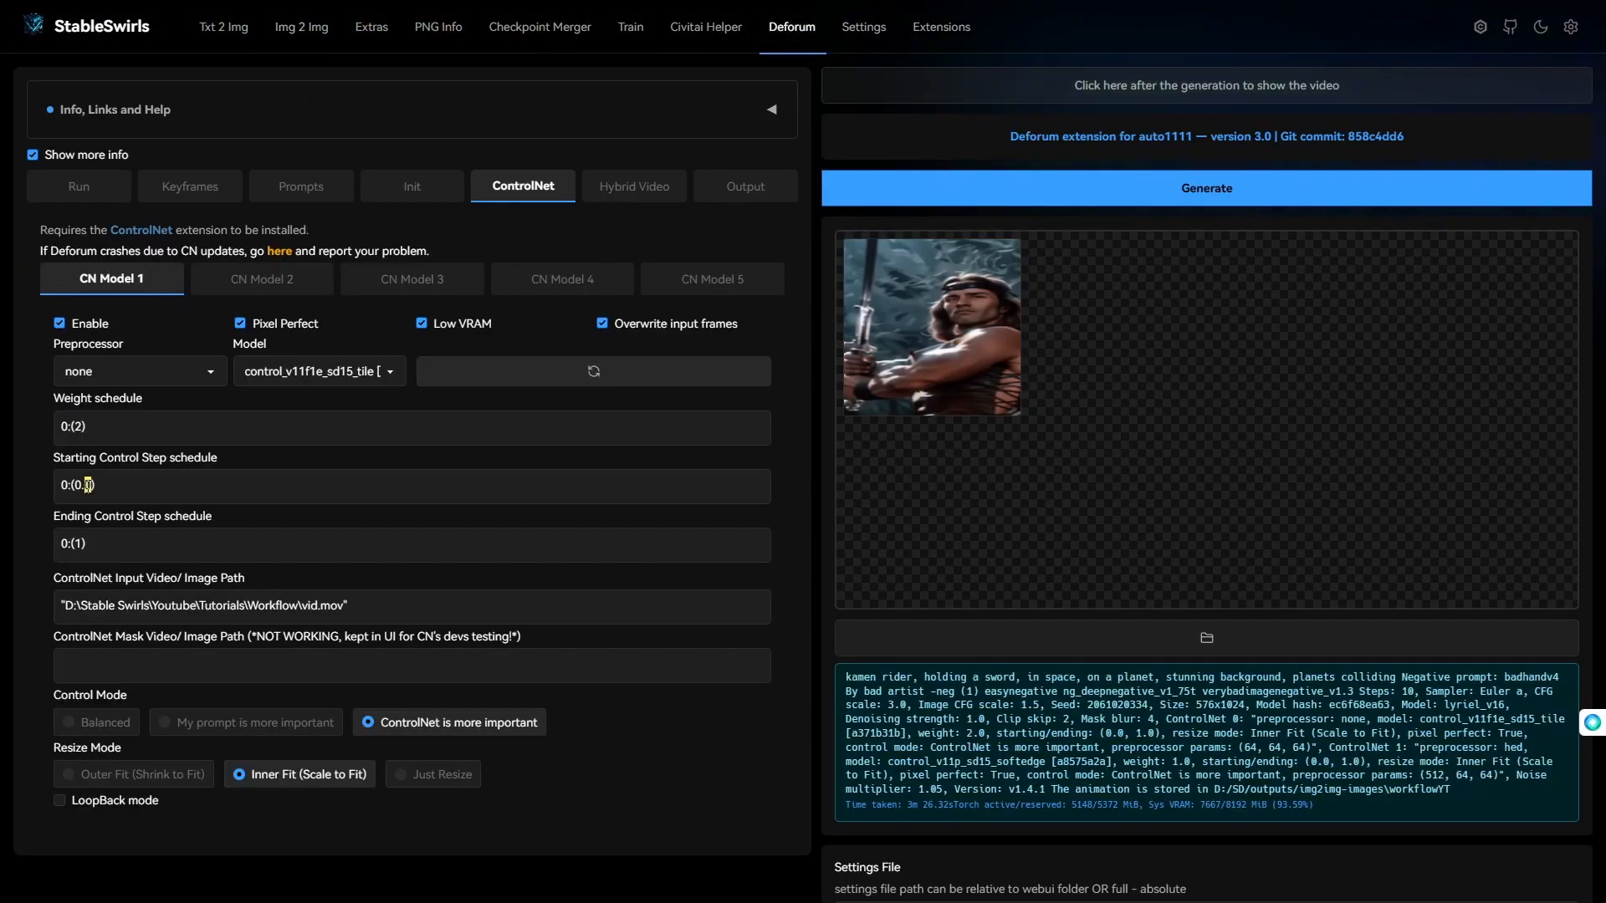
type("0.85")
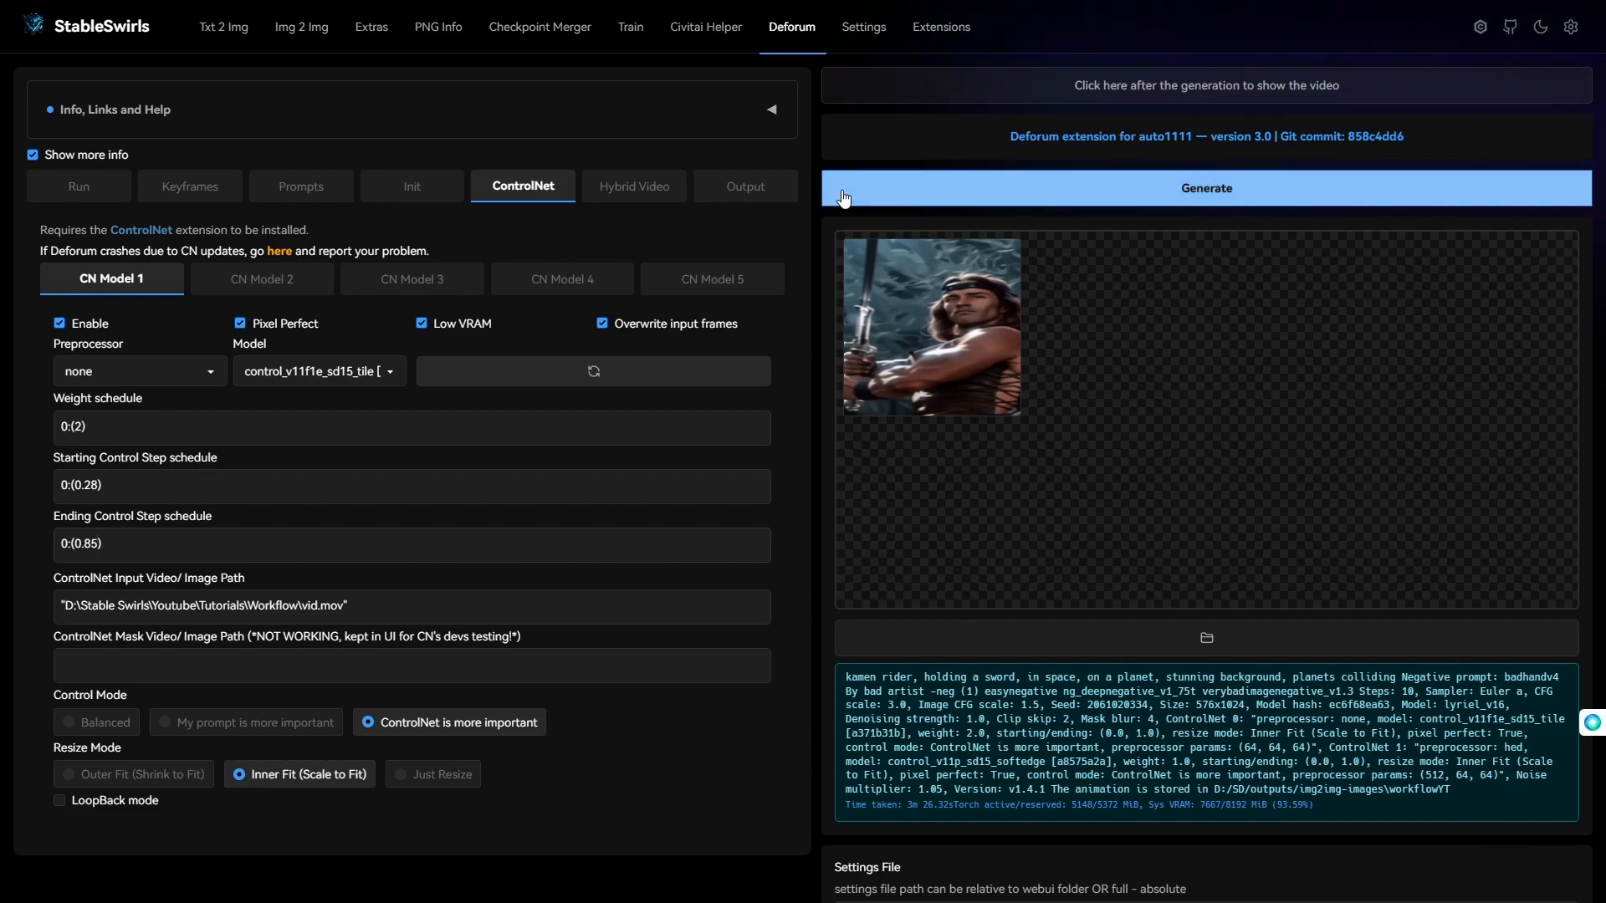
left_click(1205, 187)
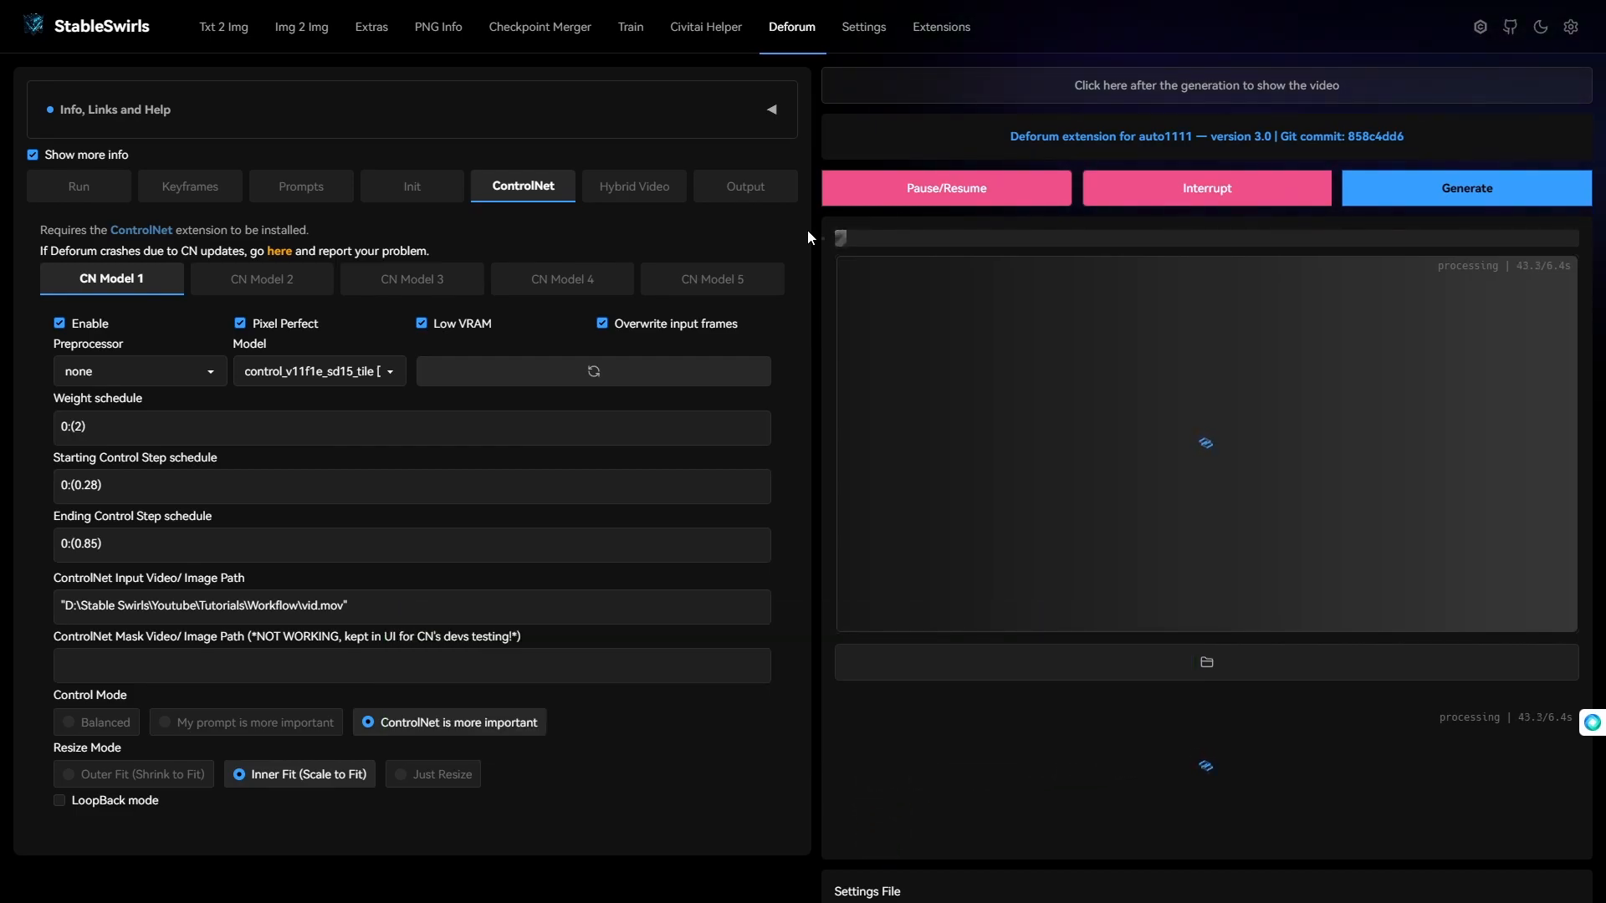
Set Deforum's Tile weight schedule to 0:(1.75), re-render, and display the finished video
left_click(300, 186)
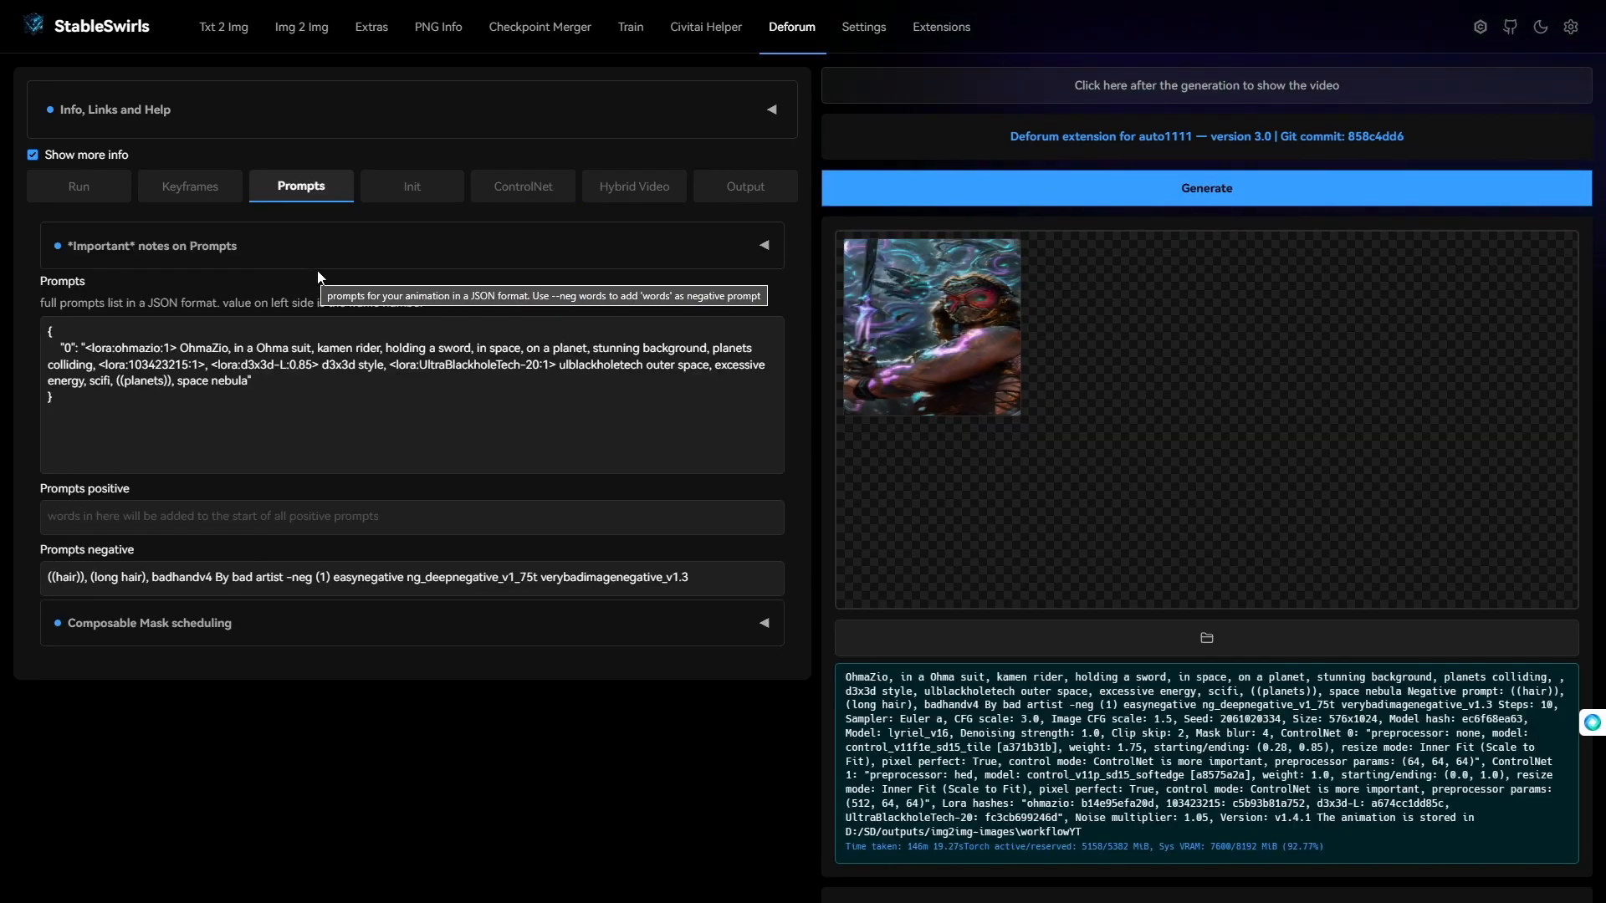
left_click(522, 186)
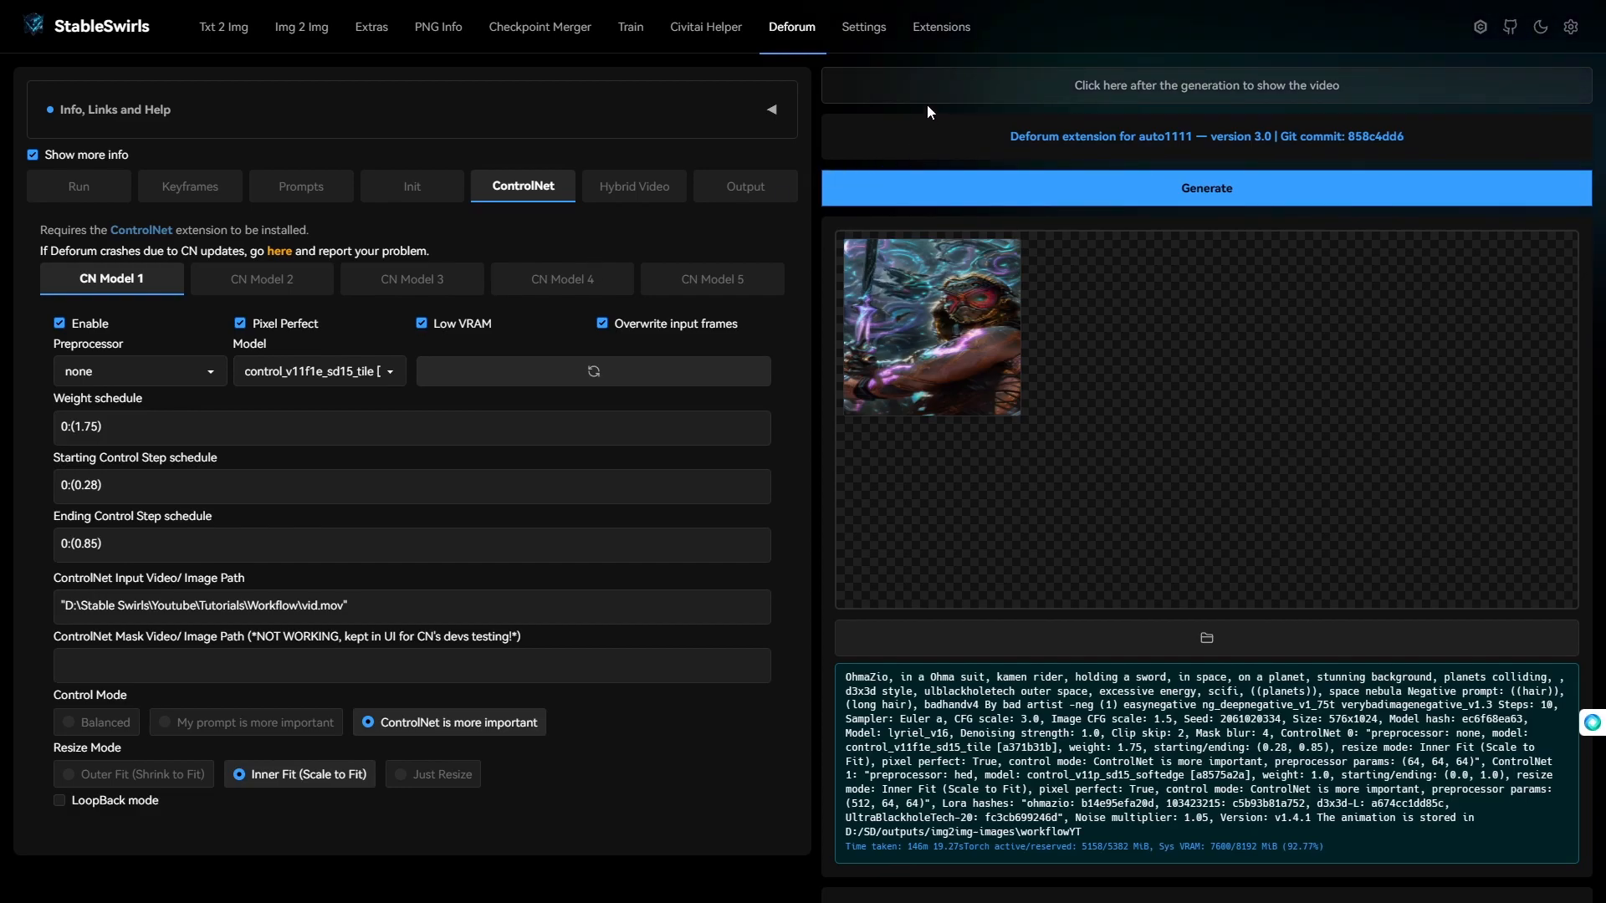
left_click(1205, 187)
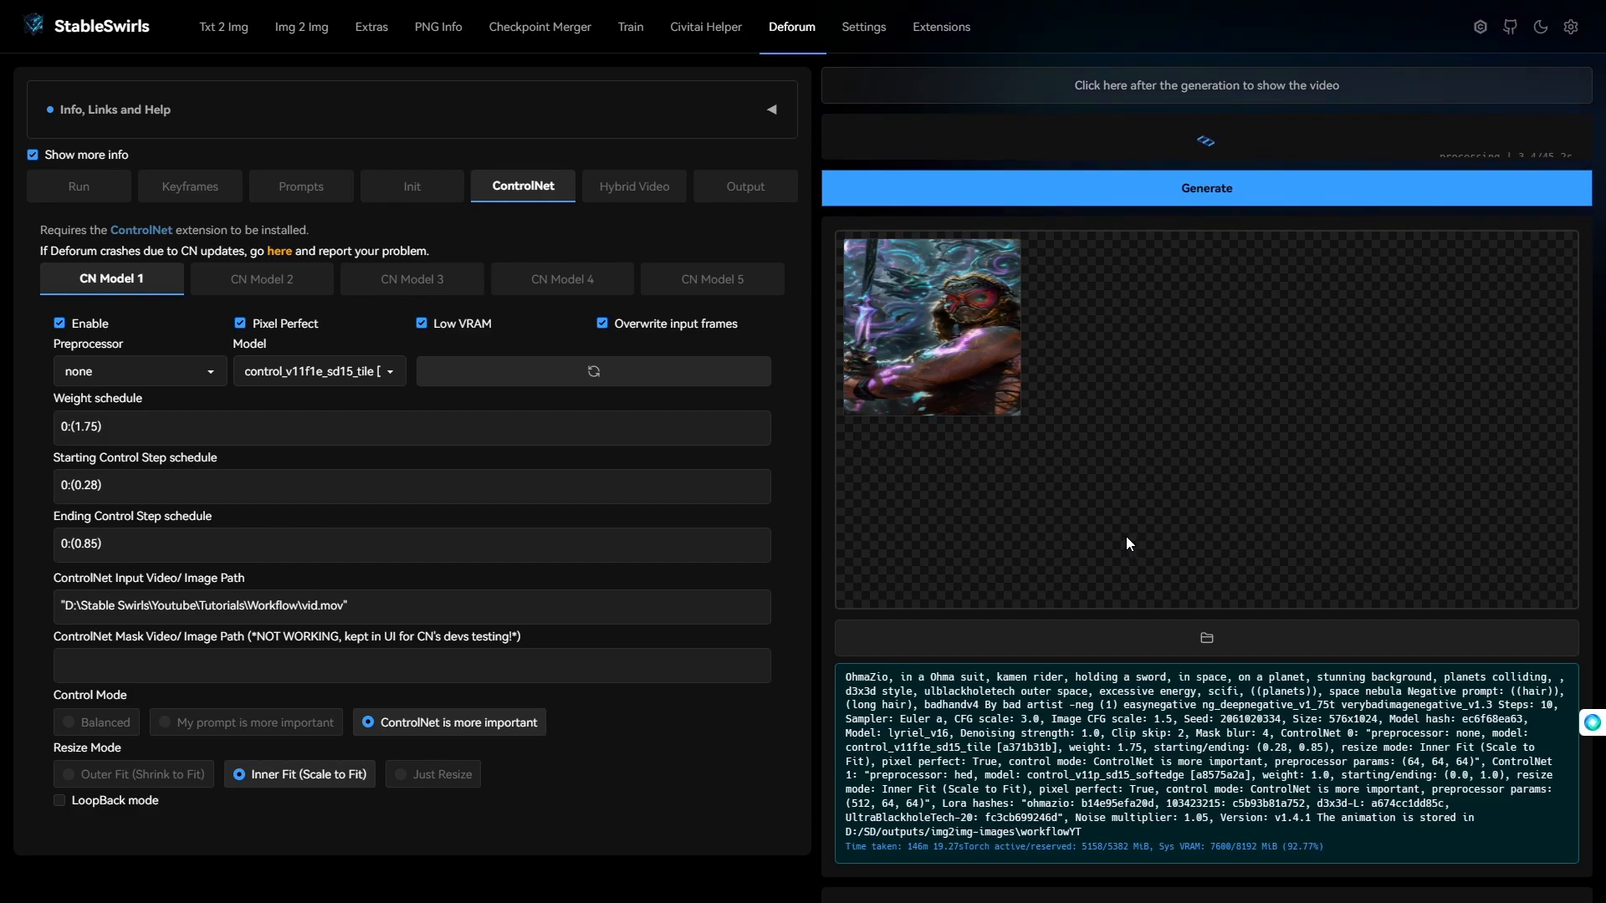
left_click(1205, 86)
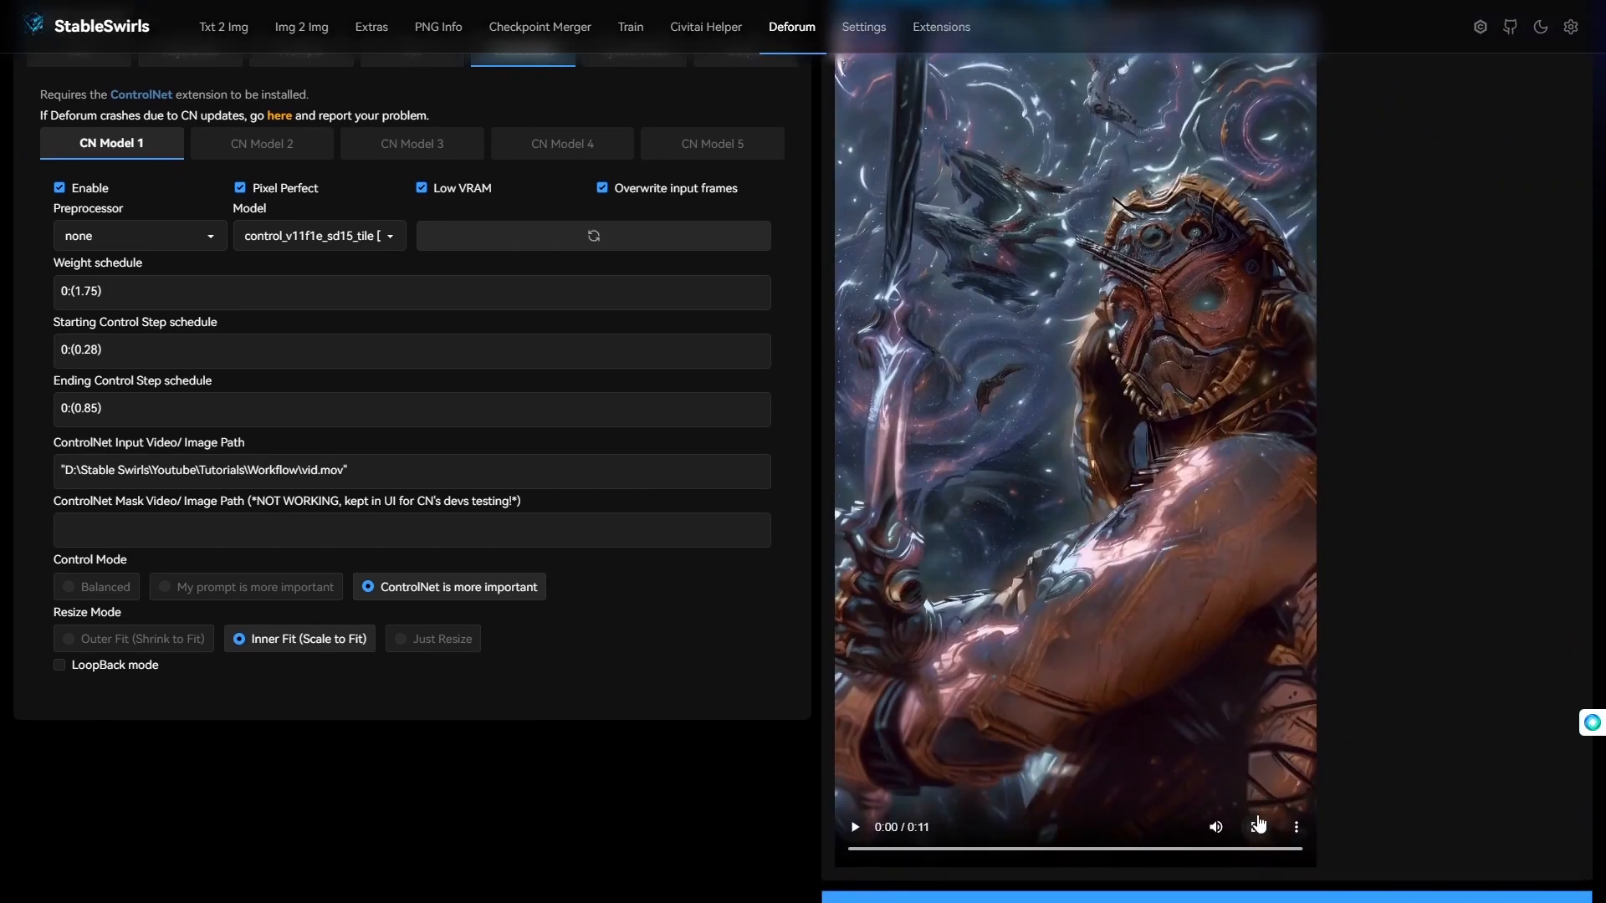
Play the rendered armored-warrior animation full screen
left_click(1257, 826)
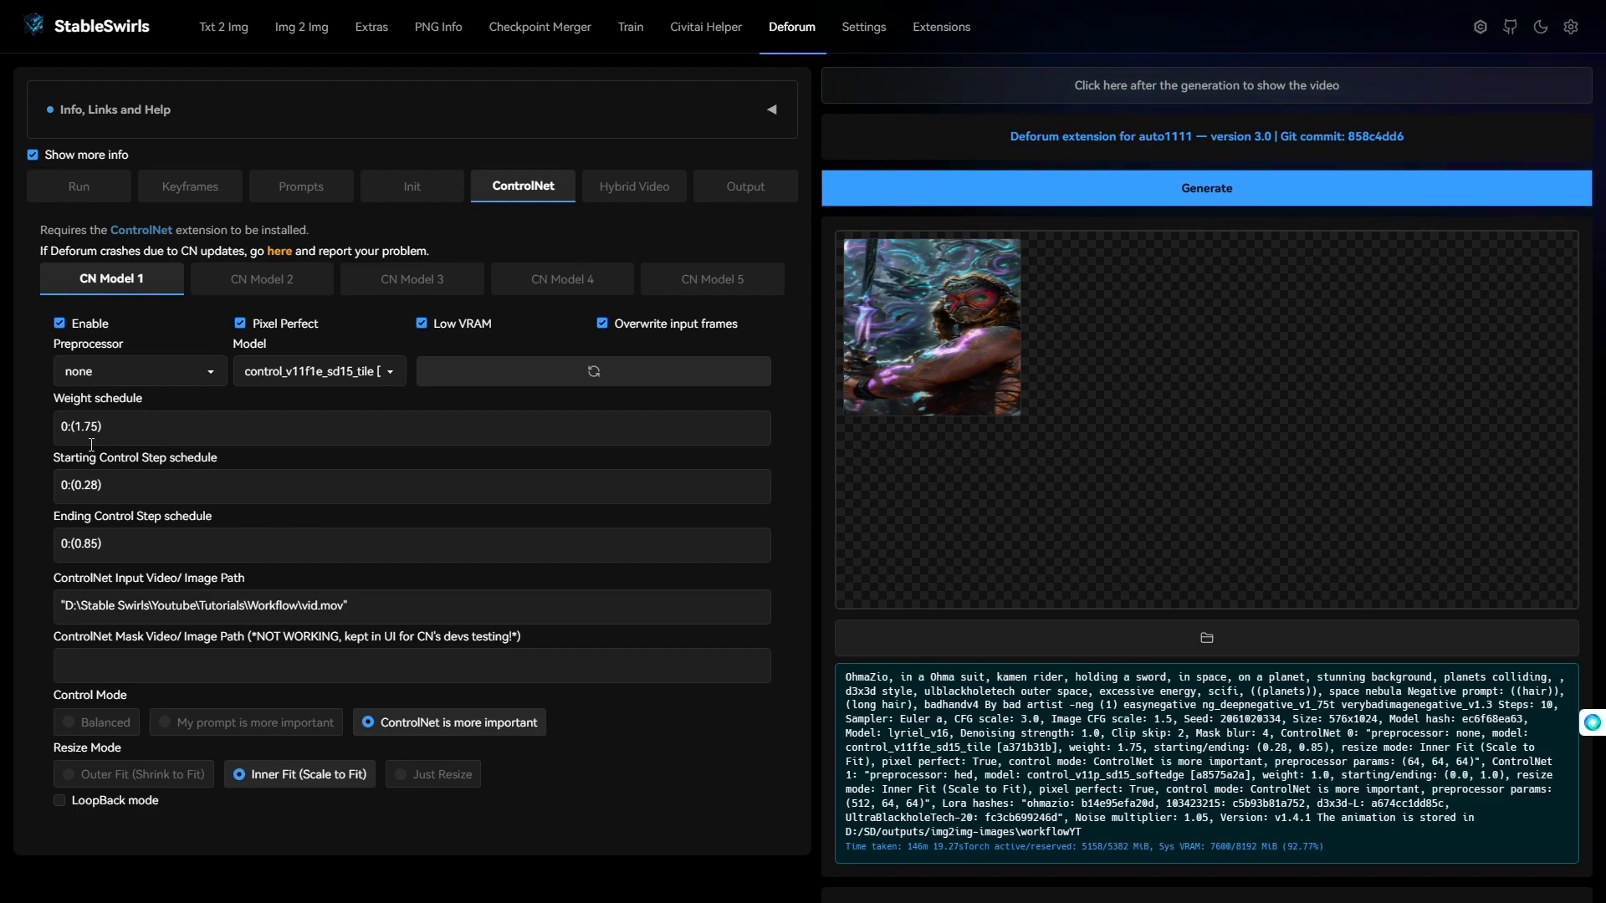
Glance at the Prompts subtab, then show the Civitai Helper page reporting 278 scanned LoRAs
left_click(301, 186)
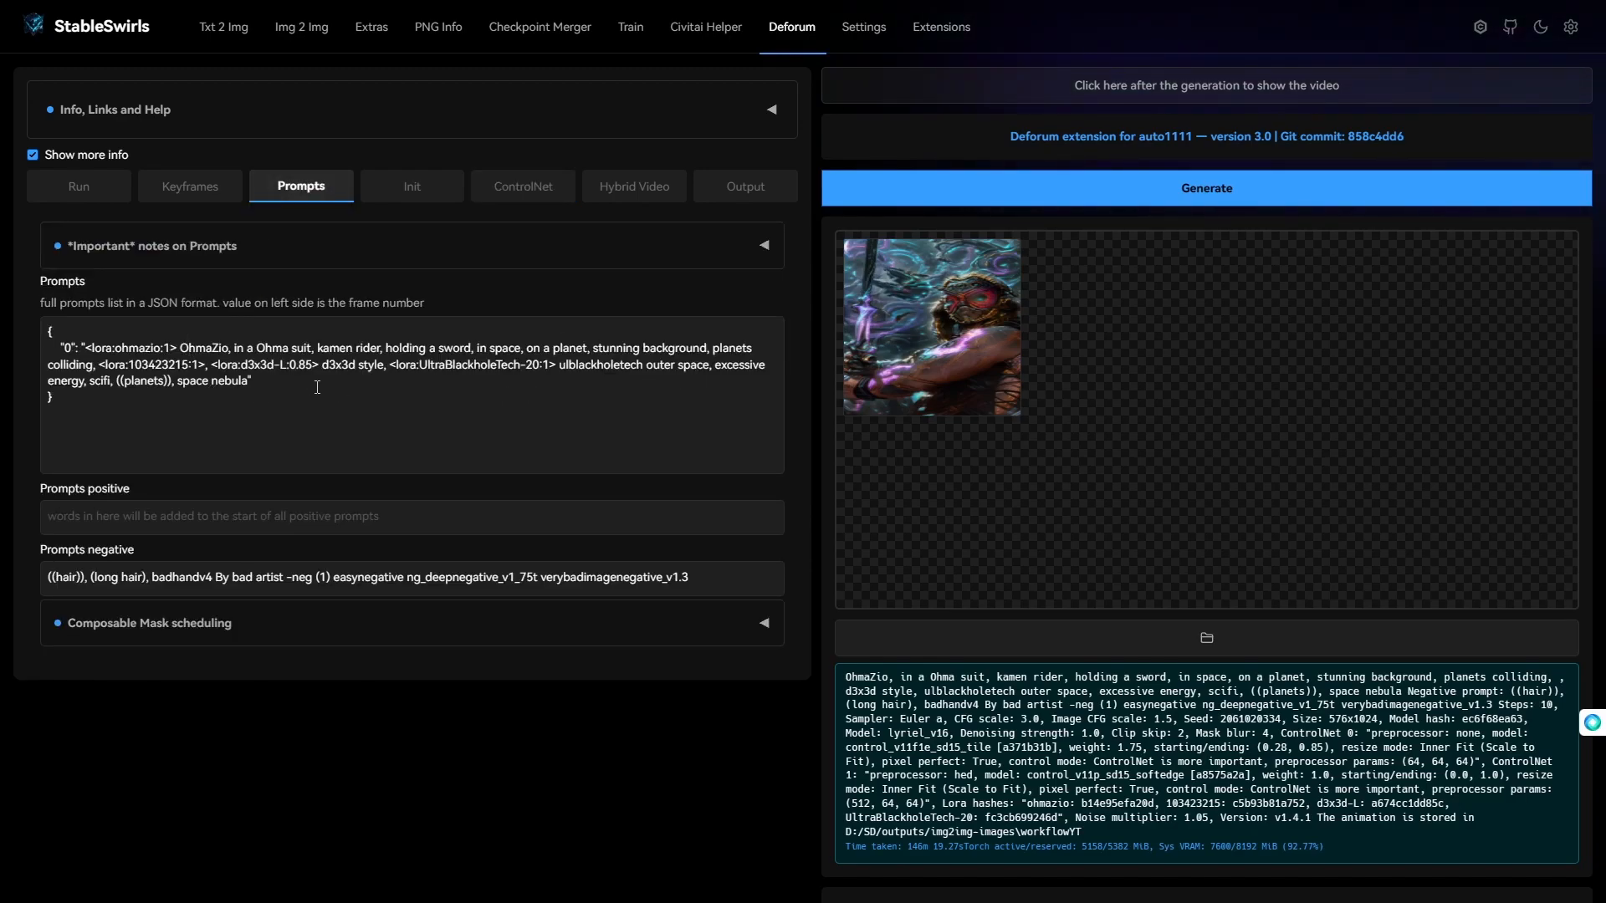
mouse_move(704, 27)
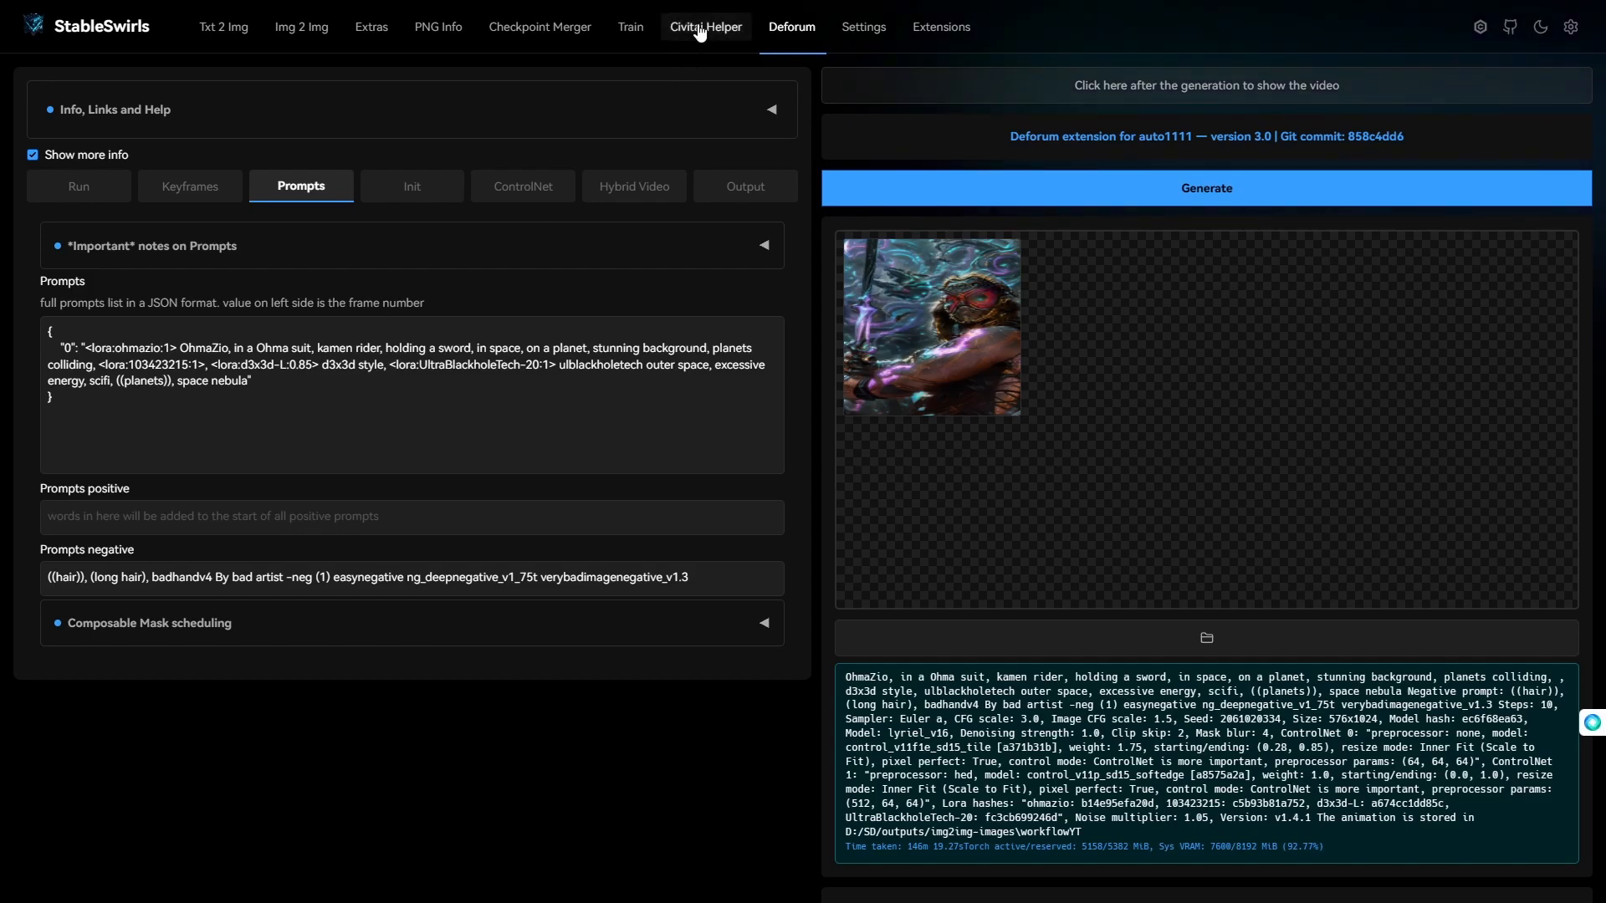
left_click(704, 27)
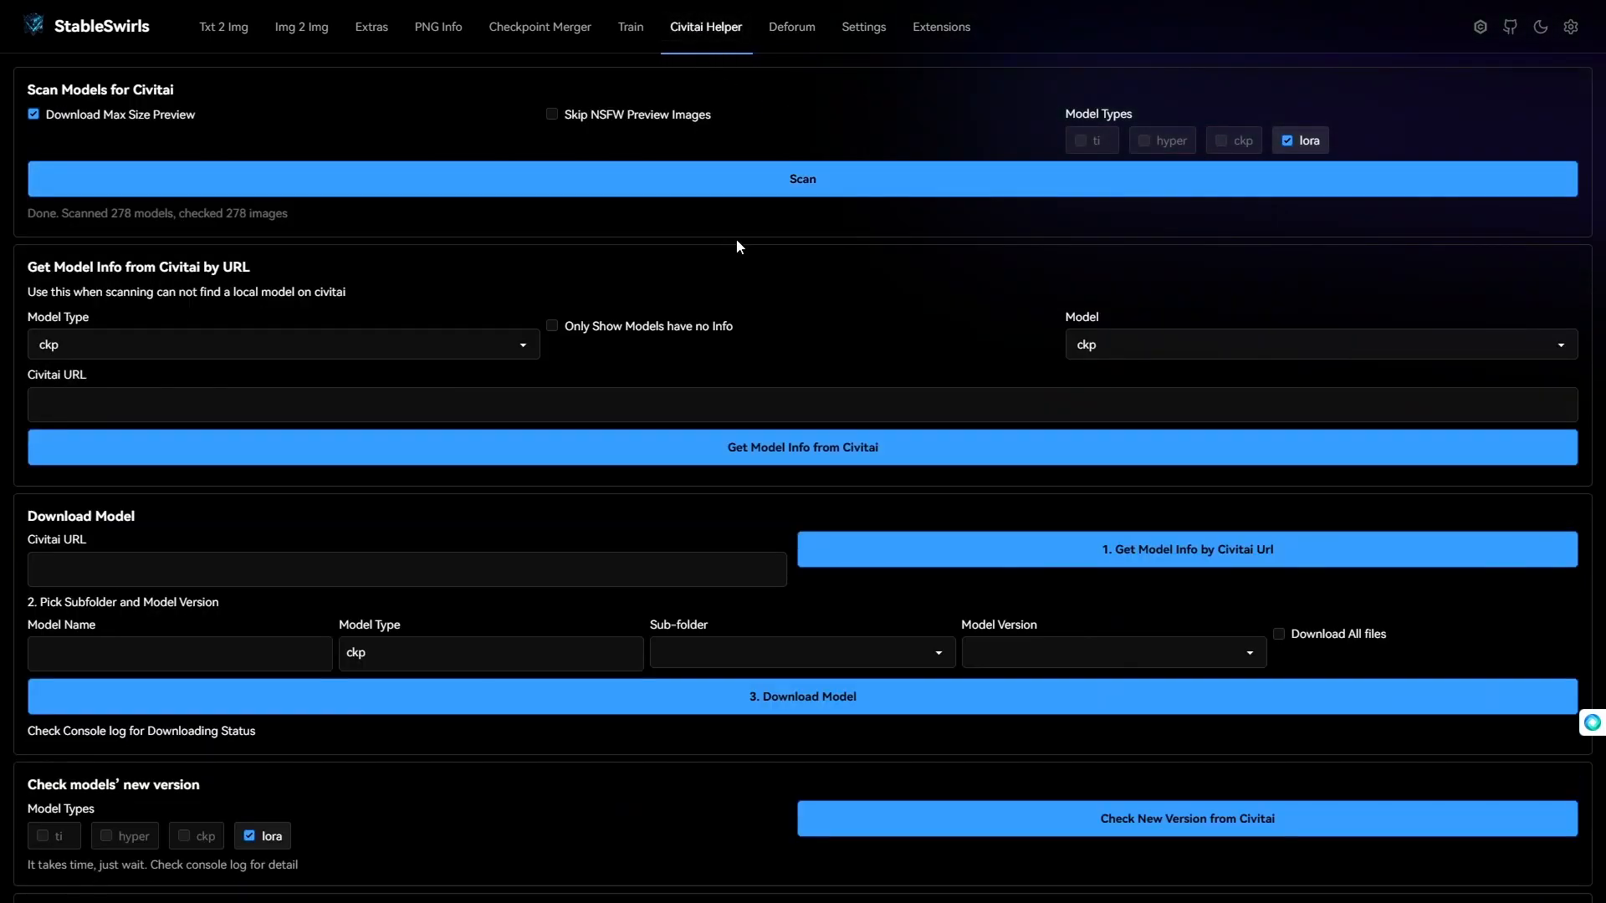
mouse_move(160, 233)
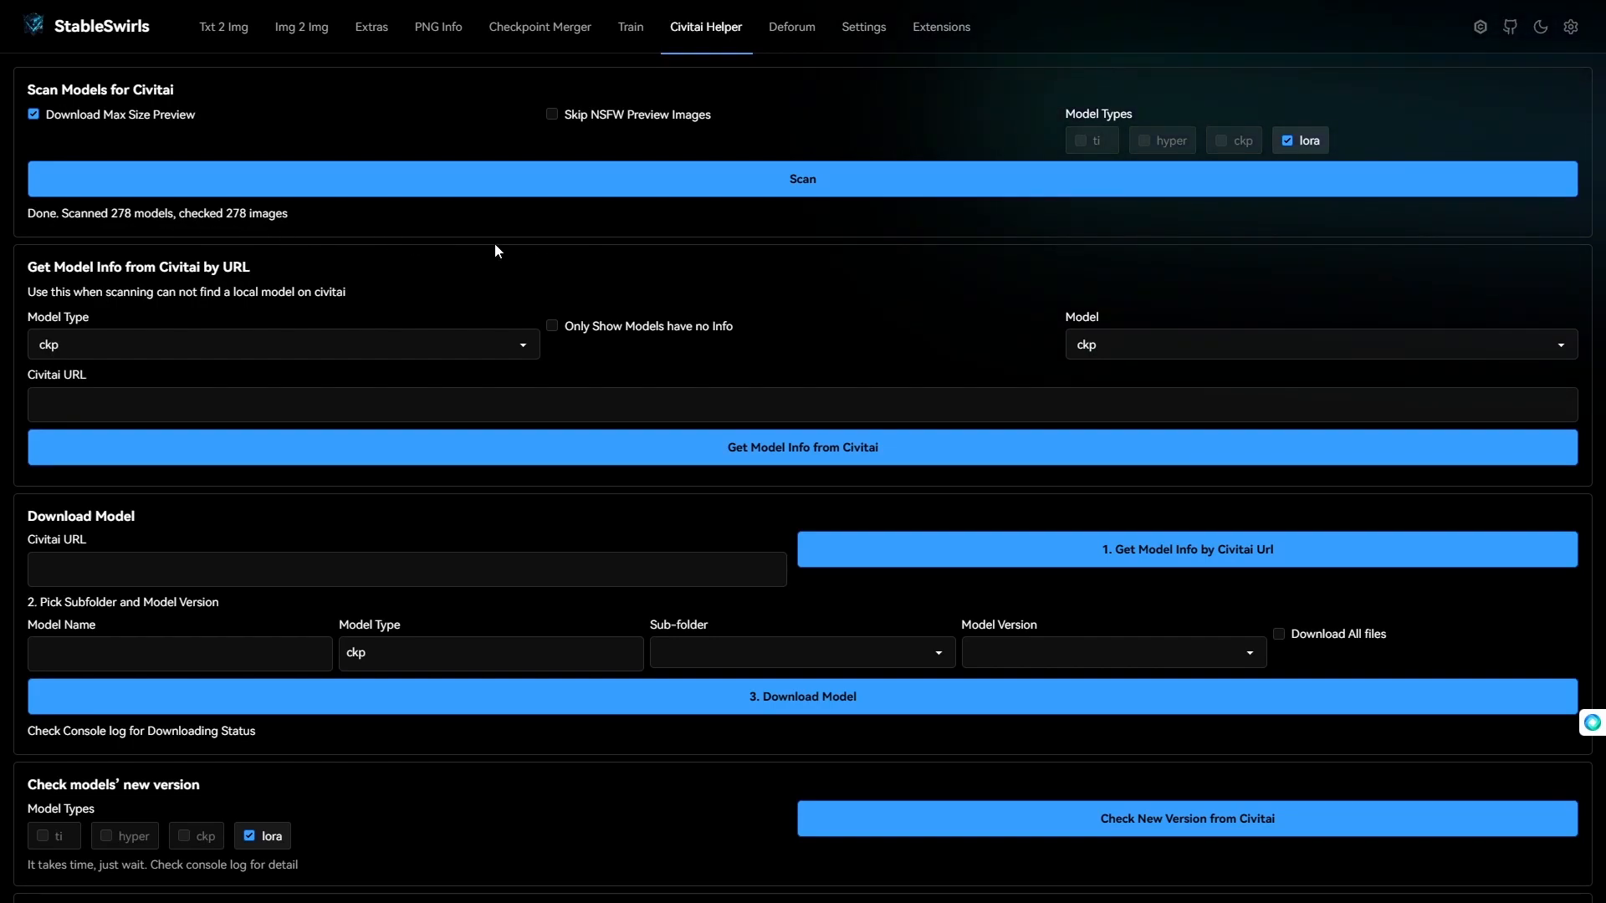
mouse_move(683, 209)
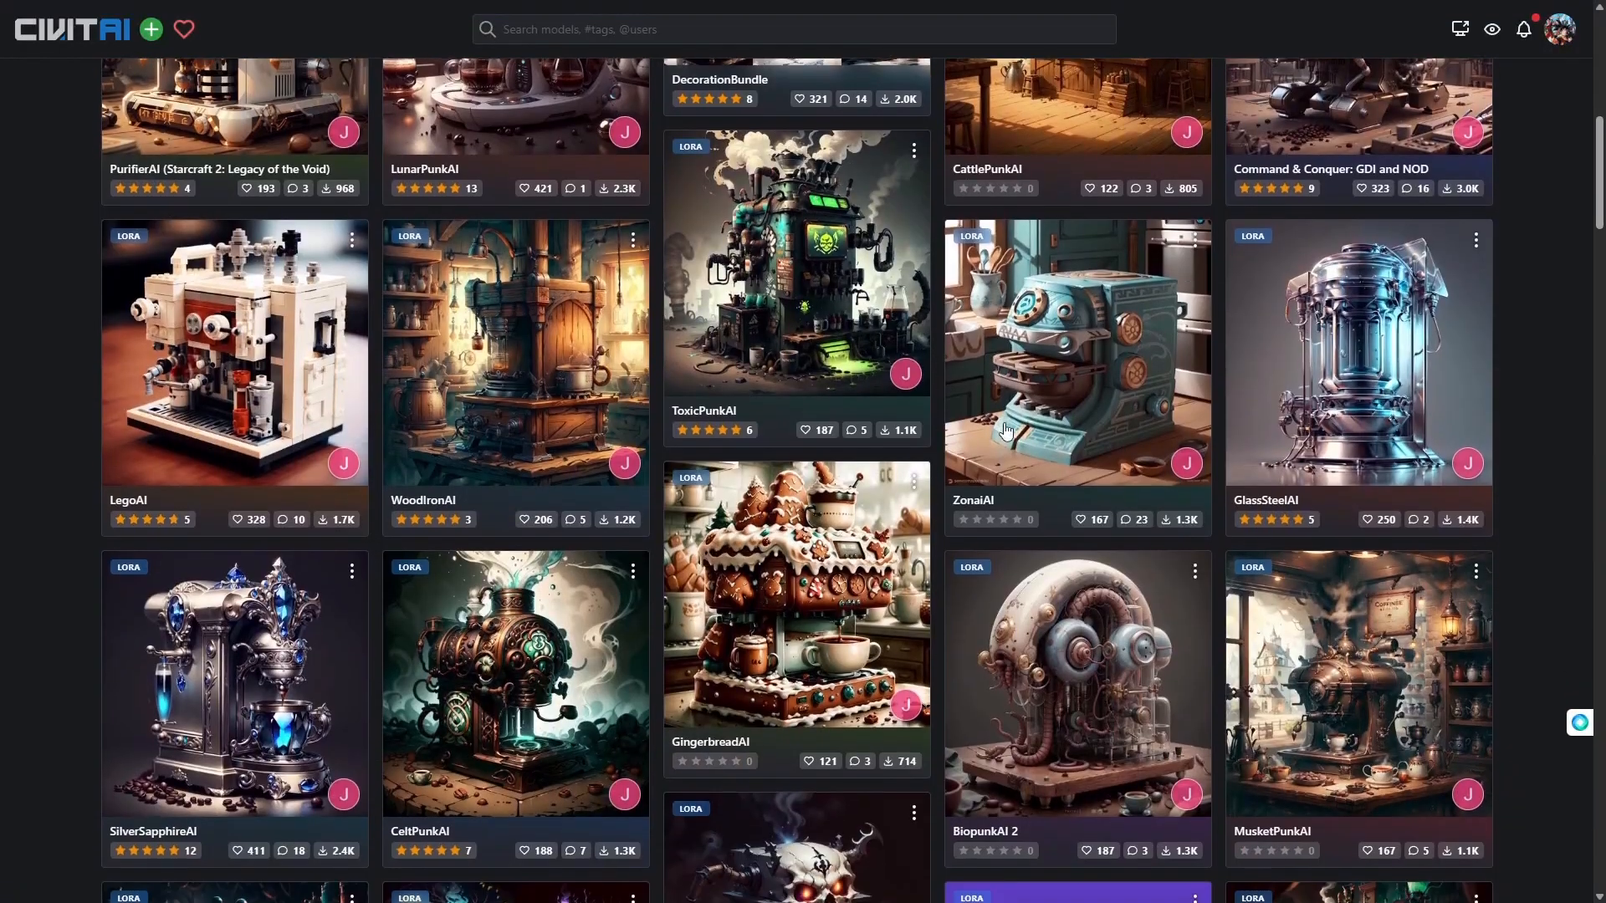
Browse one creator's Civitai LoRAs, then the profile listing Ultra Blackhole tech - World Morph
scroll("down", 3)
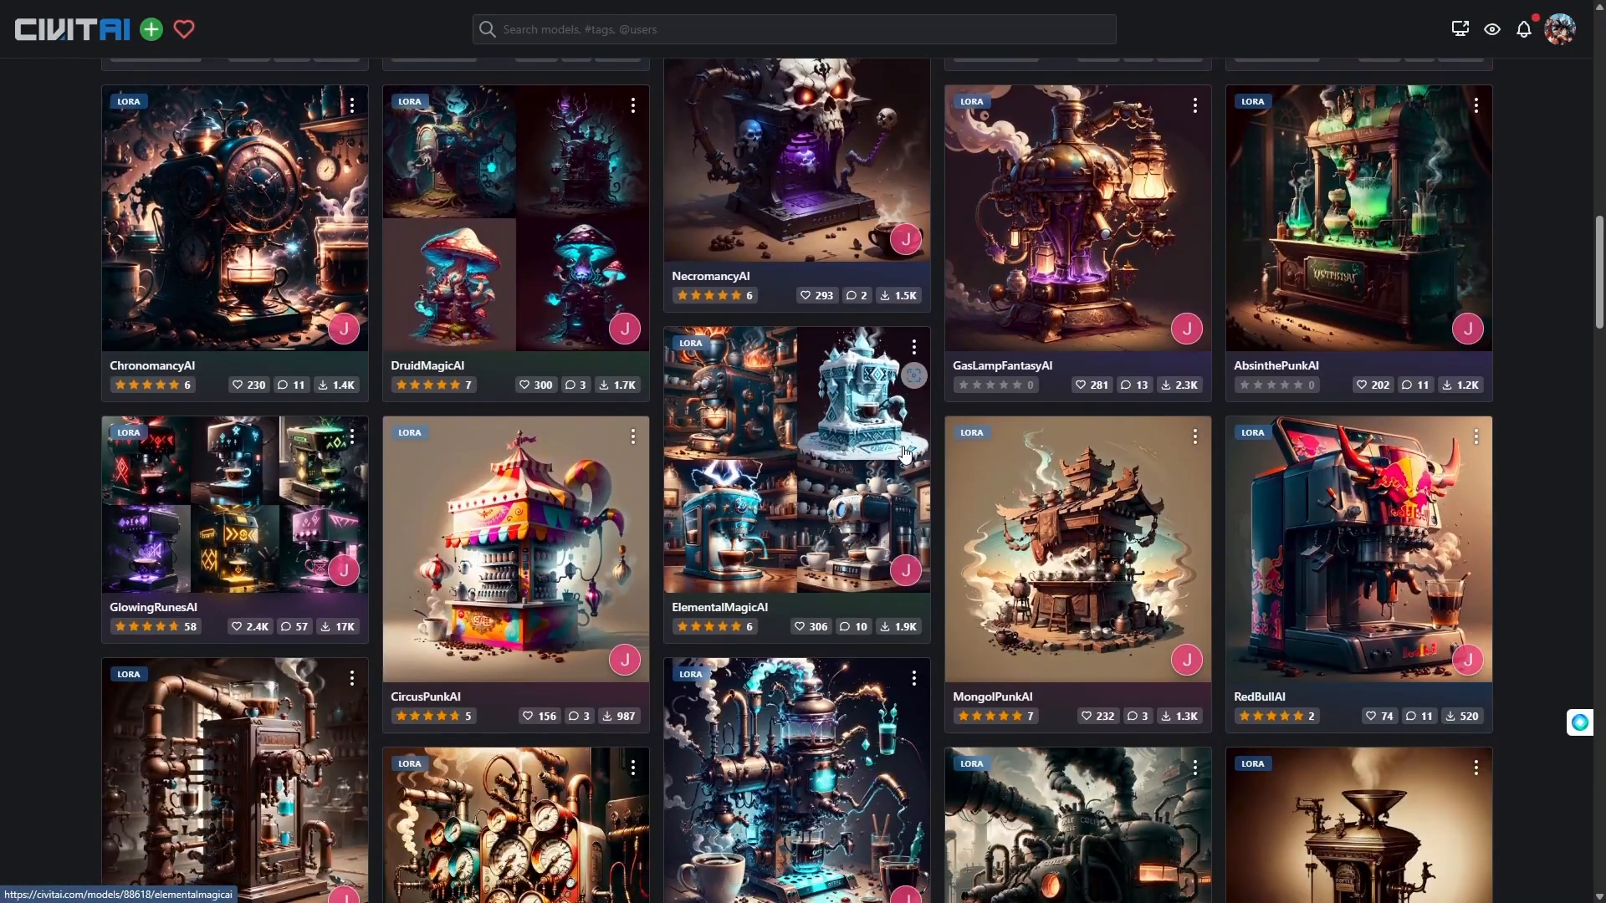
scroll("down", 3)
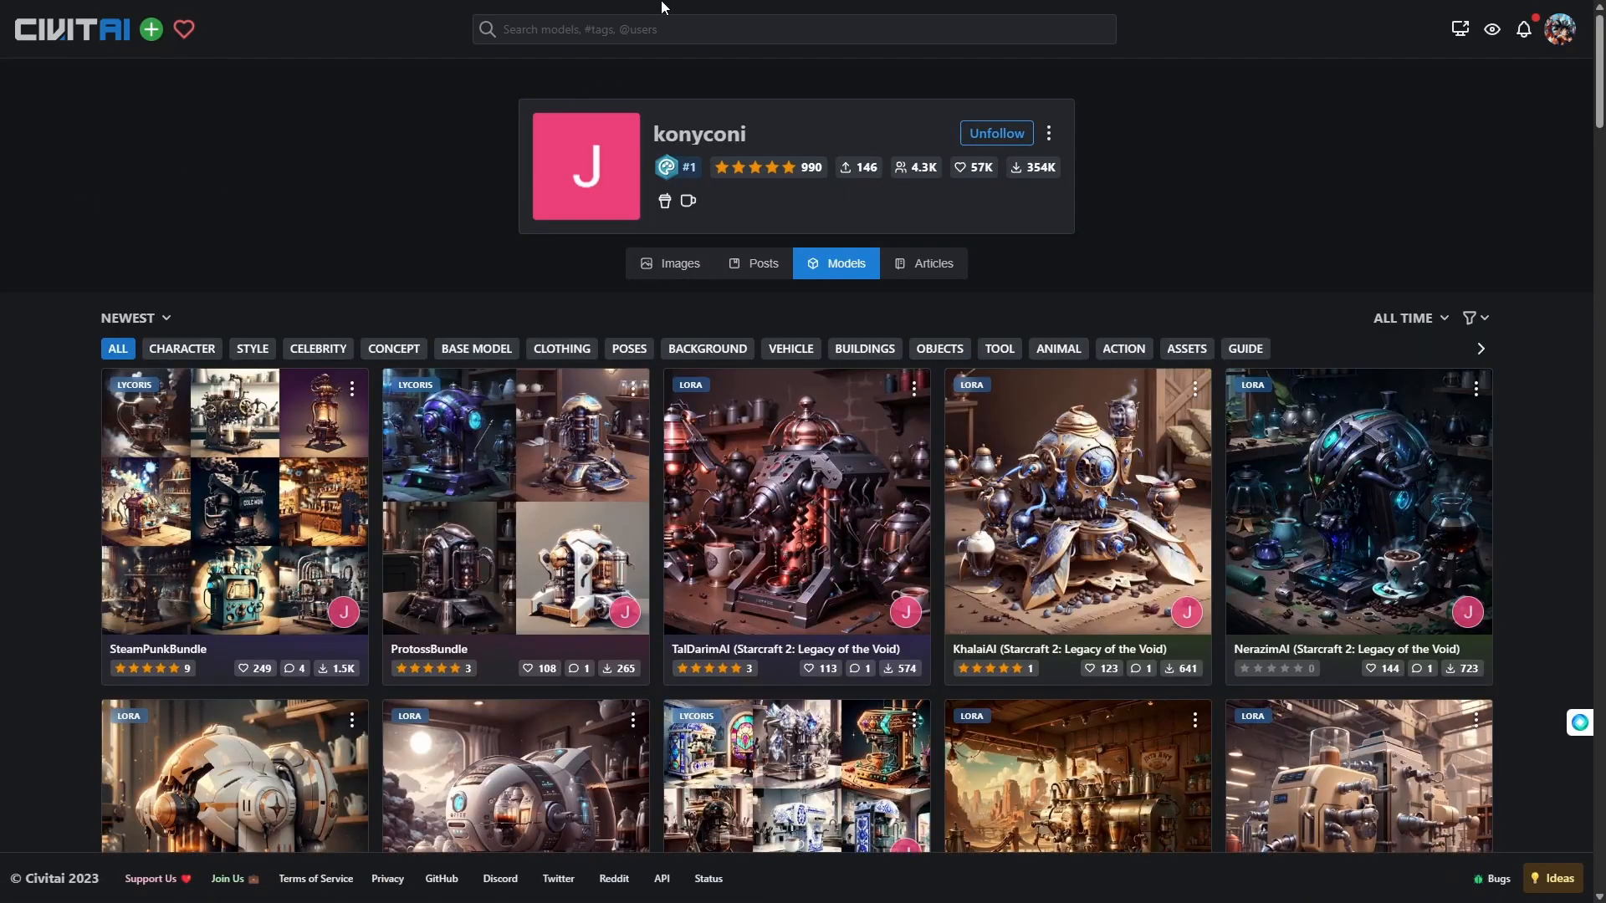
left_click(733, 14)
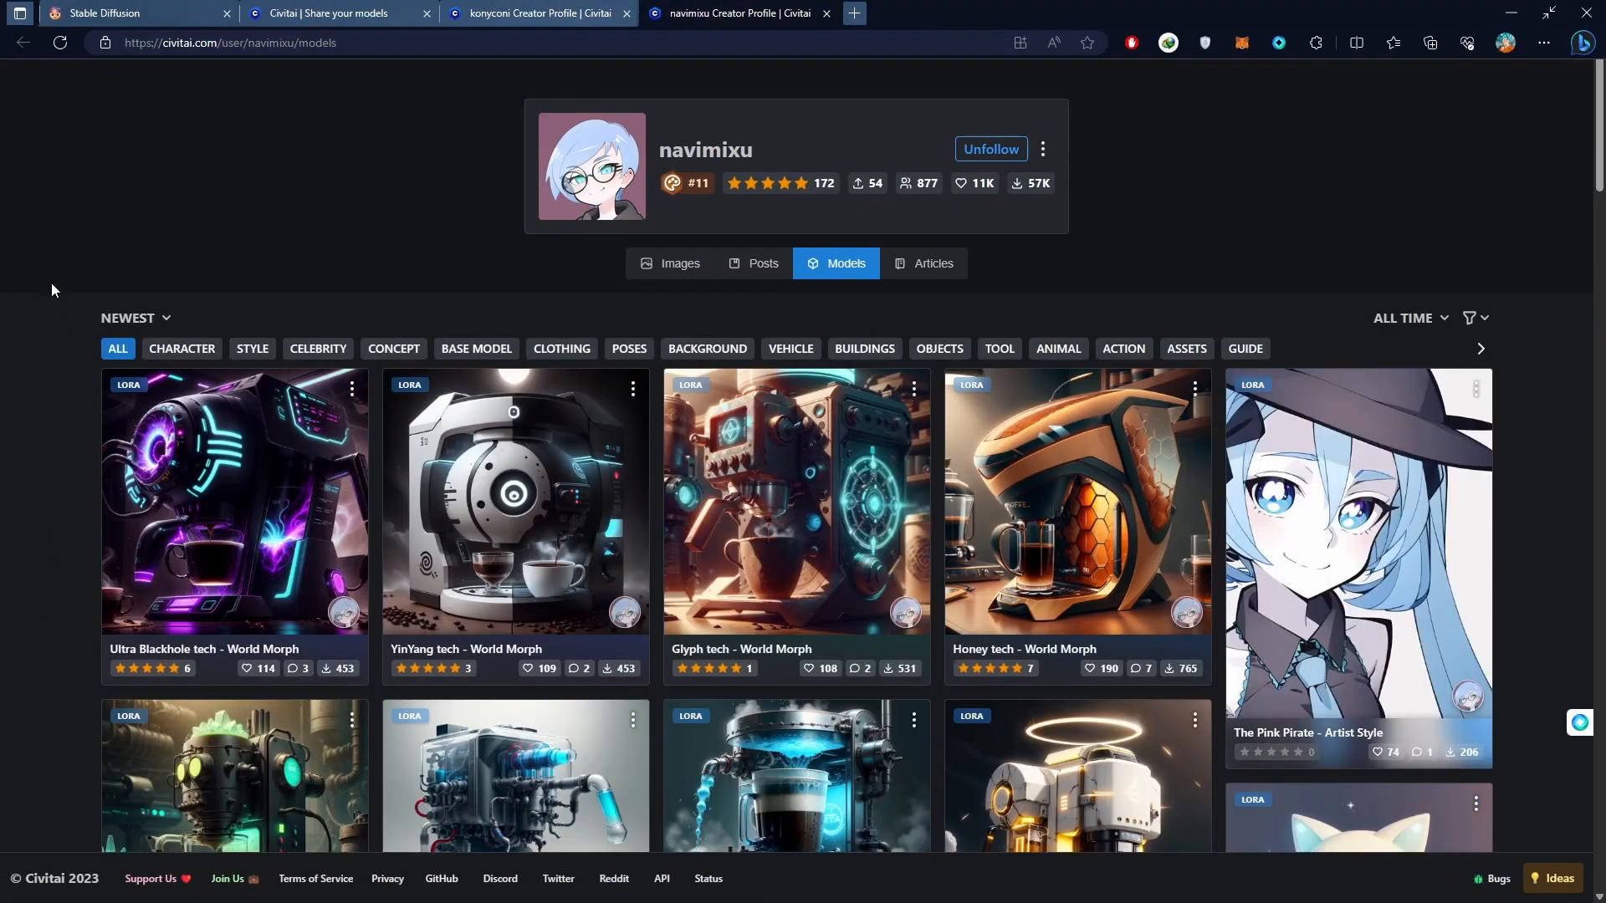
scroll("down", 3)
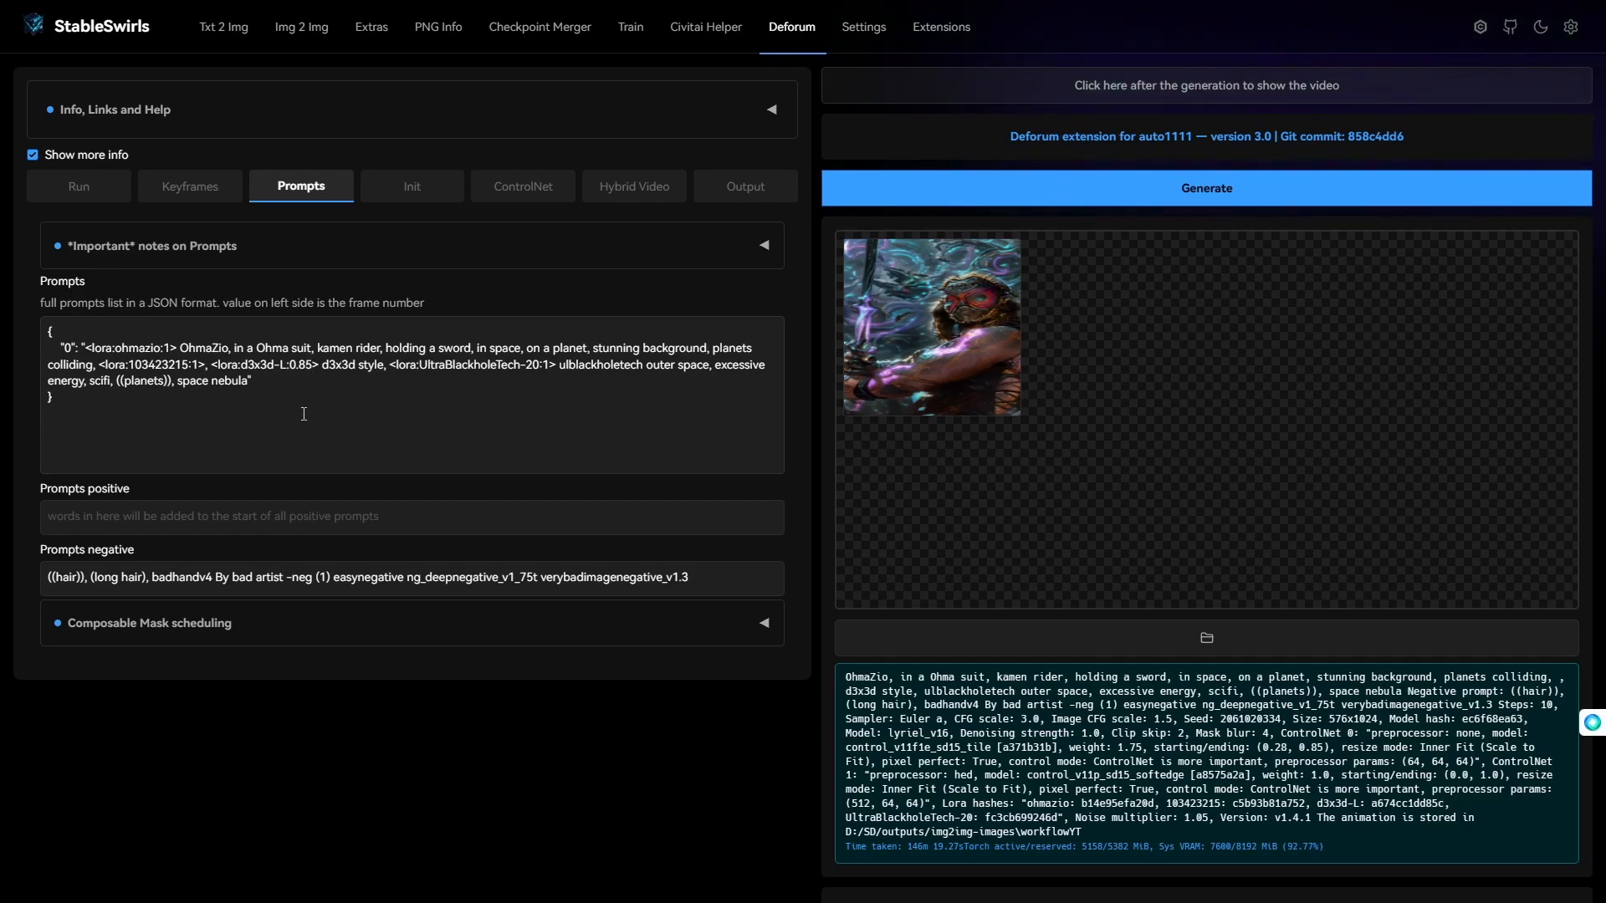
Check Deforum's ControlNet subtab, then view the Keyframes settings (2D, 1011 frames, Video Input coherence)
left_click(521, 186)
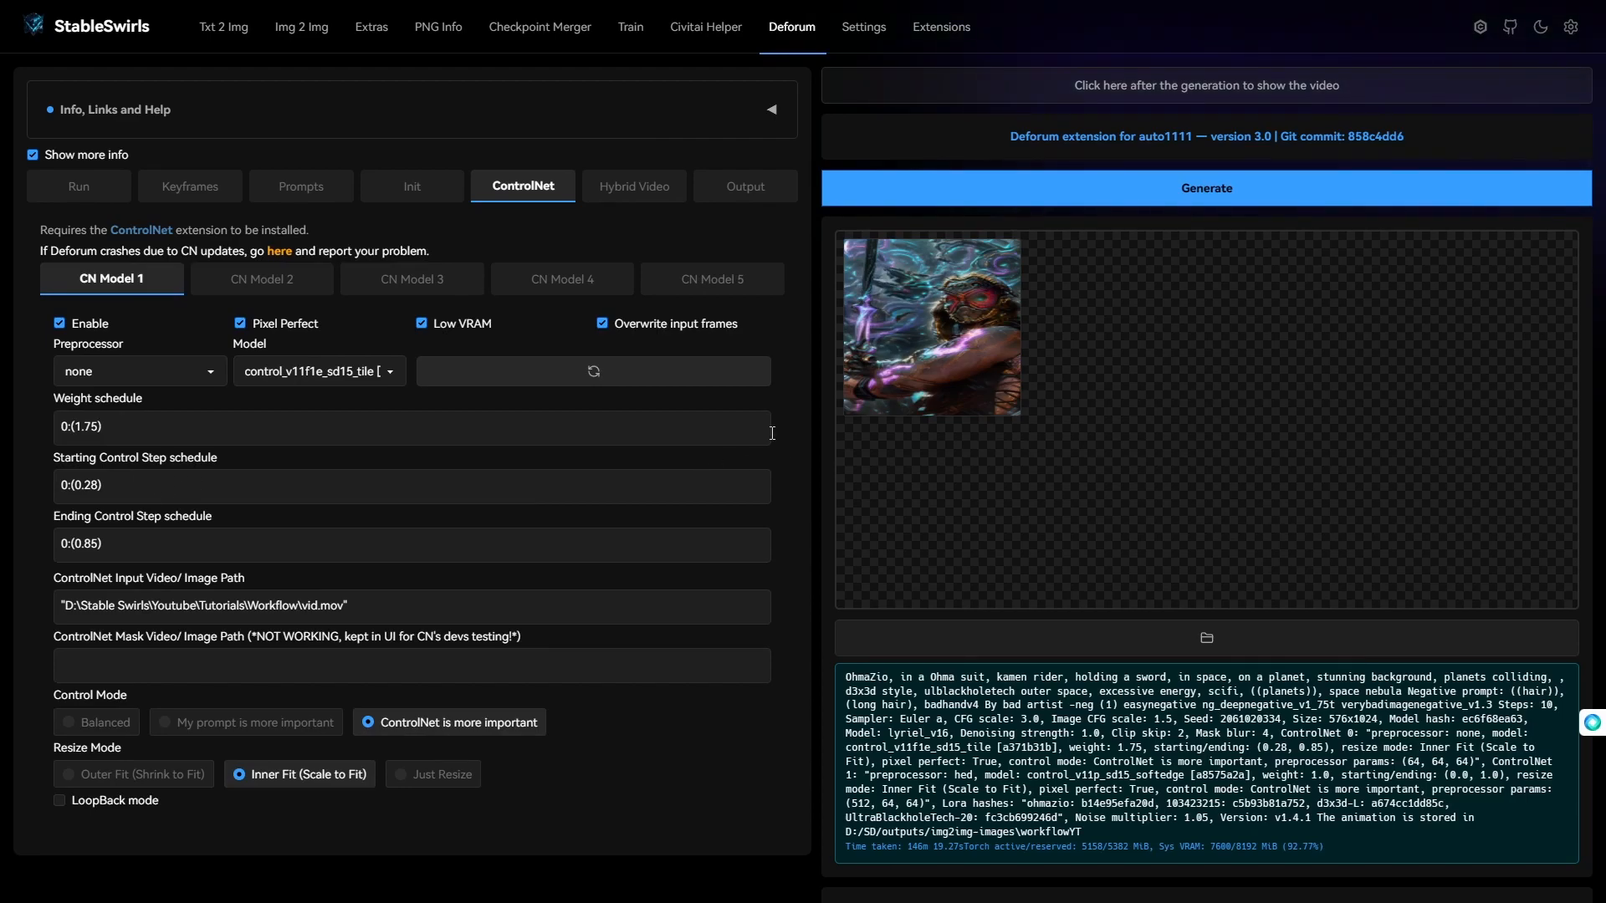
left_click(190, 186)
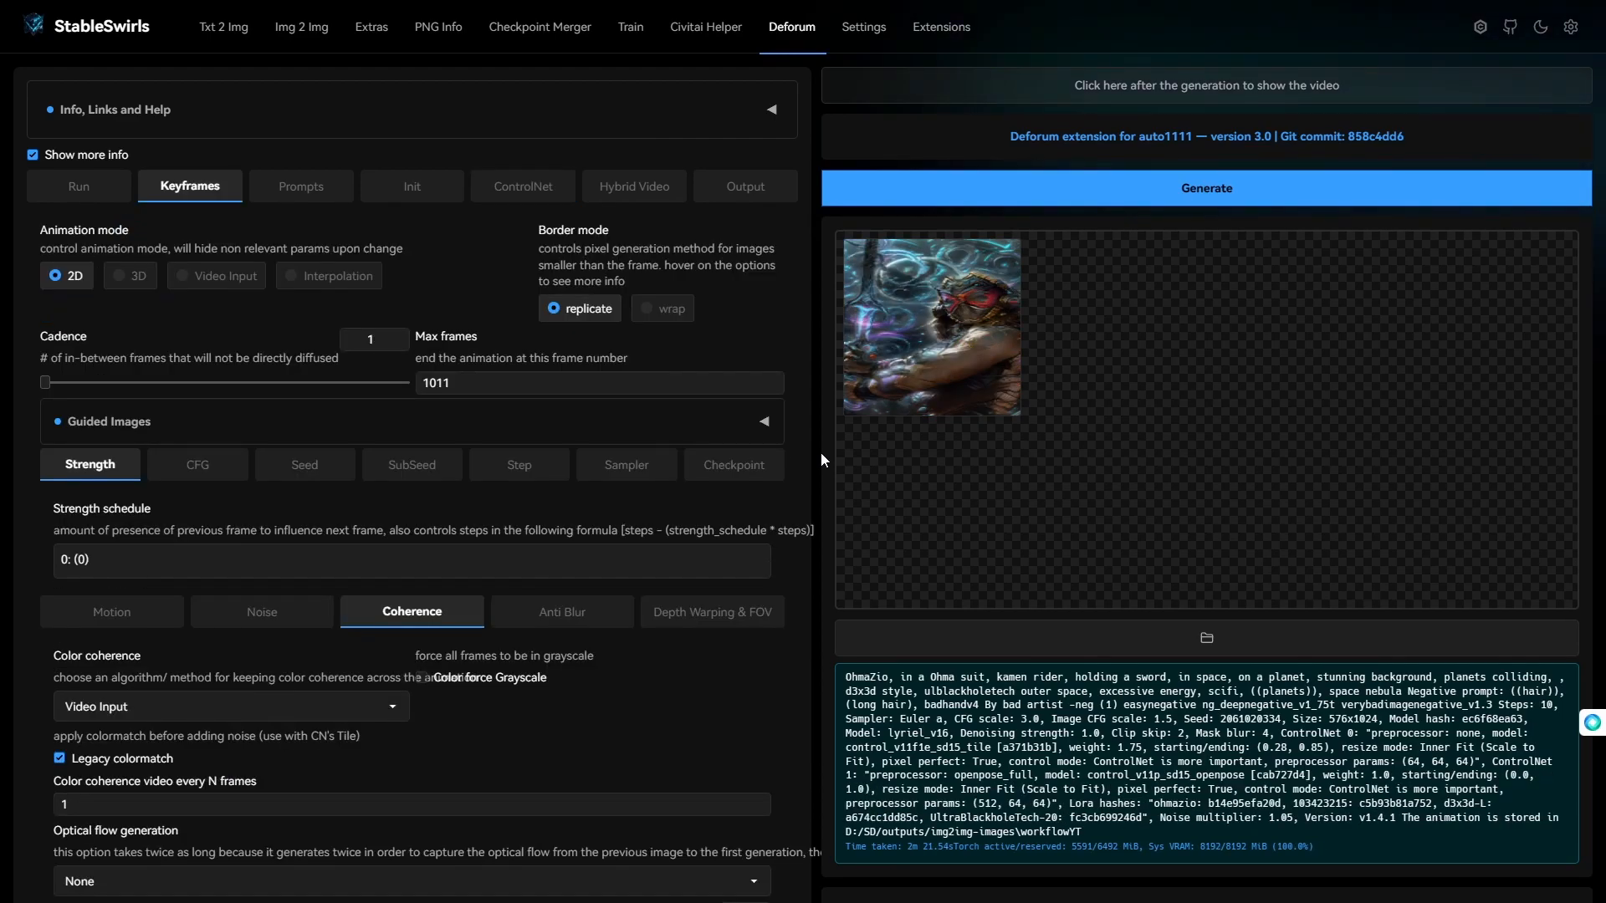